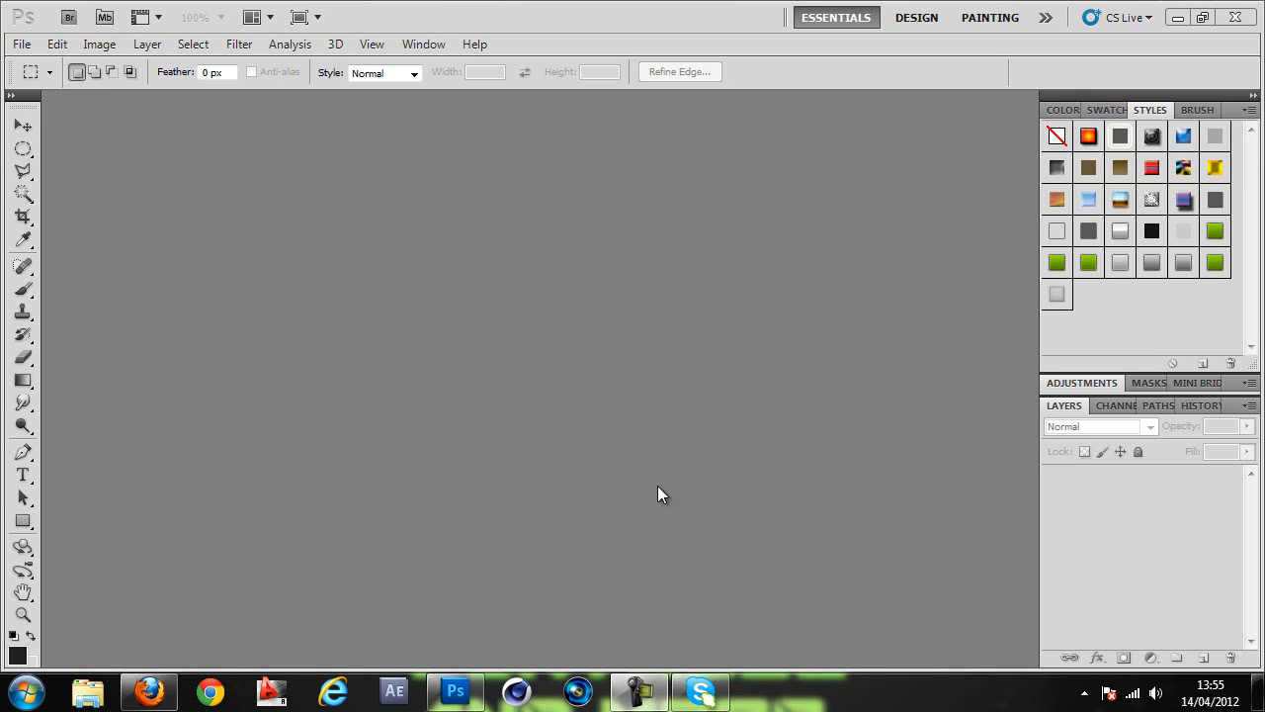
pyautogui.moveTo(521, 383)
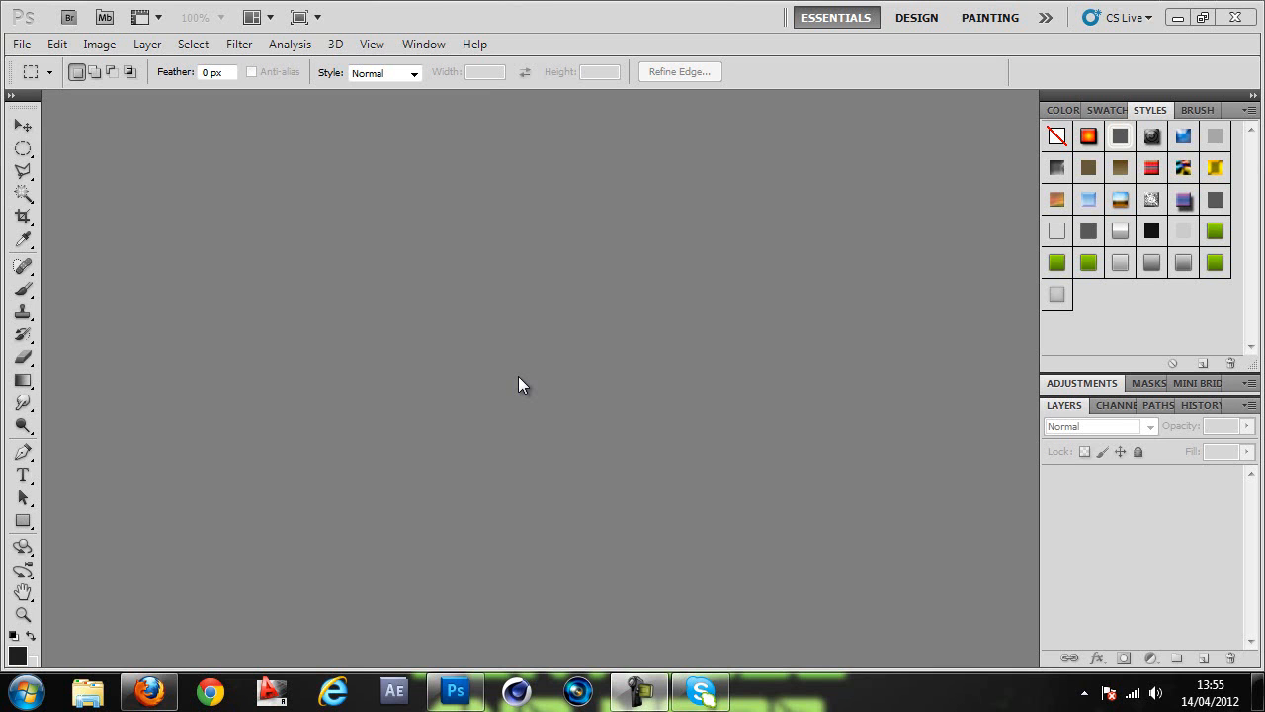
pyautogui.moveTo(365, 272)
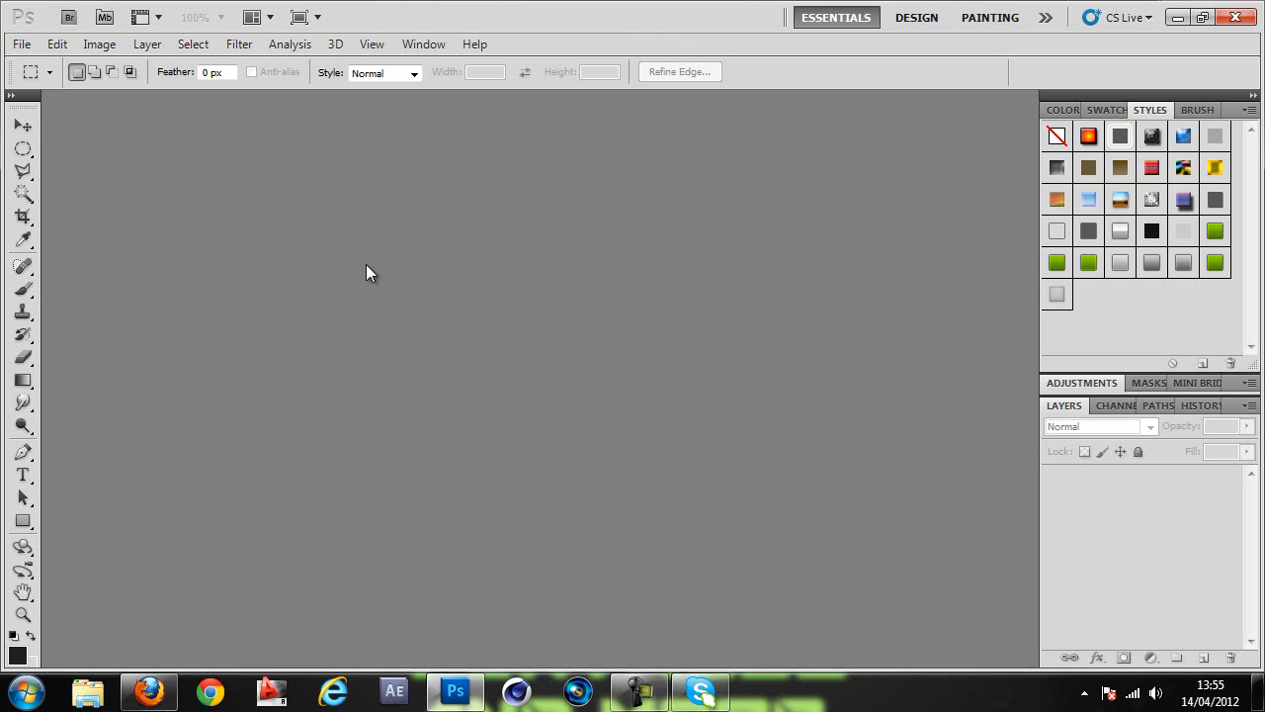
# Create a 1280×720 px document, turn its background into layer 'Fazu' and fill it near-black
pyautogui.click(20, 44)
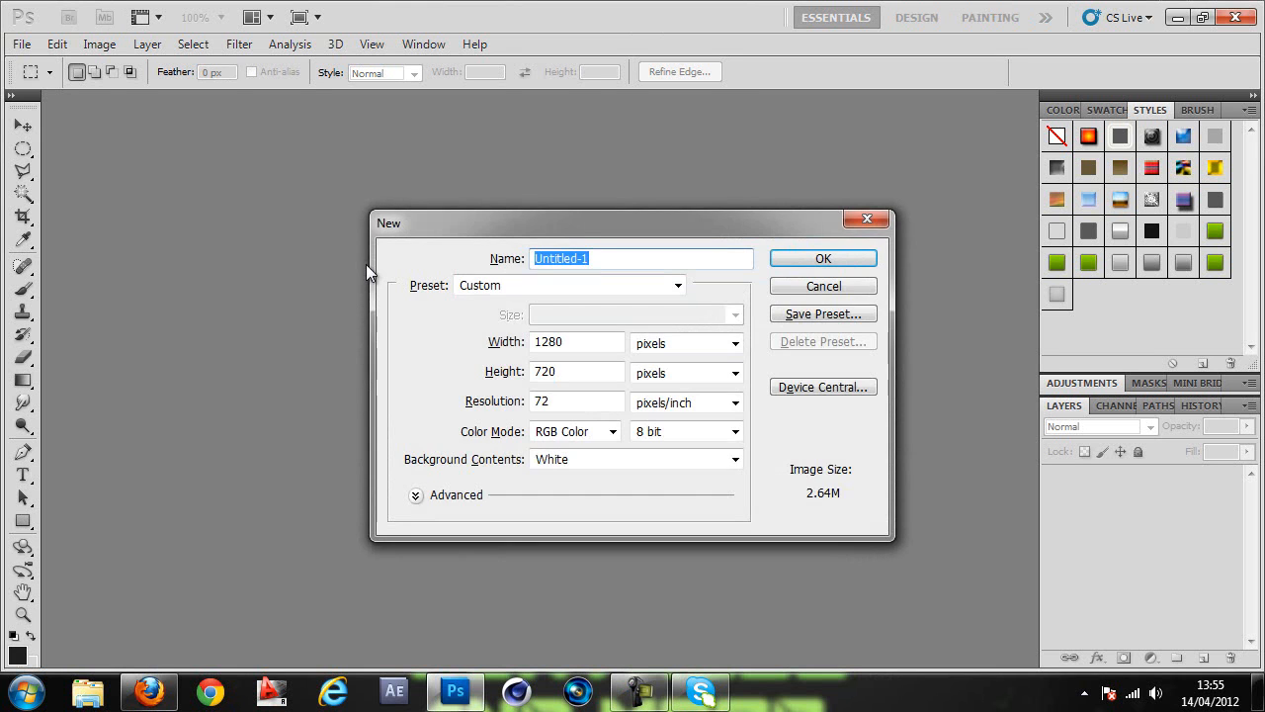
pyautogui.click(822, 258)
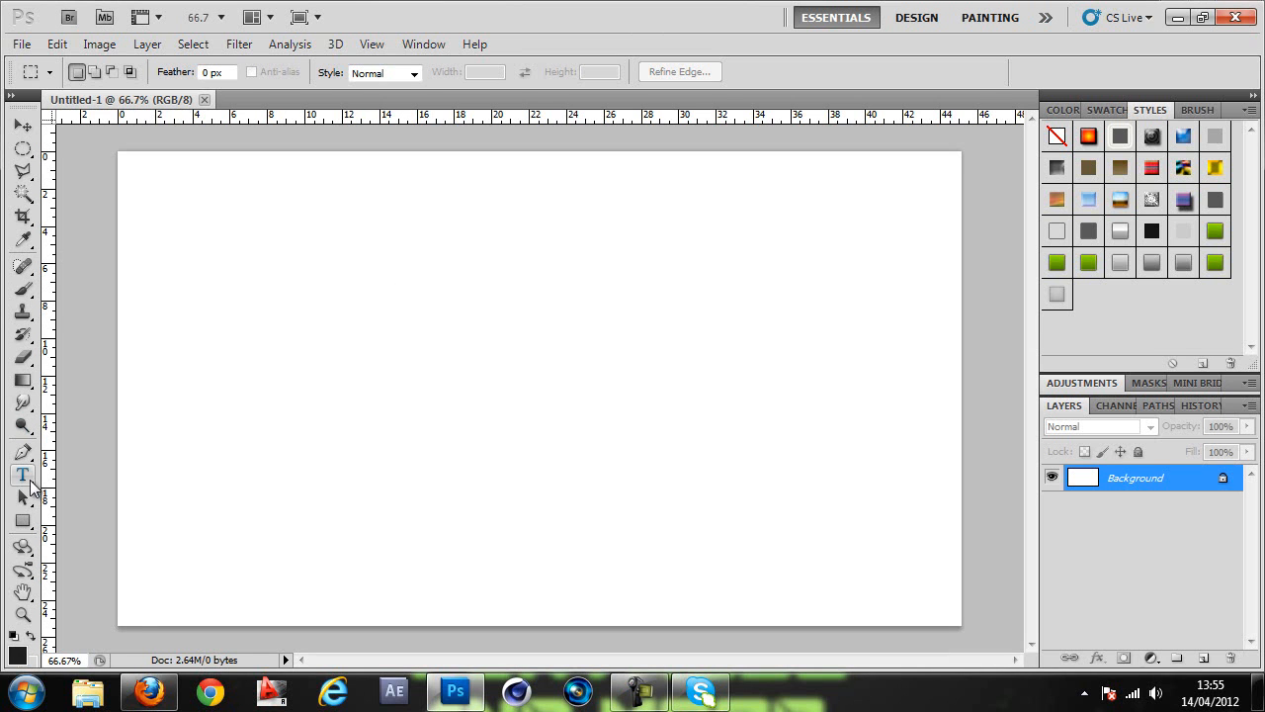
pyautogui.click(23, 380)
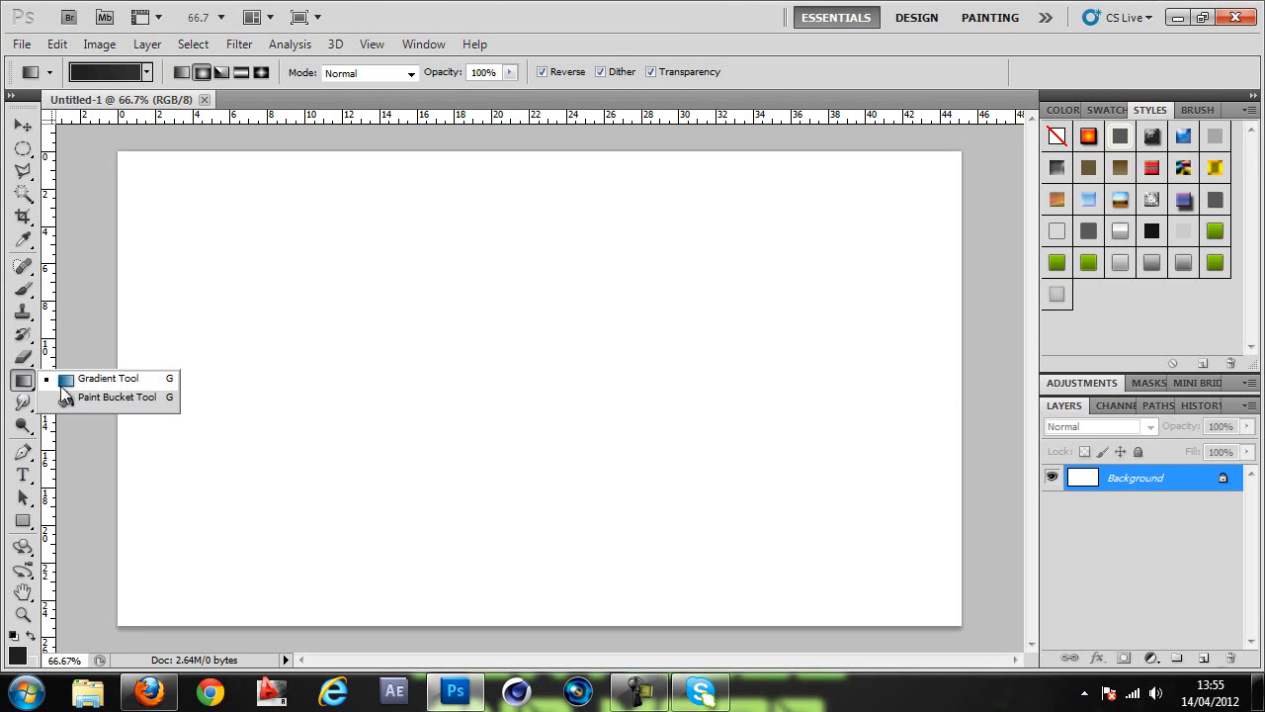
pyautogui.click(115, 396)
pyautogui.write('Faz')
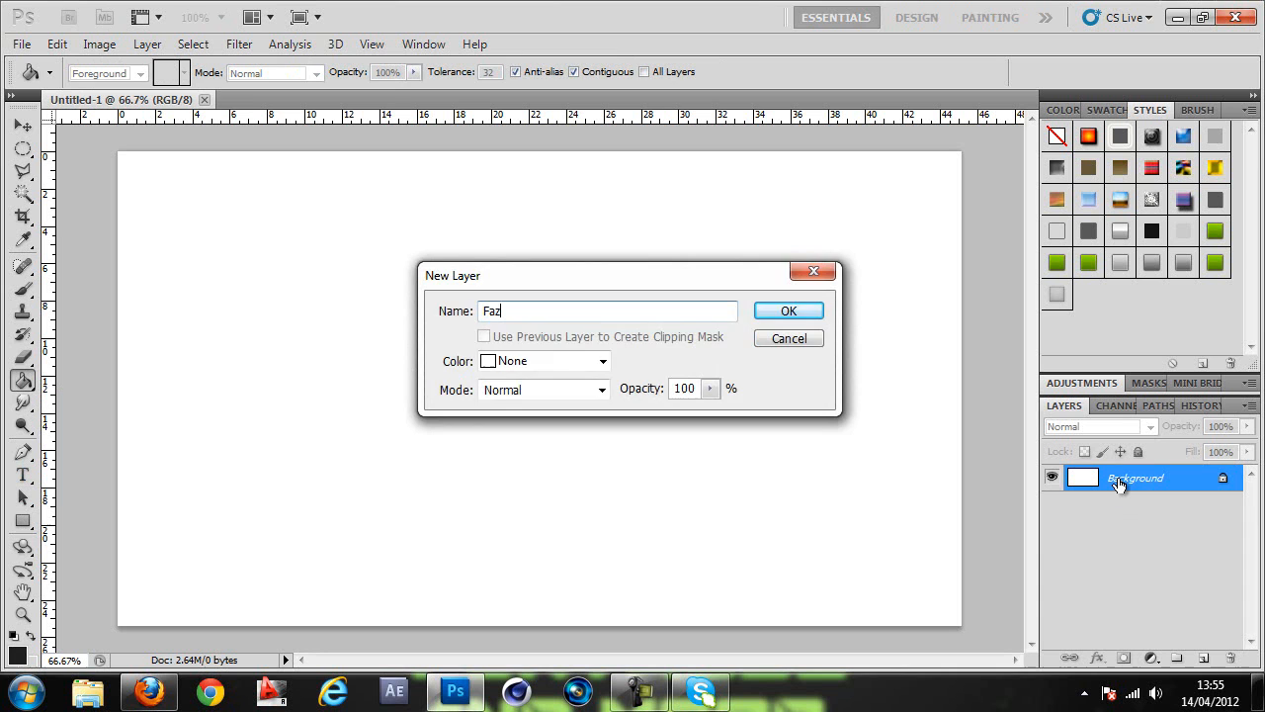
pyautogui.click(788, 310)
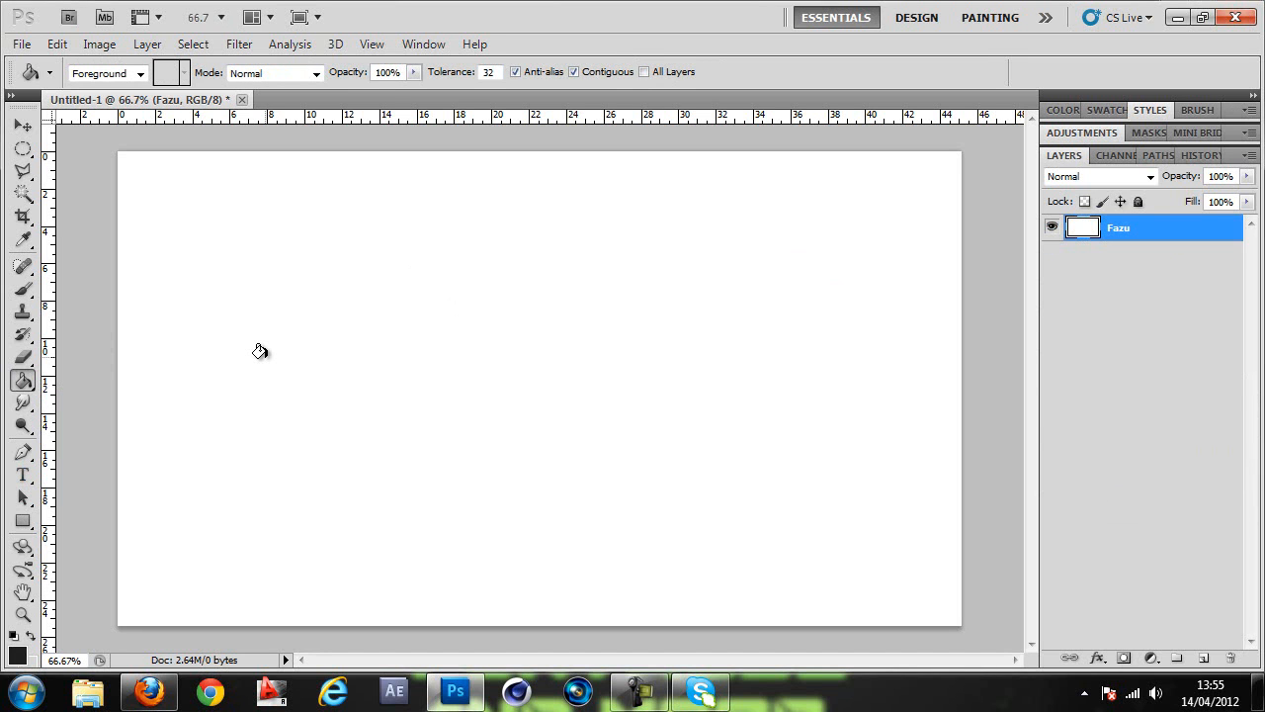
pyautogui.moveTo(244, 482)
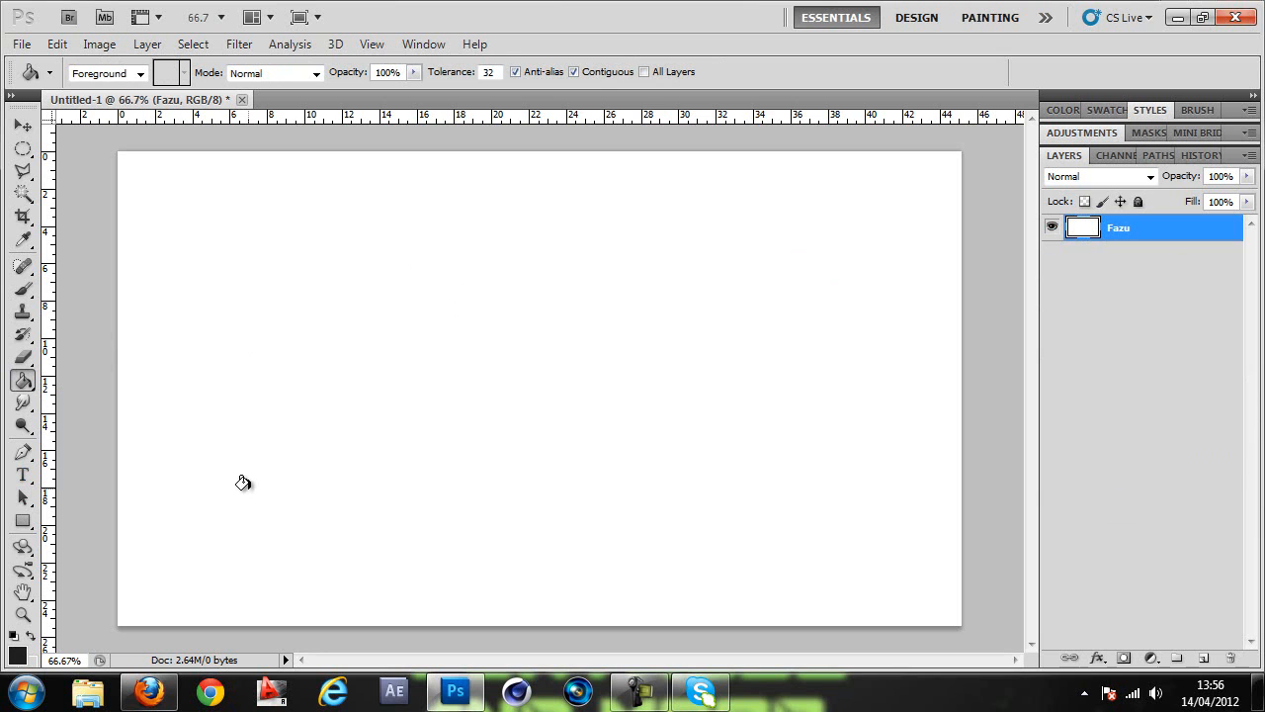
pyautogui.moveTo(282, 292)
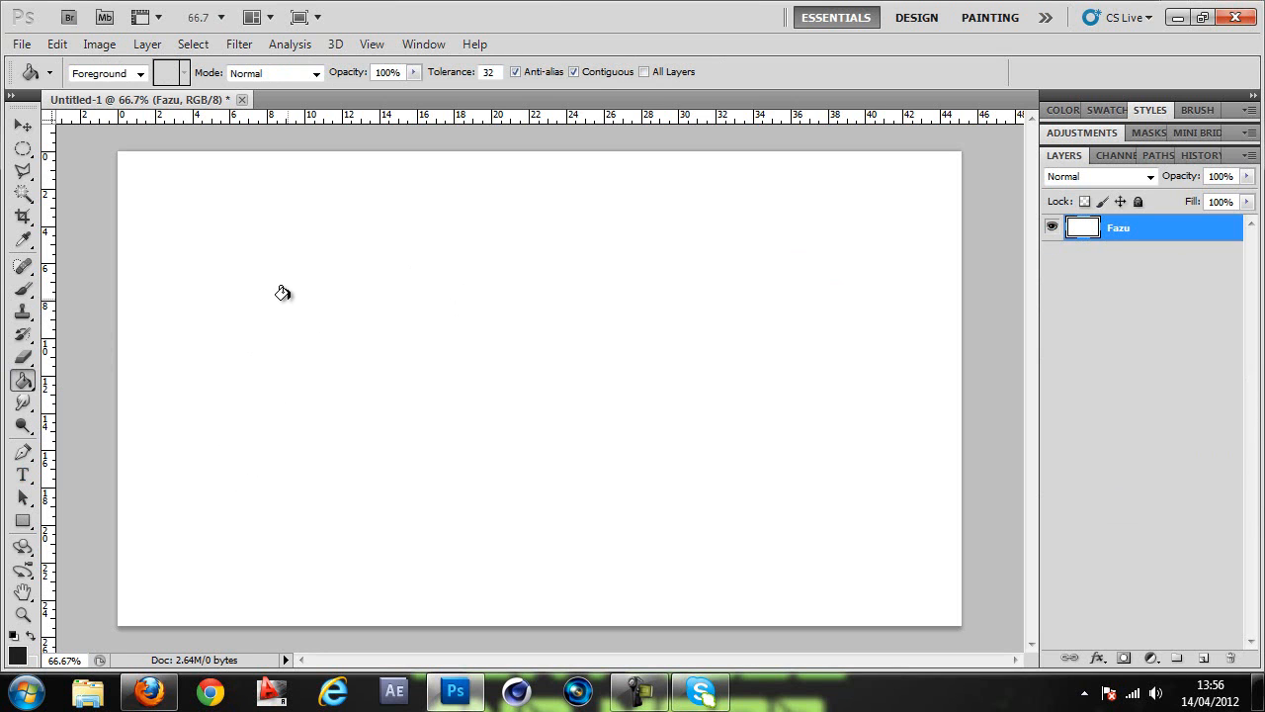
pyautogui.click(281, 292)
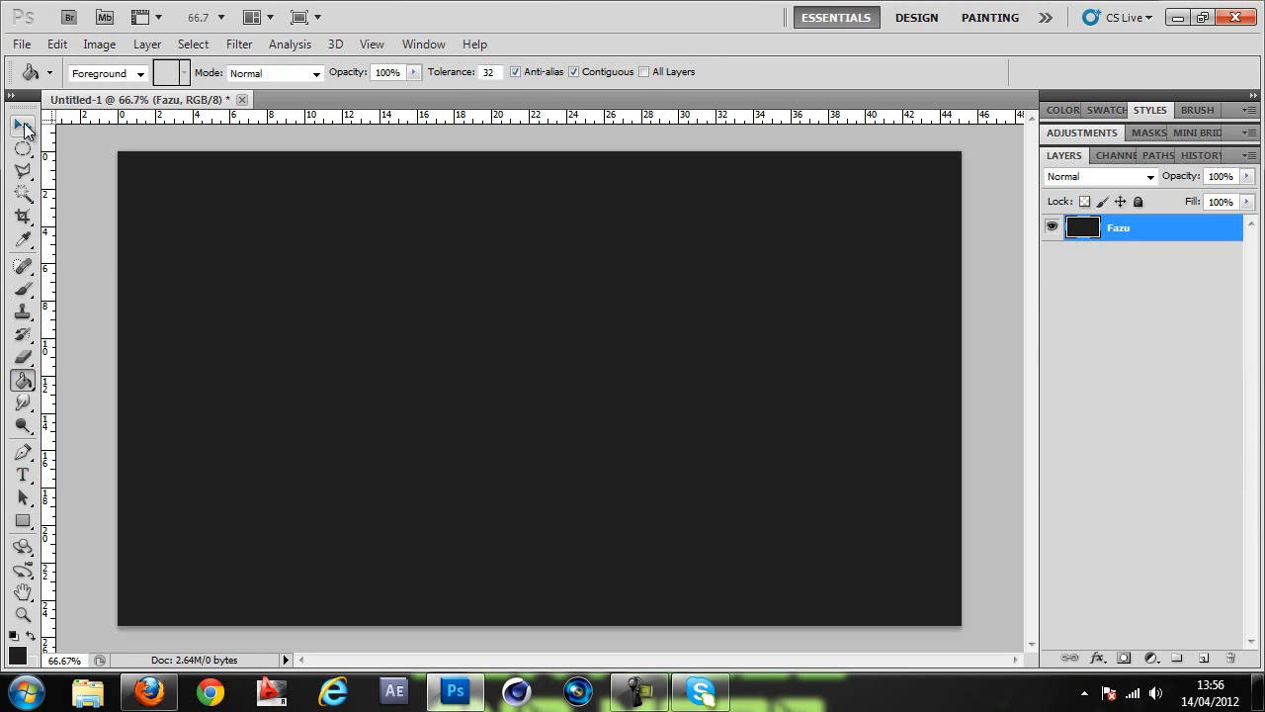
pyautogui.click(22, 125)
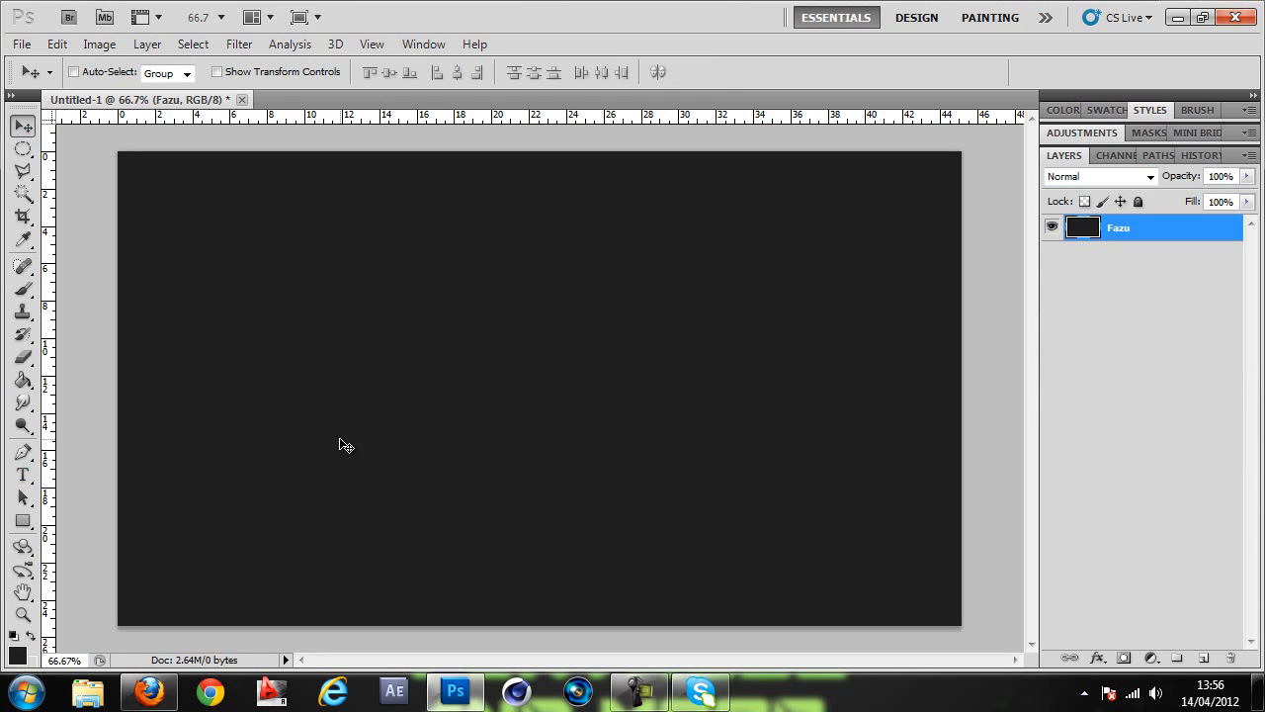
# Type 'FAZU' in Bebas at 152.55 pt with smooth edges near the canvas top-left
pyautogui.click(22, 474)
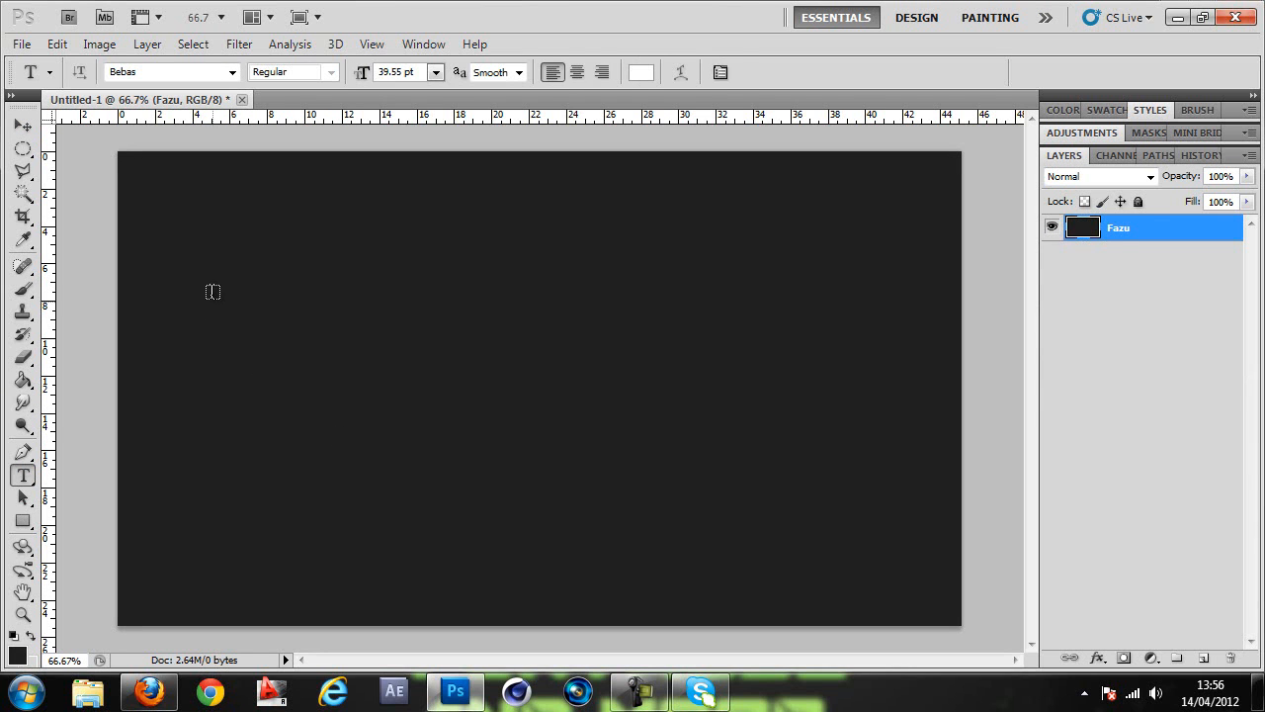
pyautogui.click(216, 267)
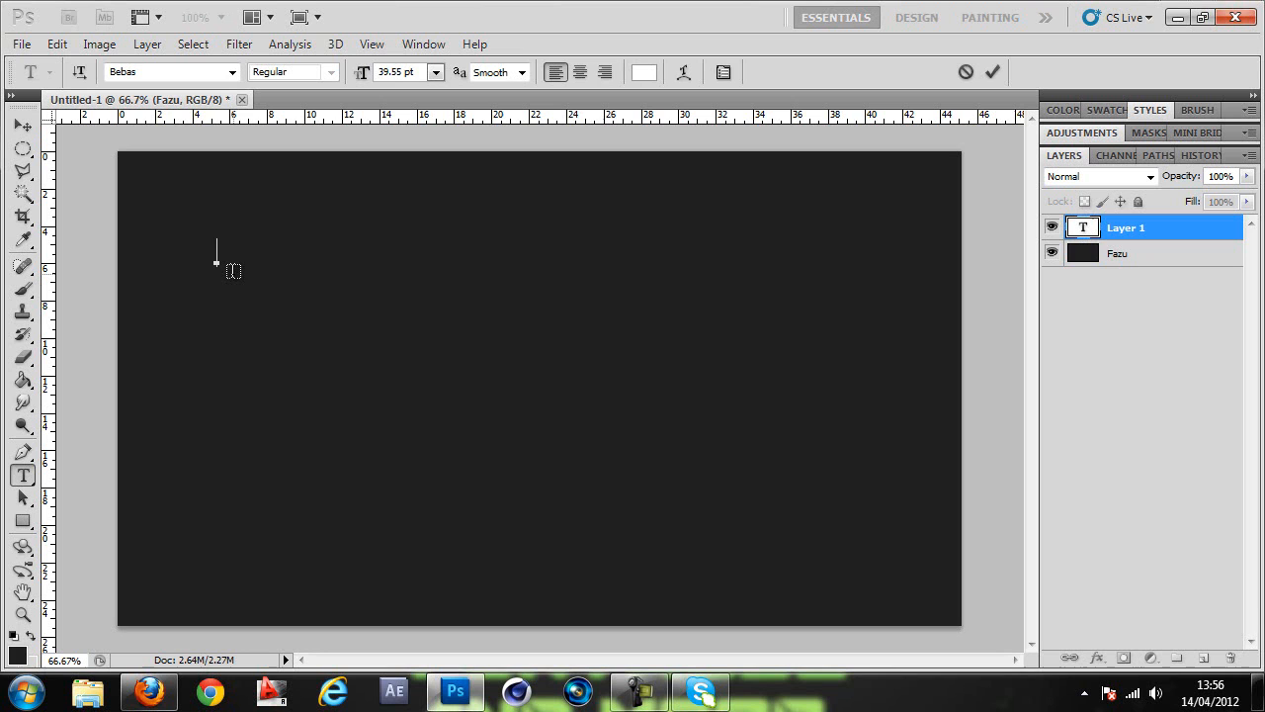
pyautogui.write('FAZU')
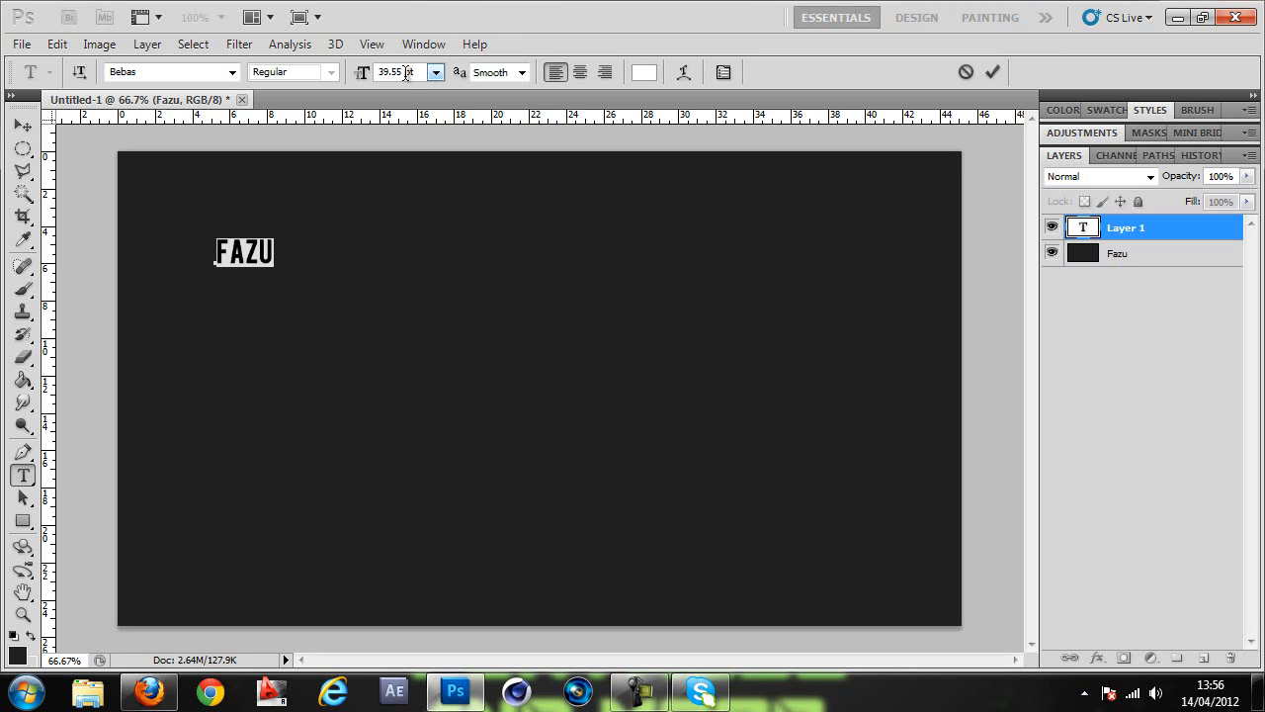
pyautogui.click(521, 72)
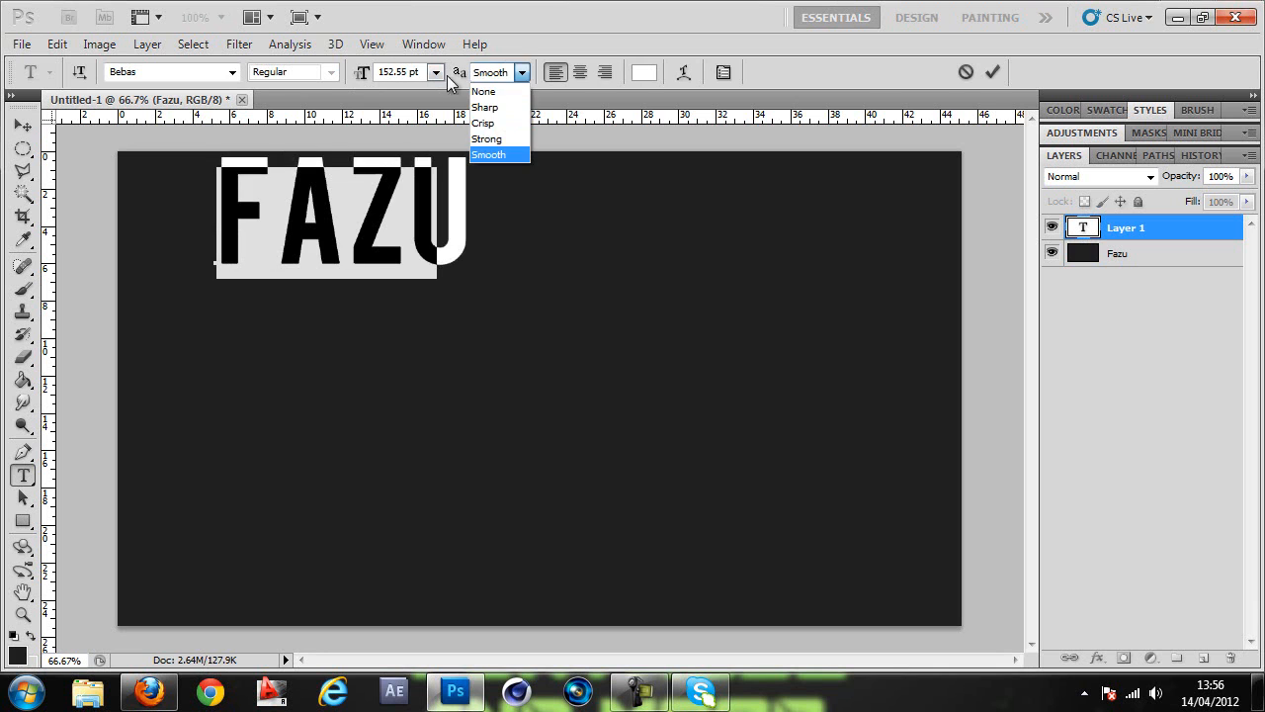
pyautogui.click(488, 156)
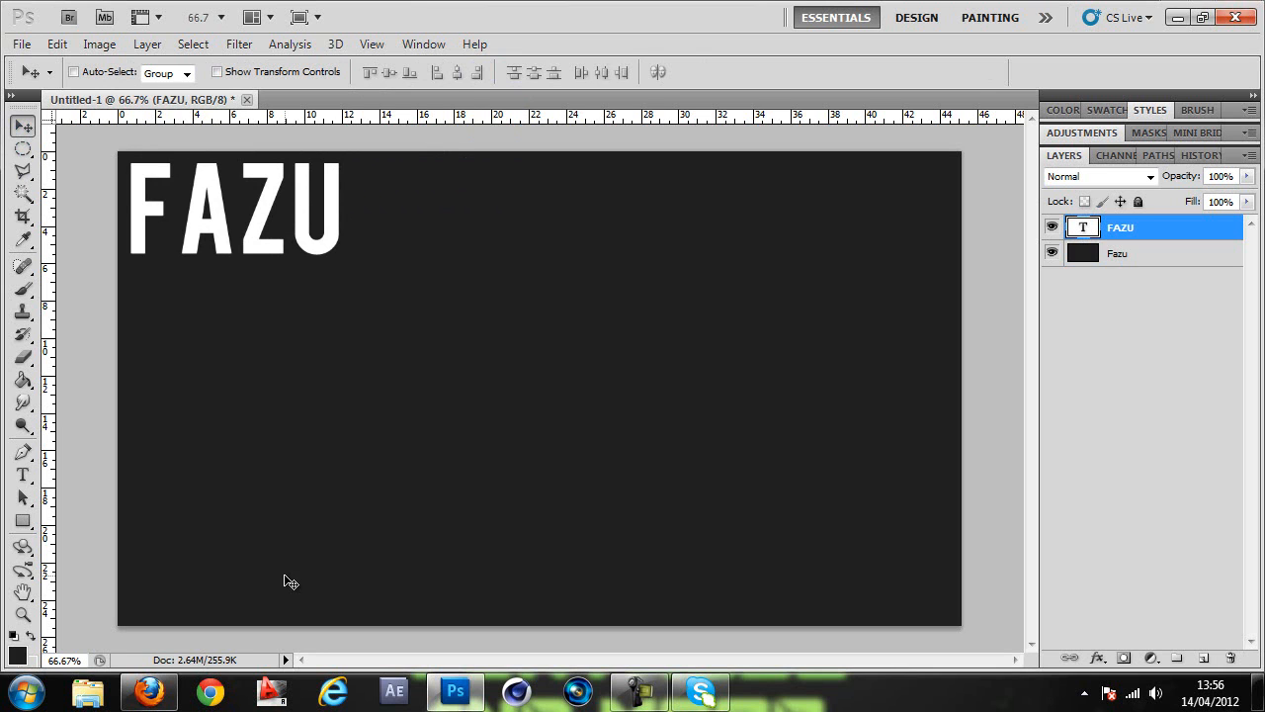
pyautogui.moveTo(261, 330)
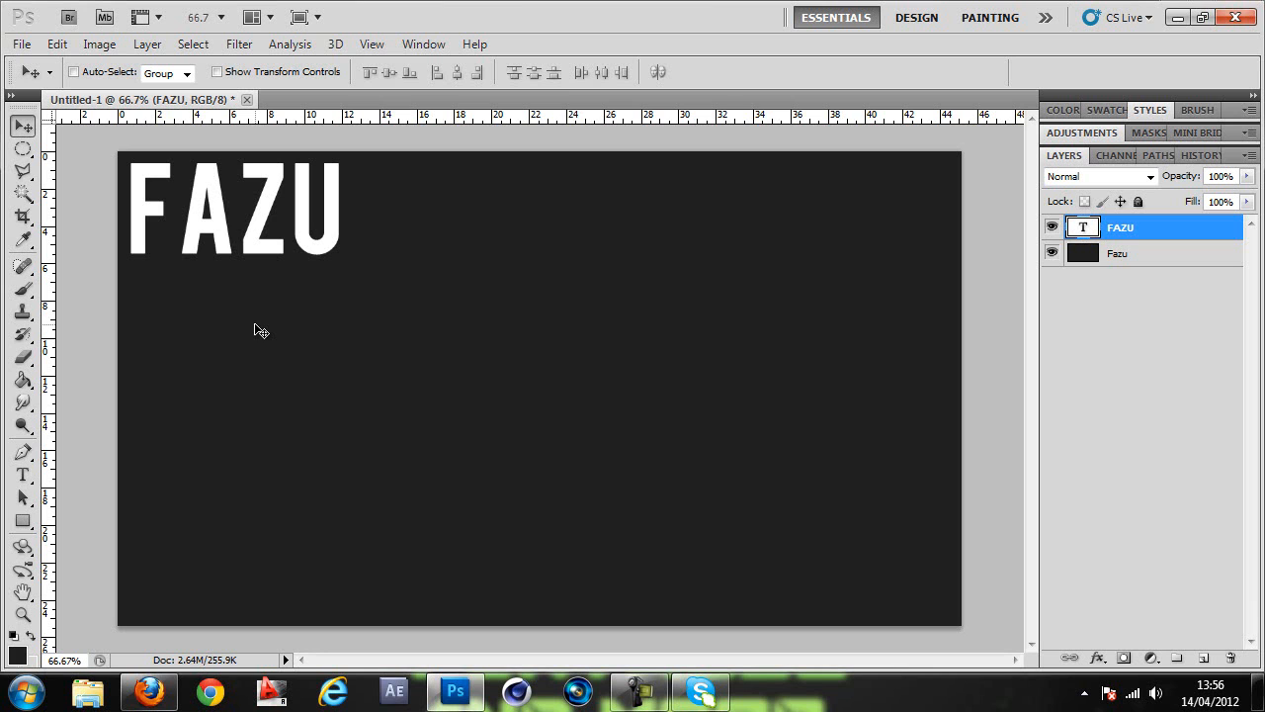
pyautogui.moveTo(409, 116)
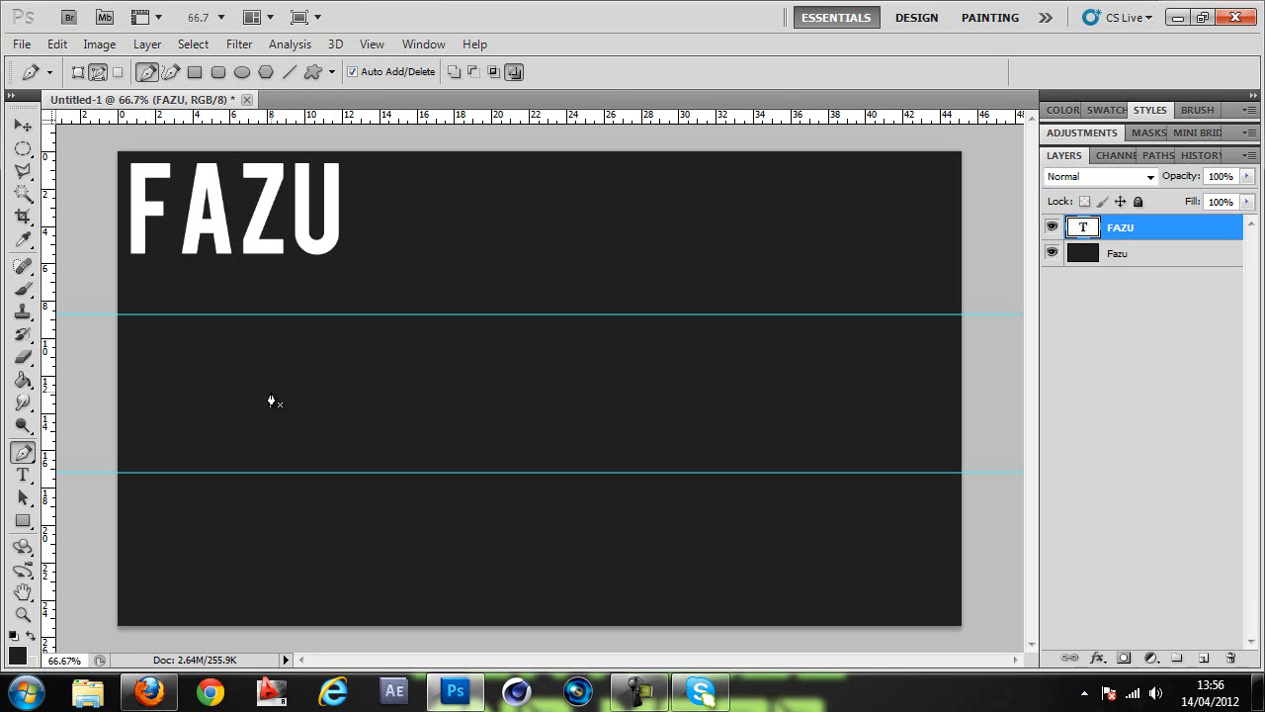
pyautogui.moveTo(385, 306)
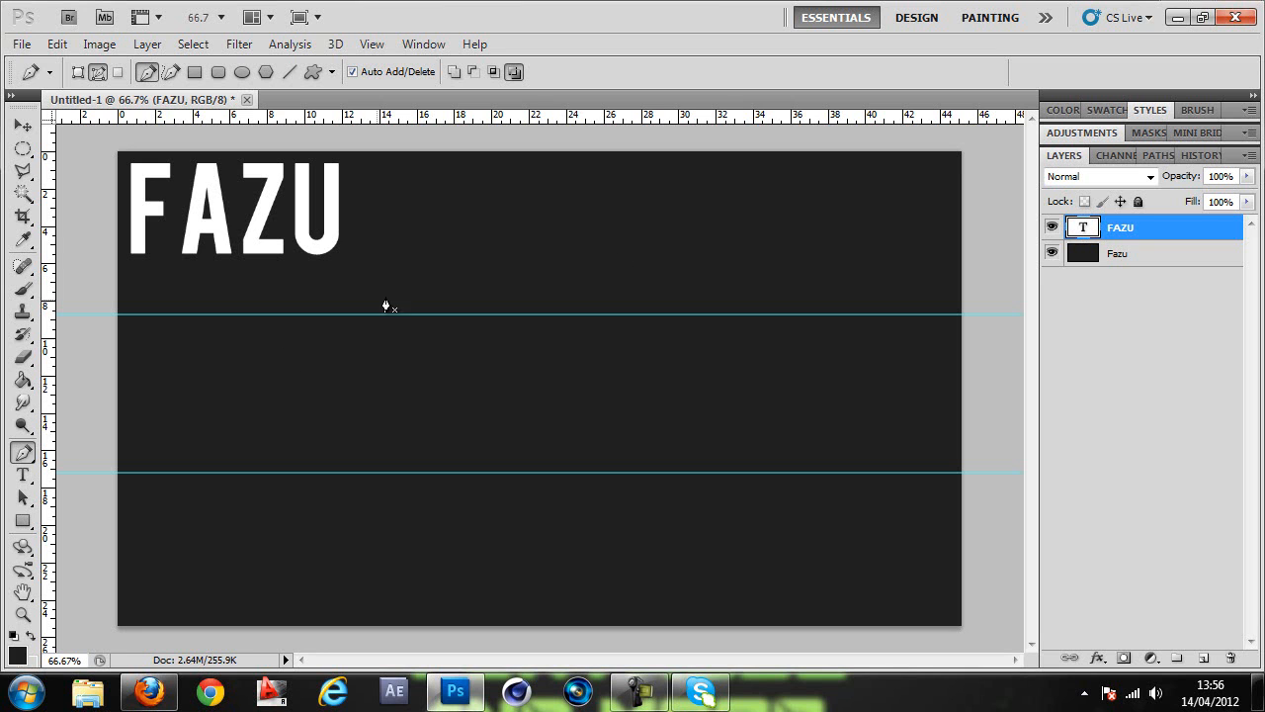
pyautogui.moveTo(276, 330)
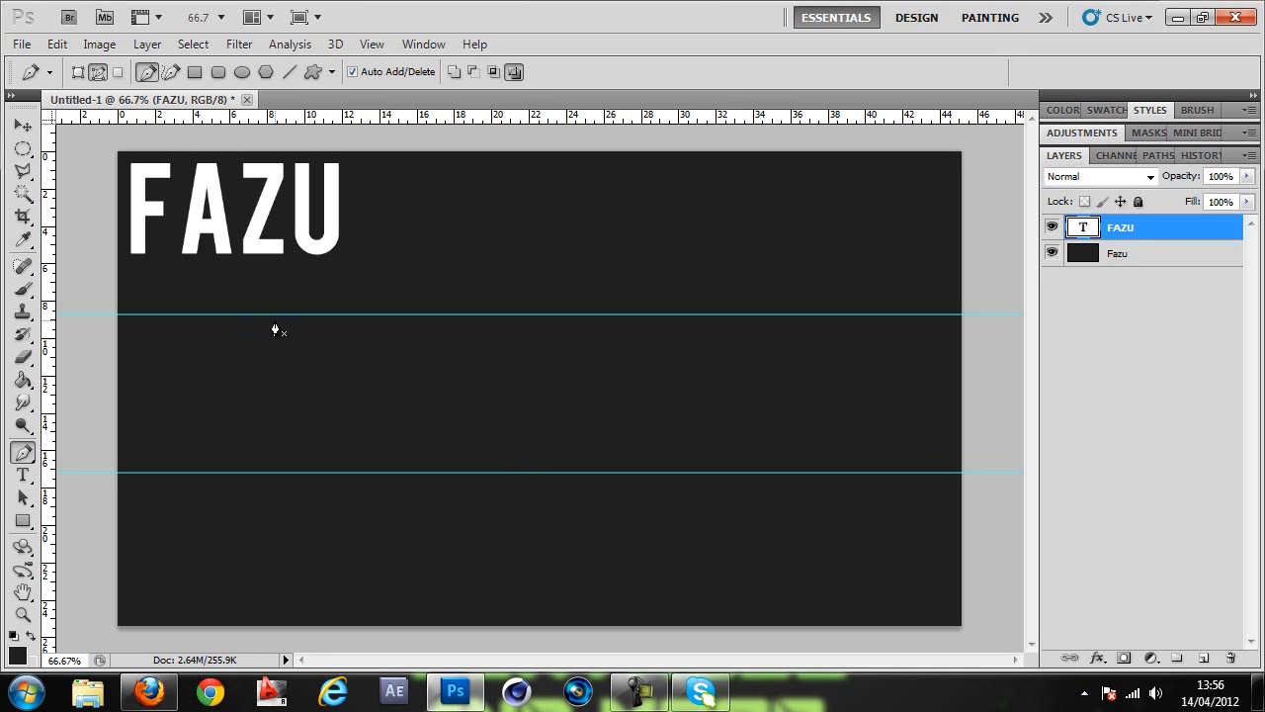
pyautogui.moveTo(285, 327)
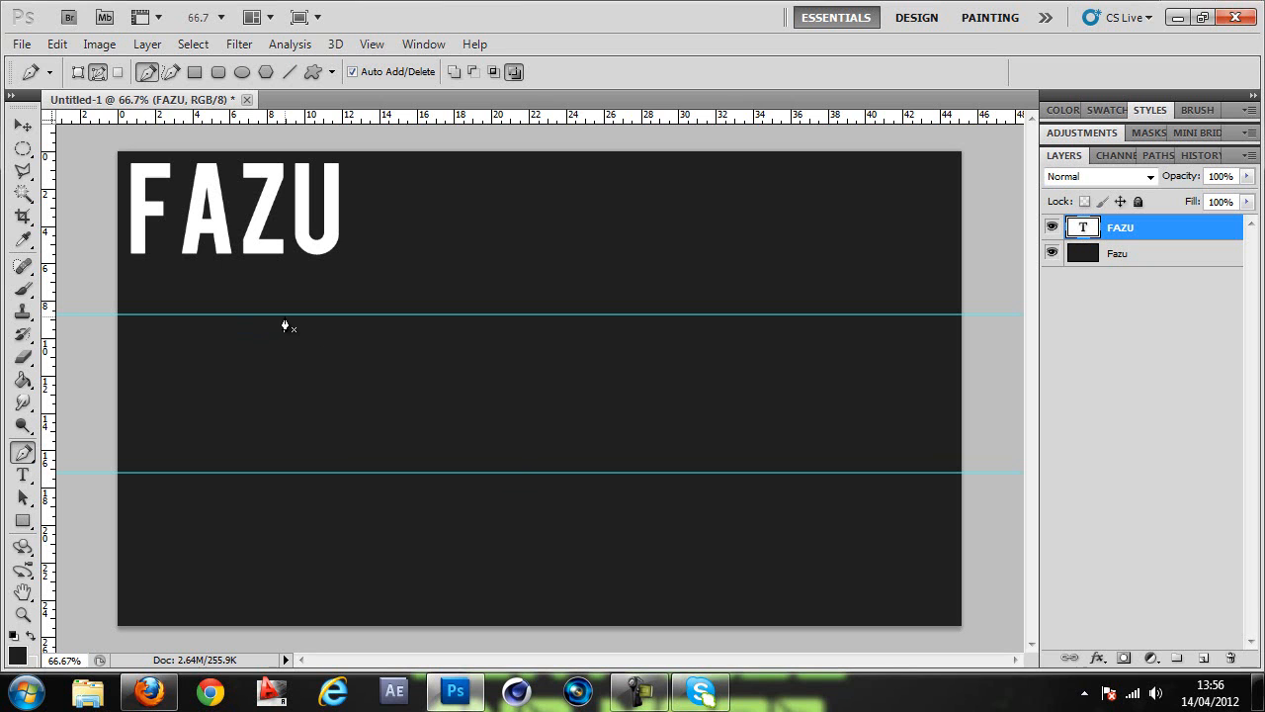
pyautogui.moveTo(245, 343)
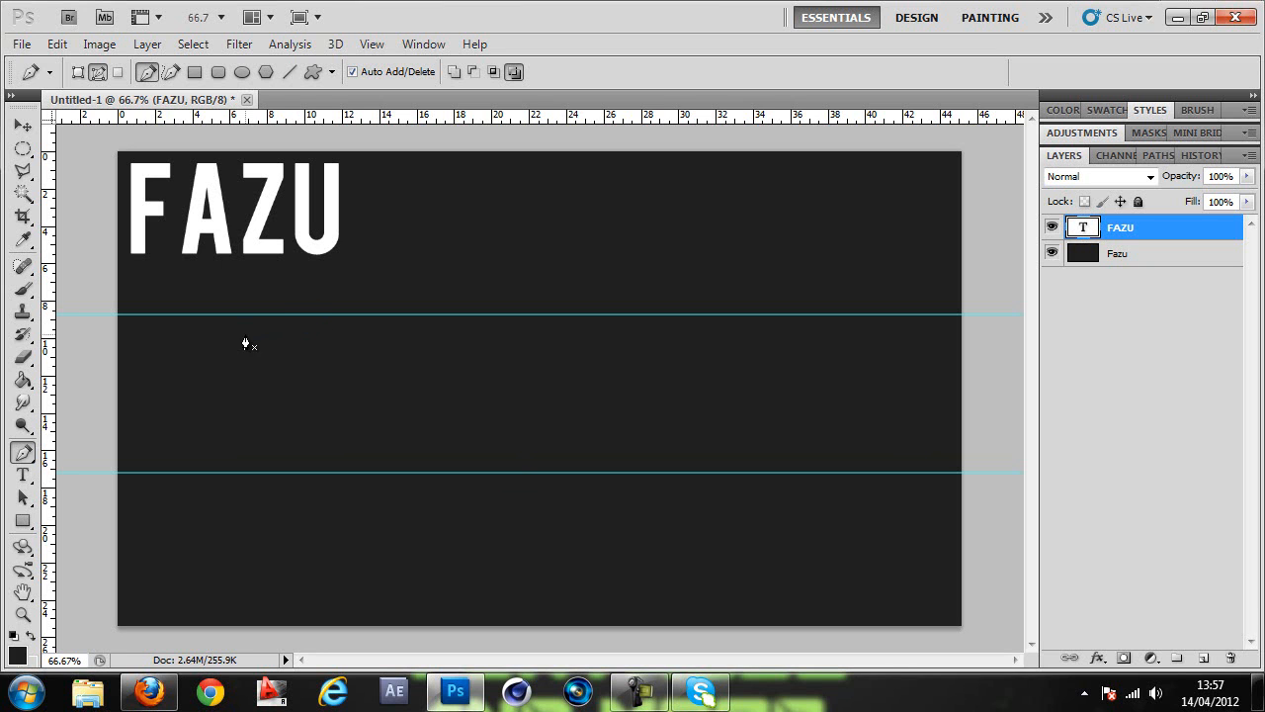
pyautogui.moveTo(279, 319)
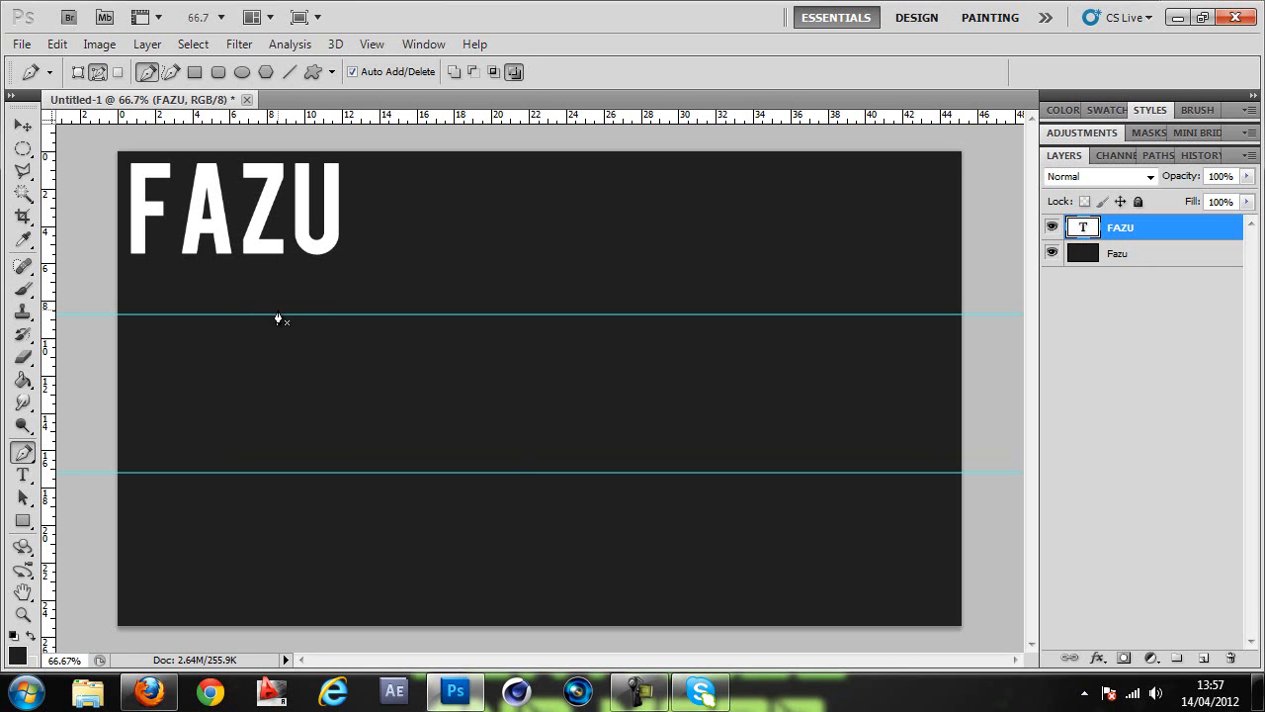
pyautogui.moveTo(281, 316)
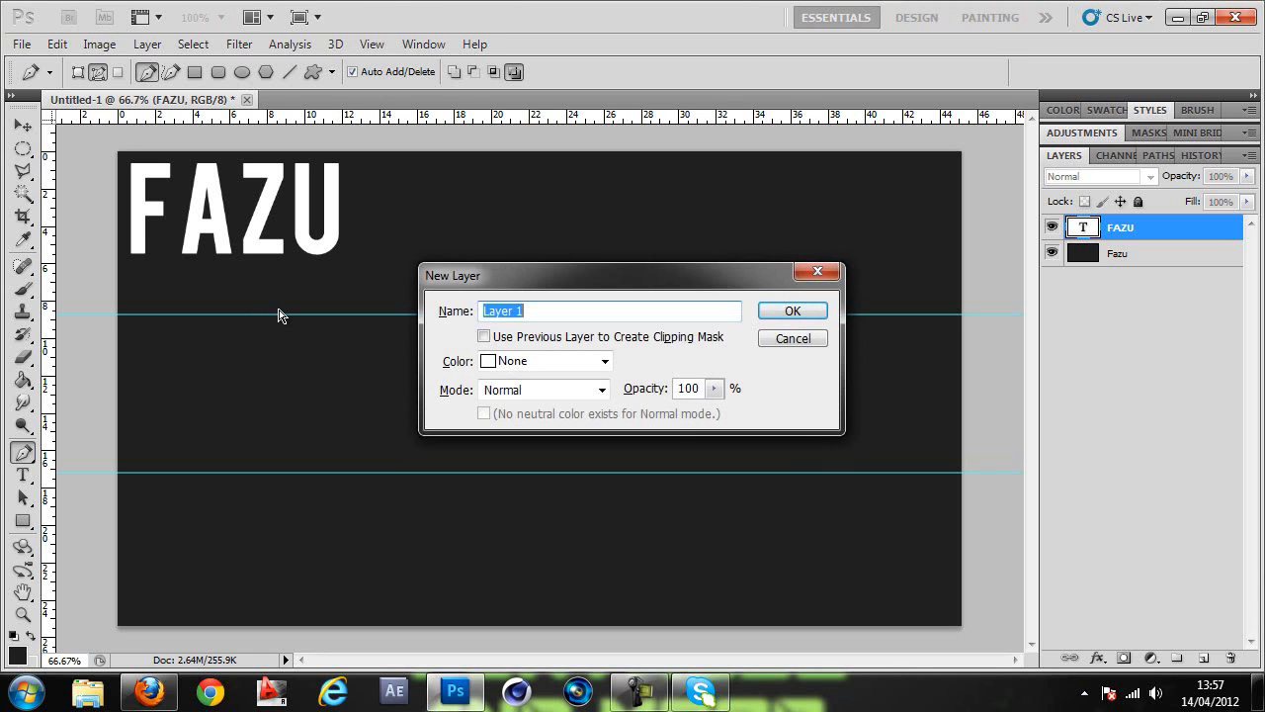
# On a new empty layer, pen-trace the F's top bar between the guides and fill it light gray
pyautogui.click(791, 310)
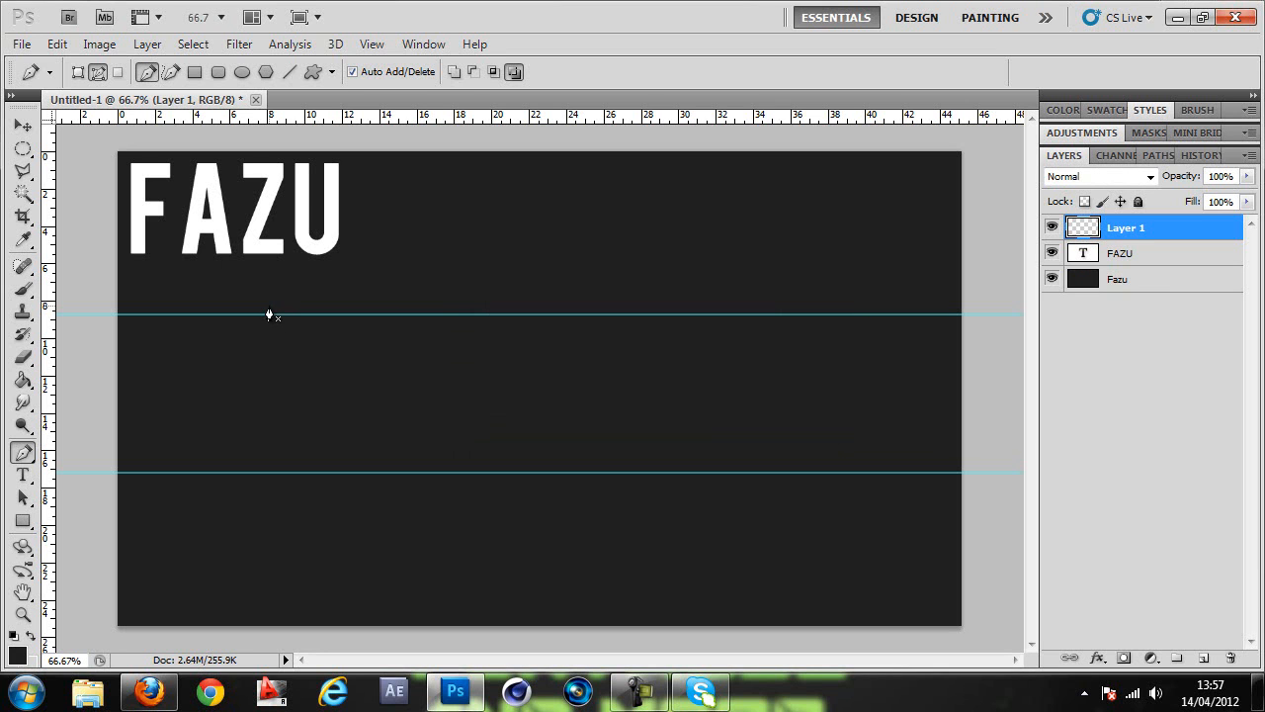
pyautogui.moveTo(217, 255)
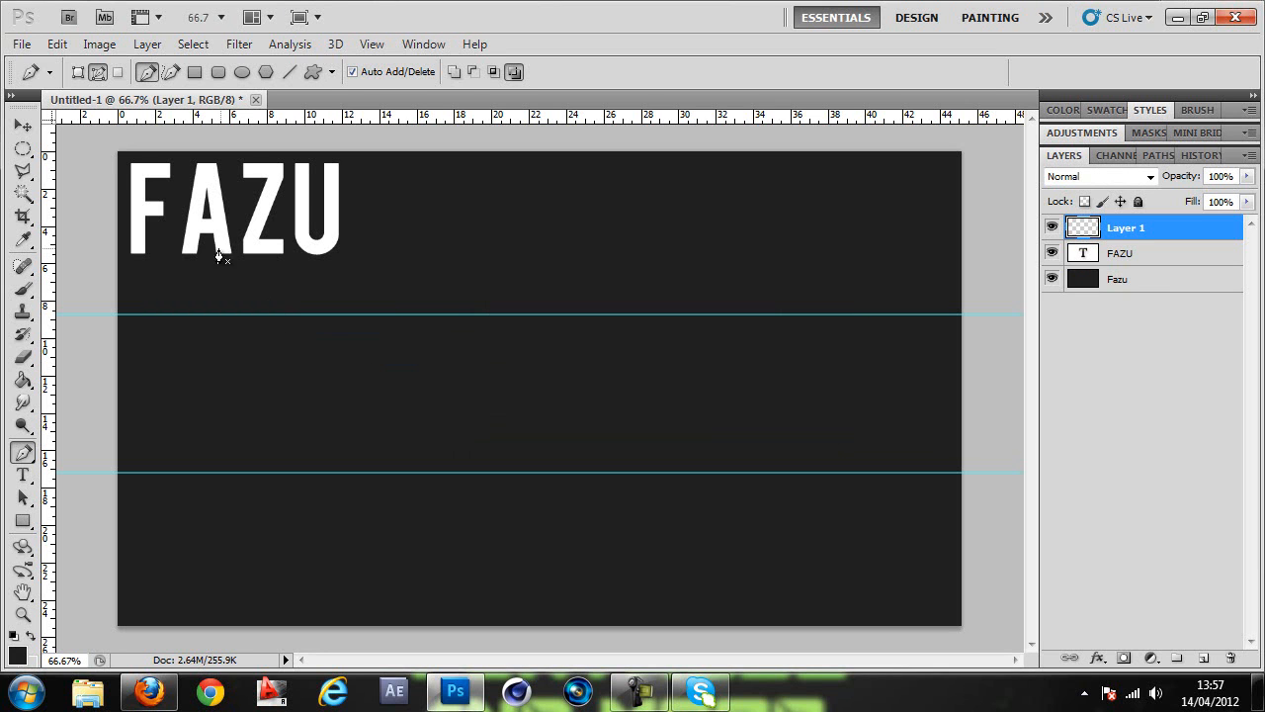
pyautogui.moveTo(149, 192)
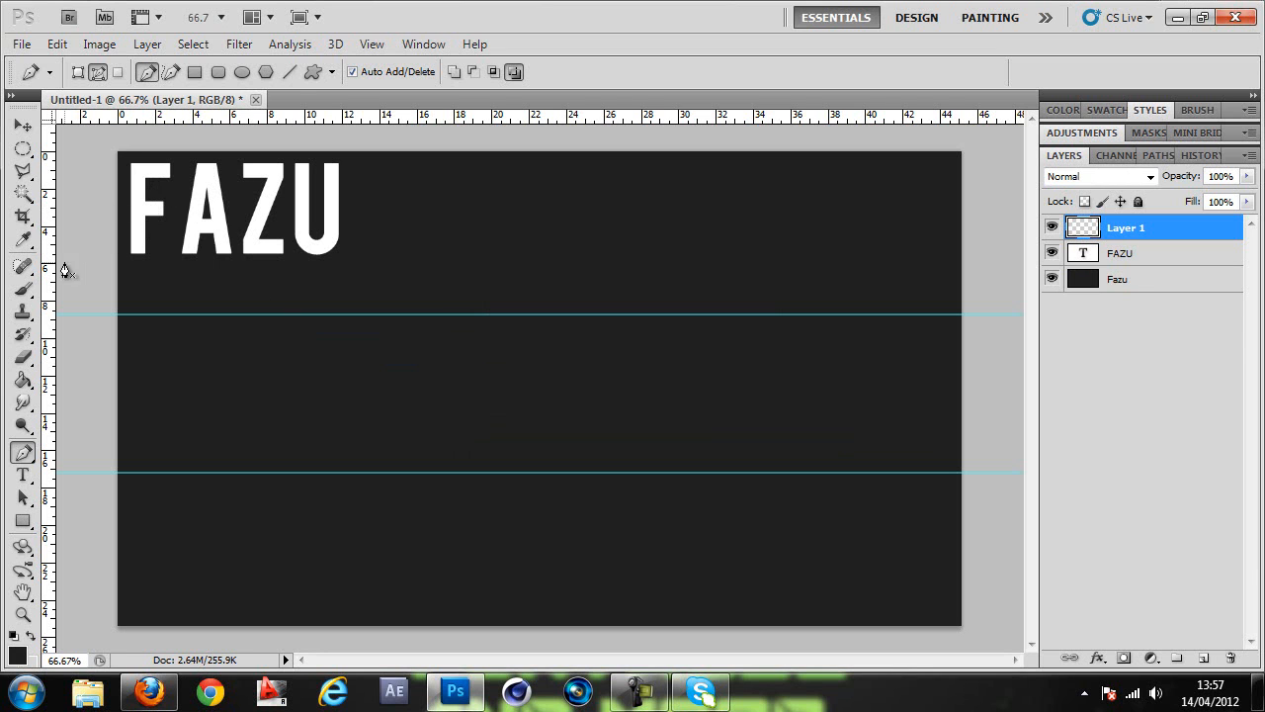
pyautogui.moveTo(124, 163)
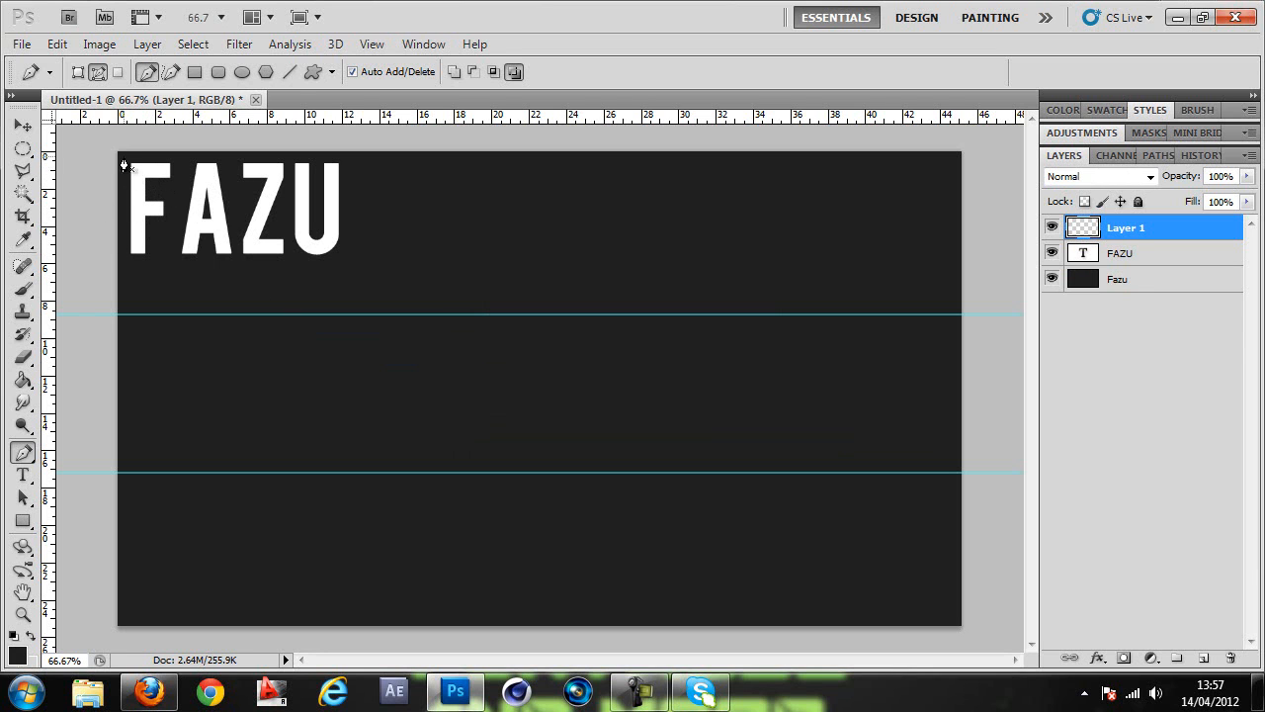
pyautogui.moveTo(145, 210)
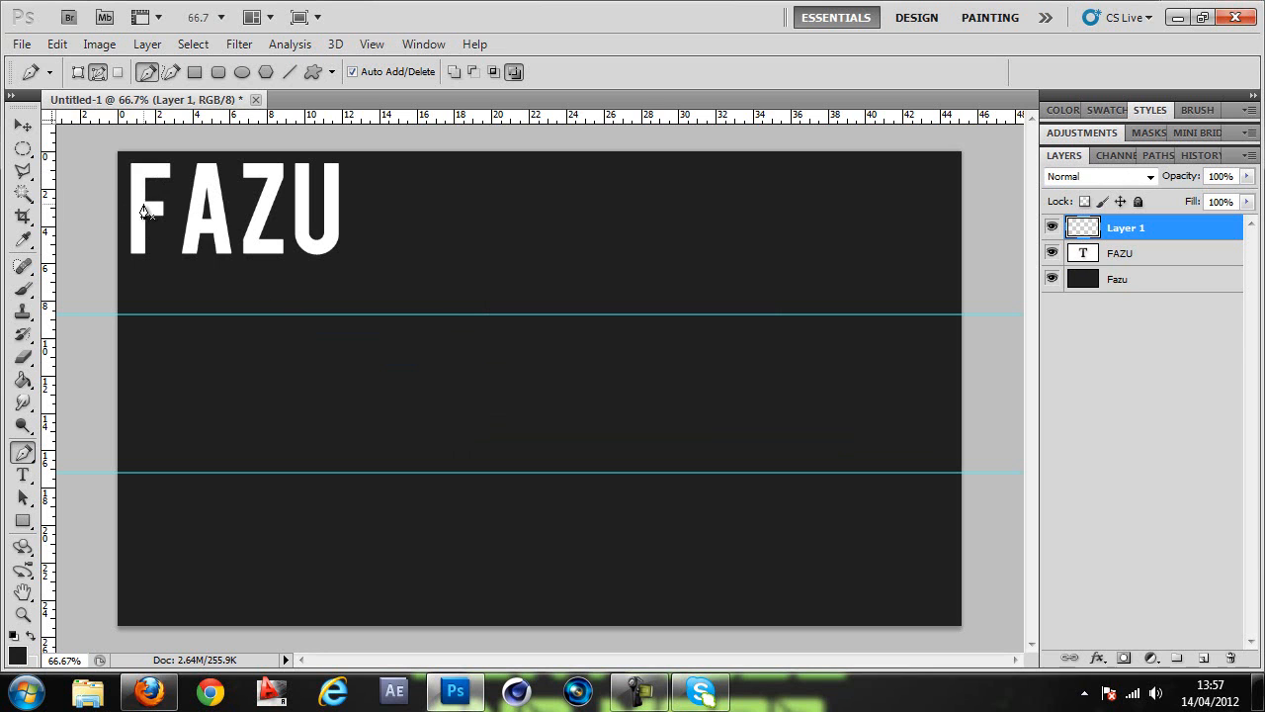
pyautogui.moveTo(154, 187)
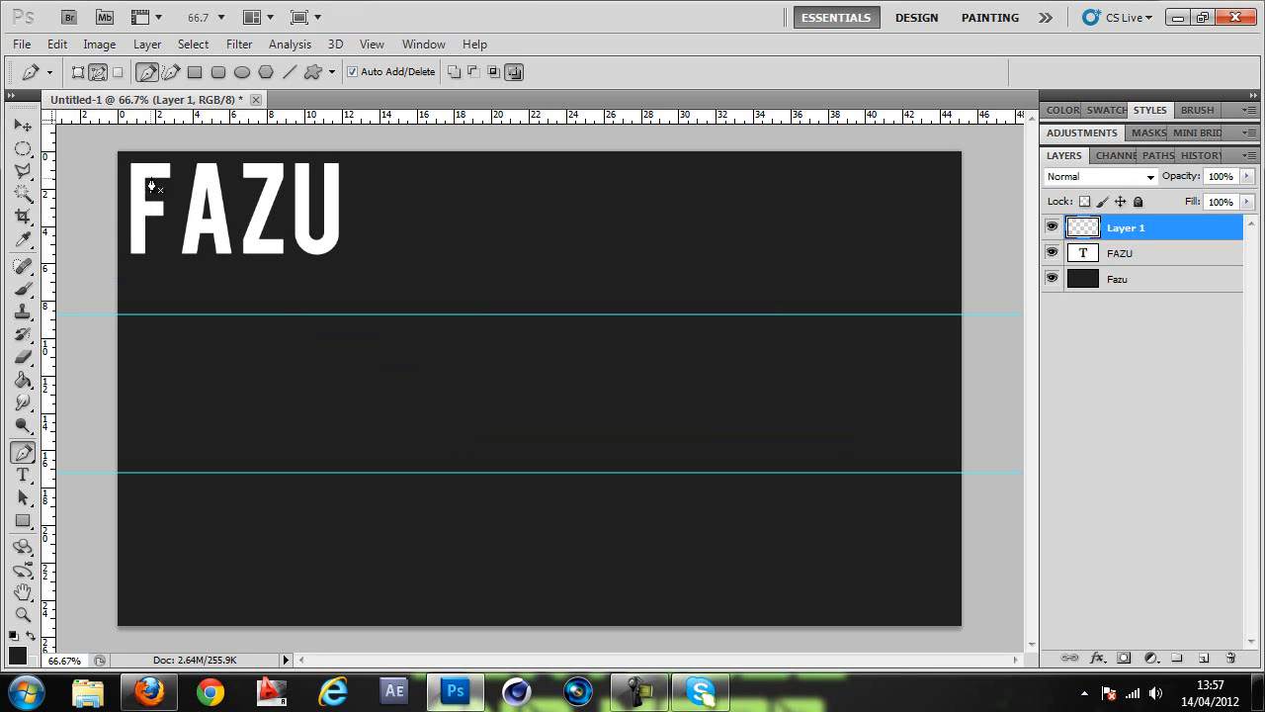
pyautogui.moveTo(265, 324)
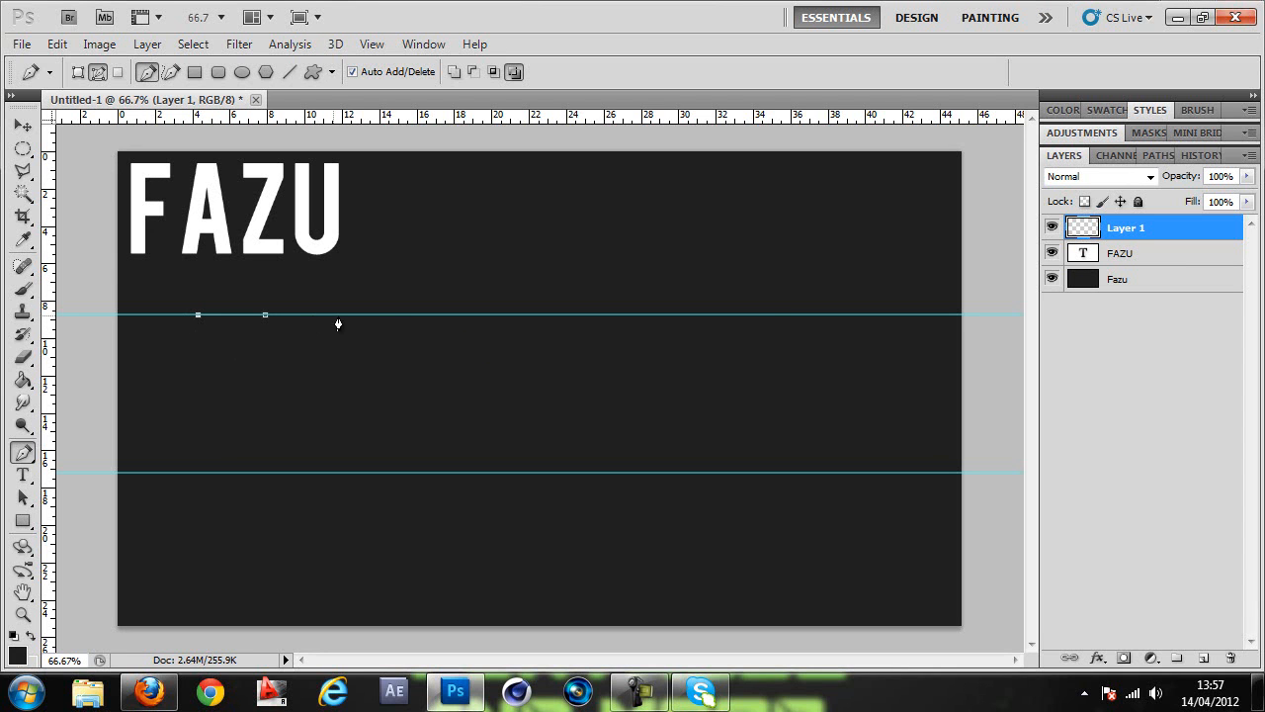
pyautogui.moveTo(194, 380)
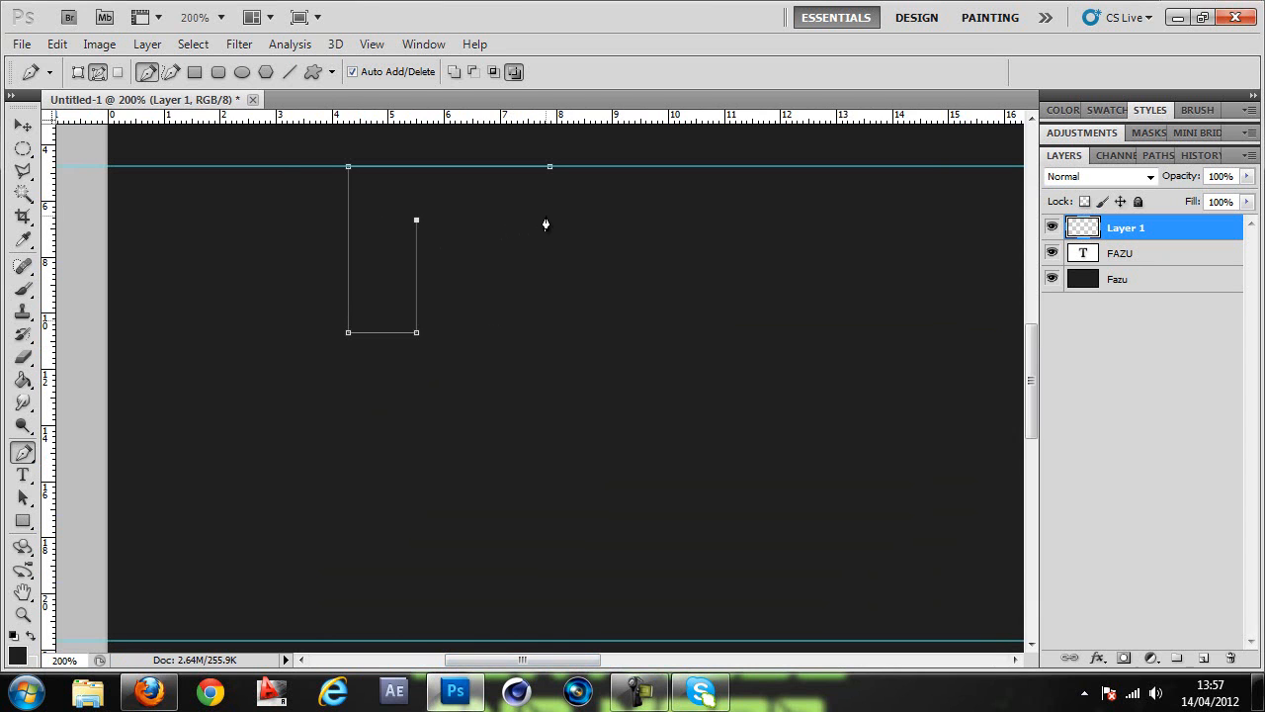
pyautogui.click(550, 220)
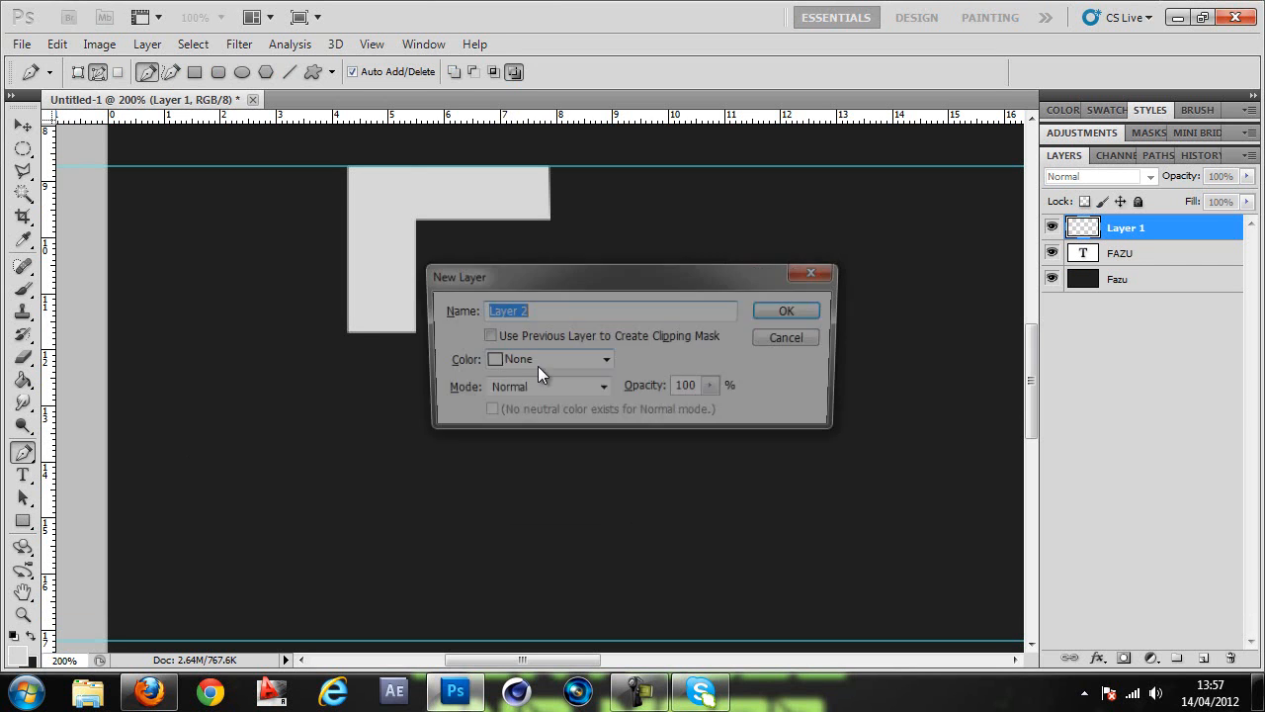
# On Layer 2, pen-trace the F's lower L-shaped piece and fill it with the foreground gray
pyautogui.click(786, 310)
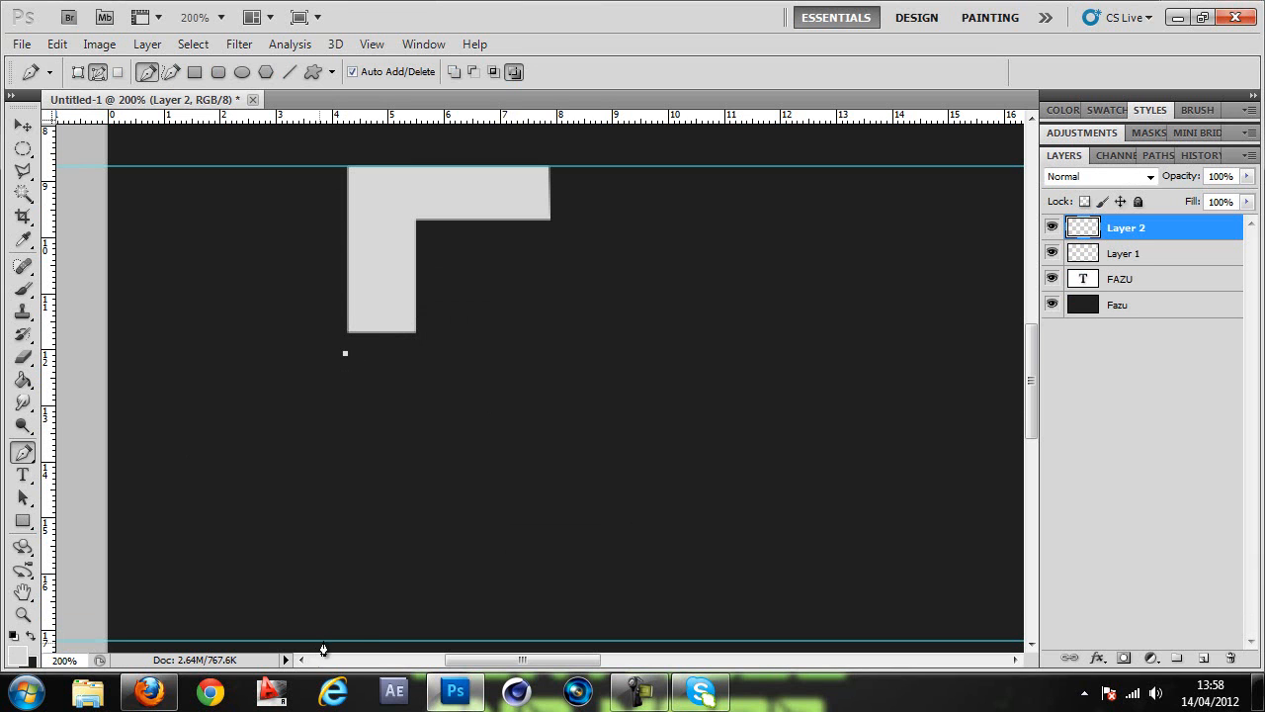
pyautogui.moveTo(342, 639)
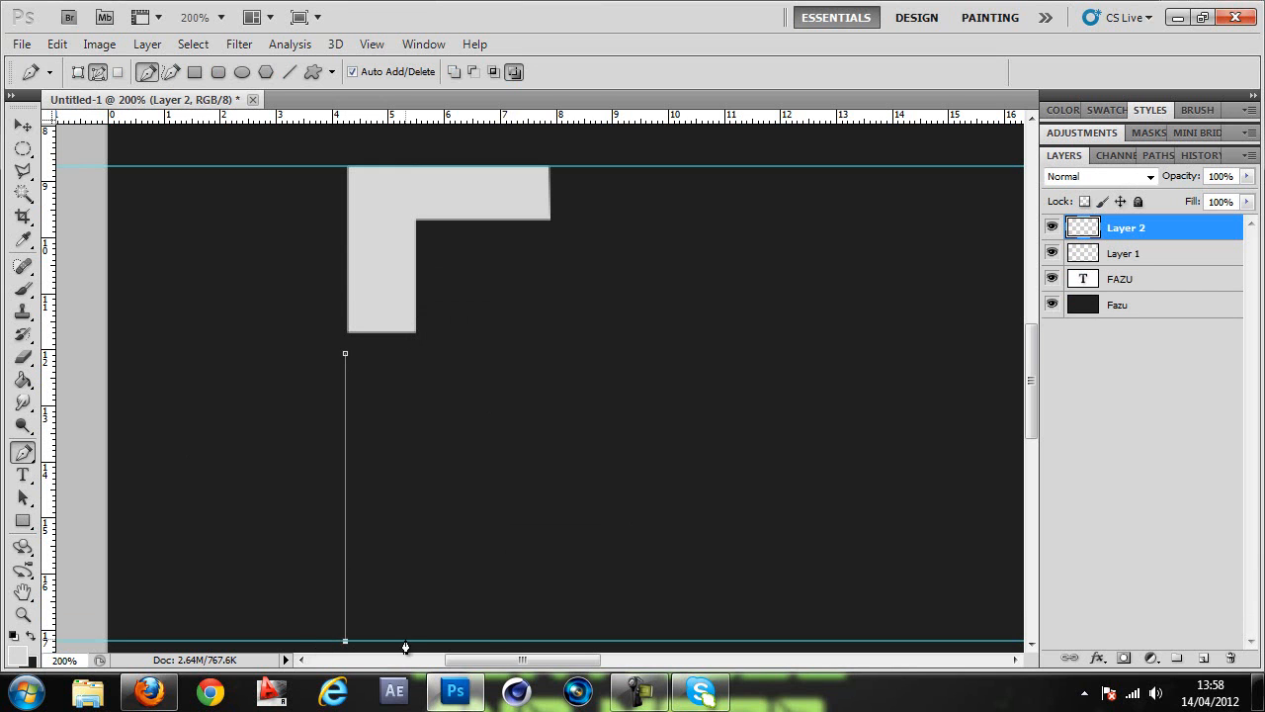
pyautogui.moveTo(416, 644)
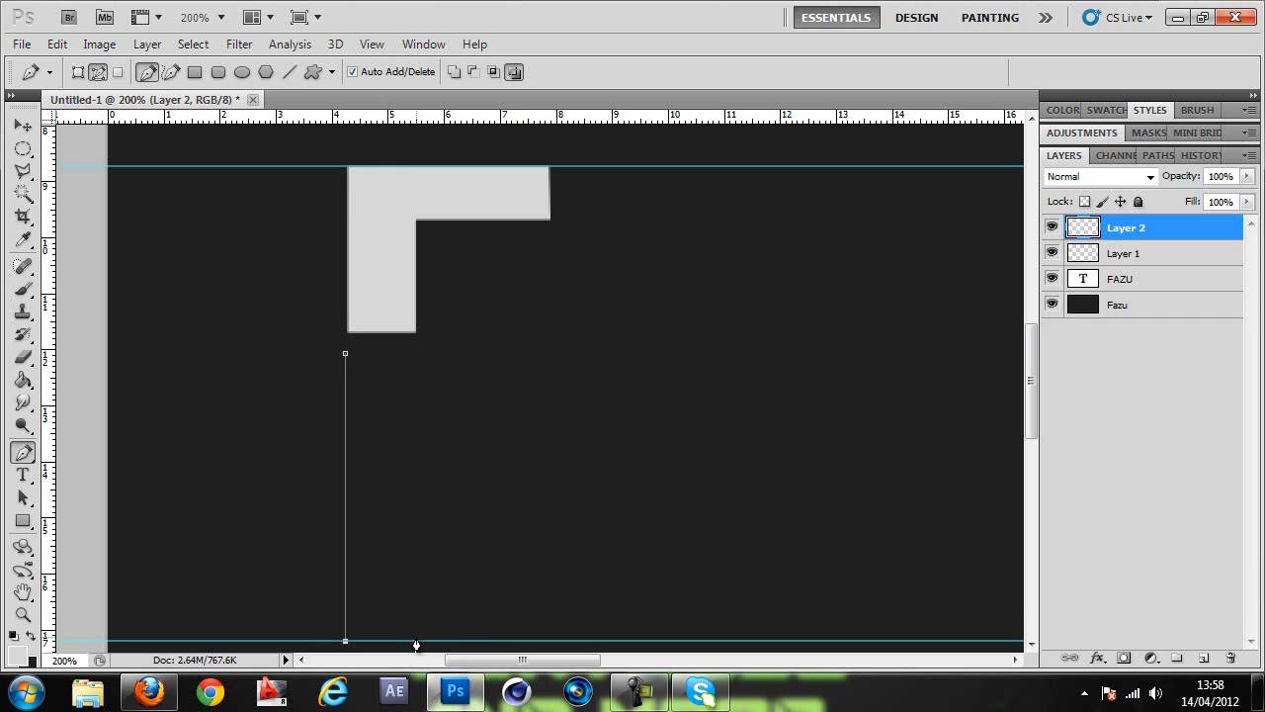
pyautogui.moveTo(411, 410)
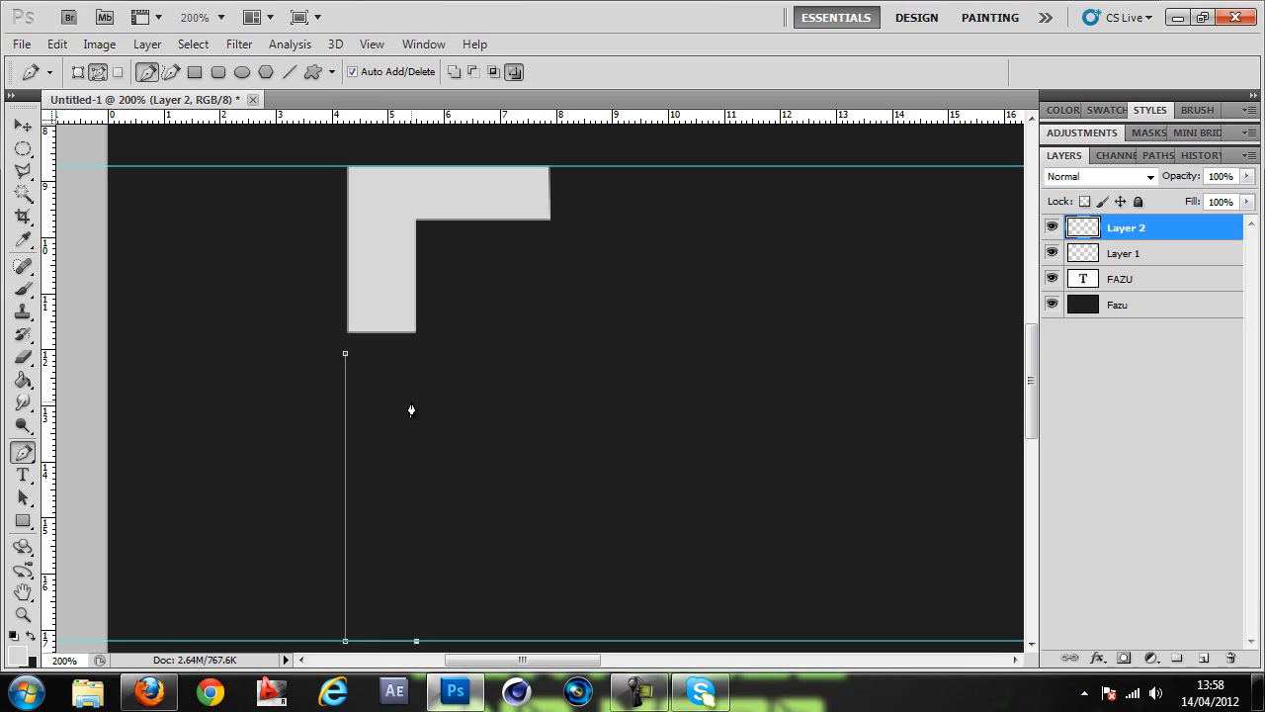
pyautogui.click(415, 405)
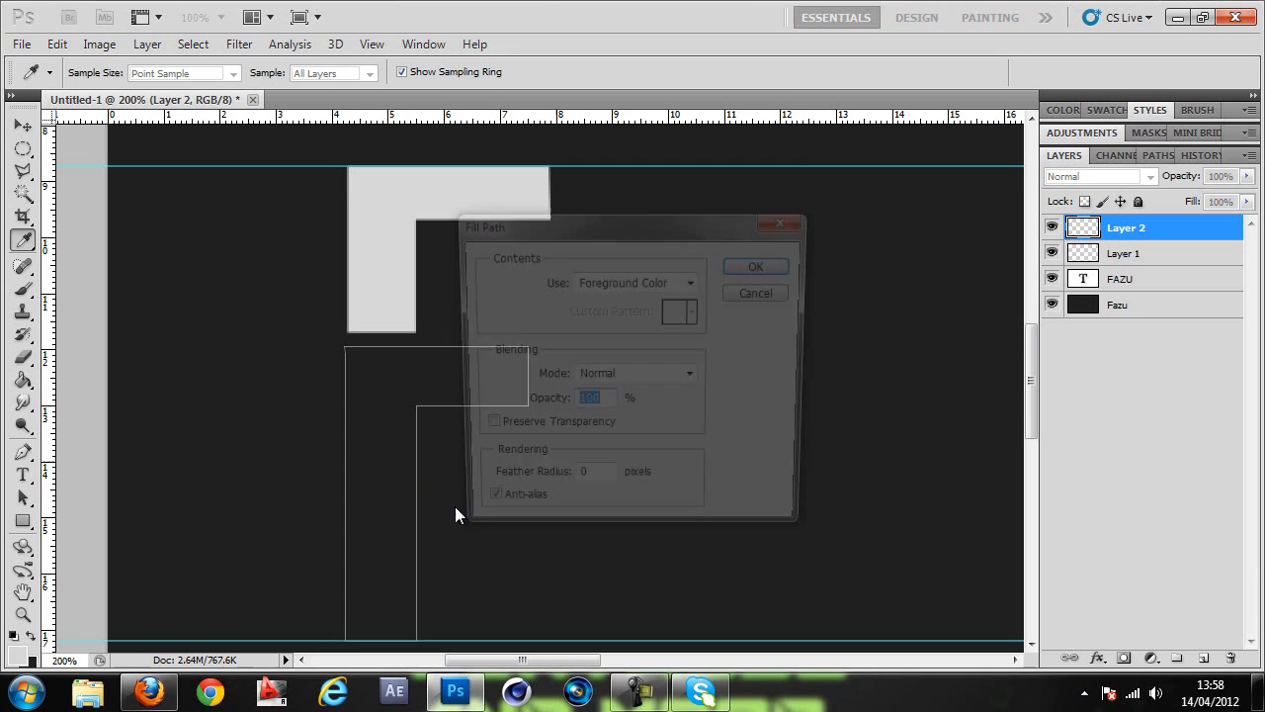
pyautogui.click(754, 266)
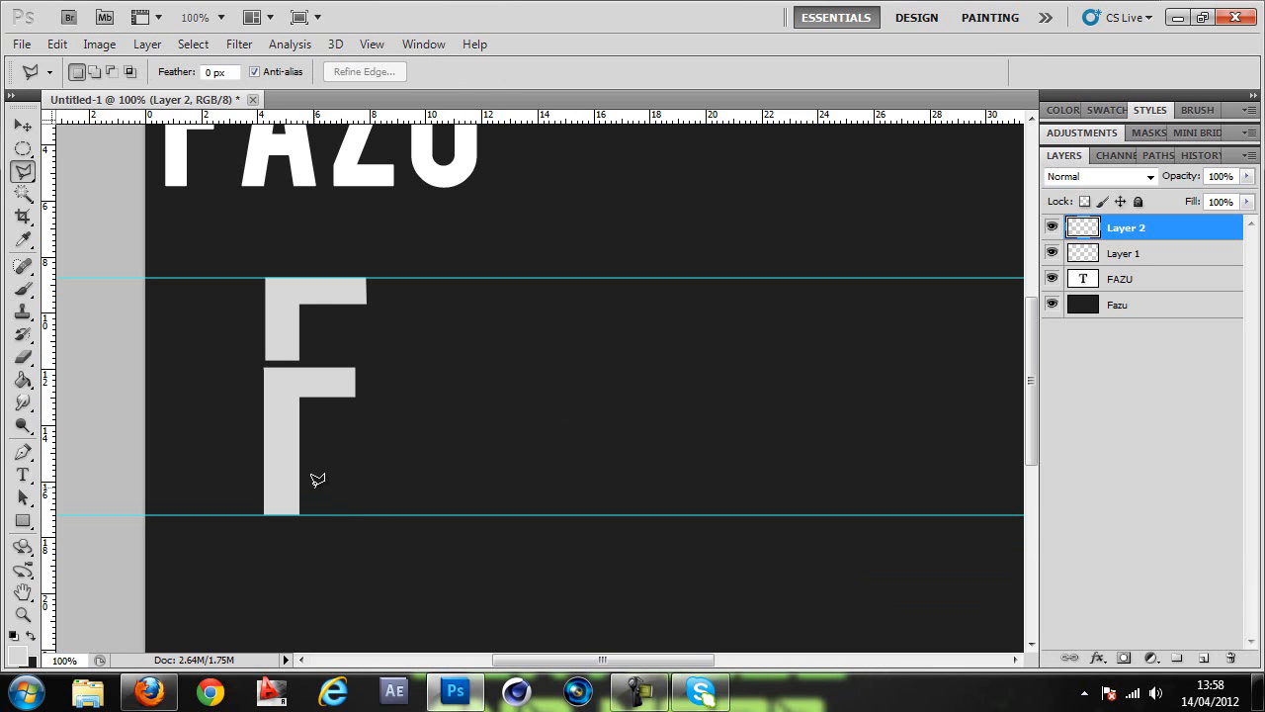
pyautogui.moveTo(316, 480); pyautogui.dragTo(264, 586)
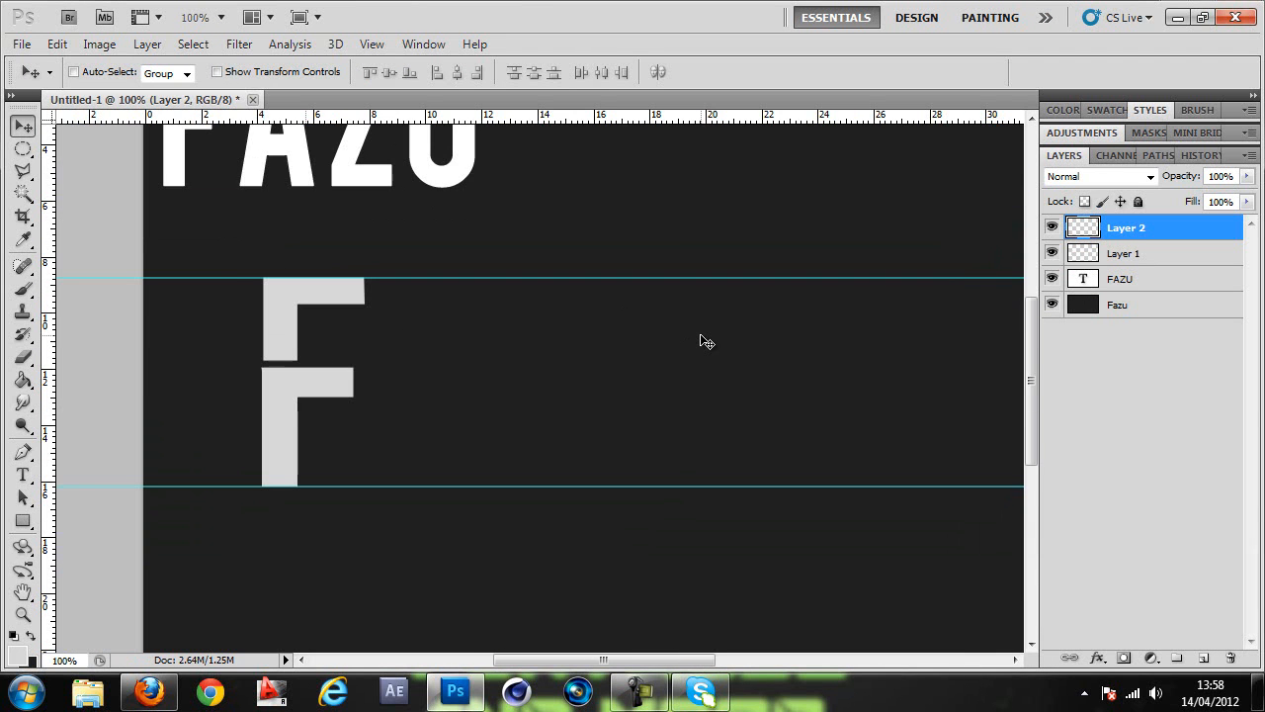
# Scroll the view and pick the Pen tool to outline the A's slanted stroke
pyautogui.scroll(3)
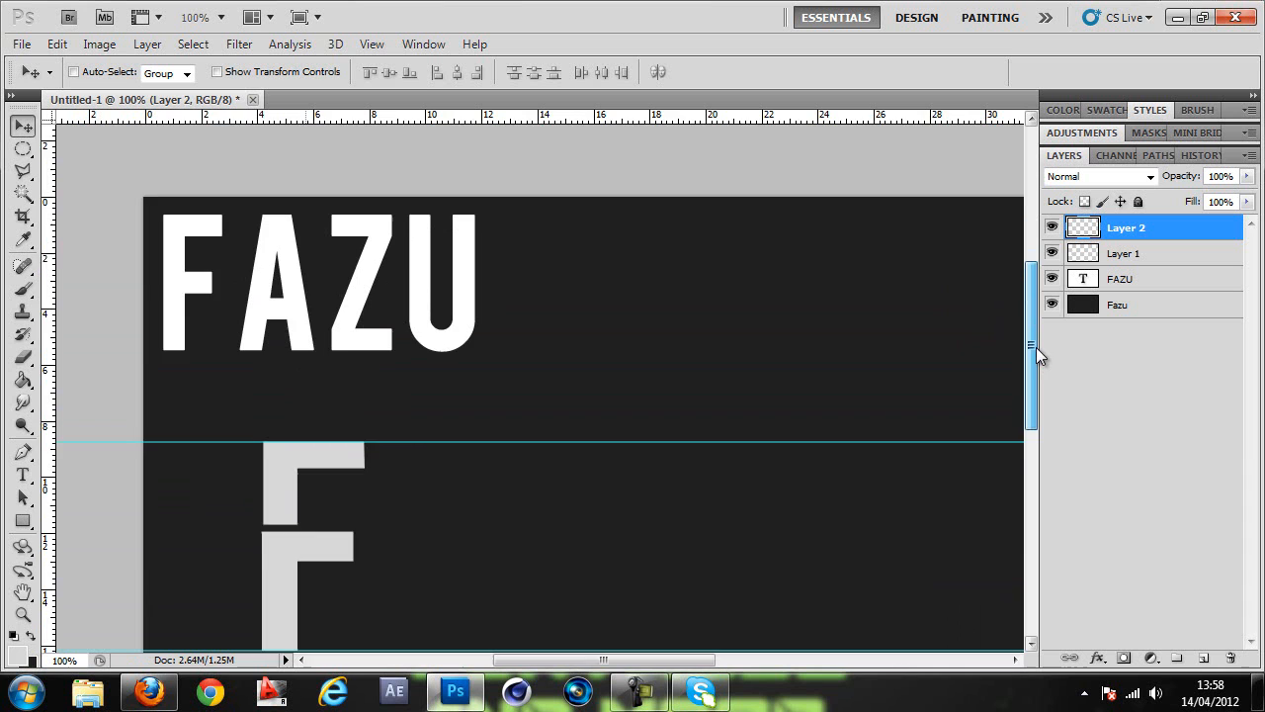
pyautogui.scroll(-3)
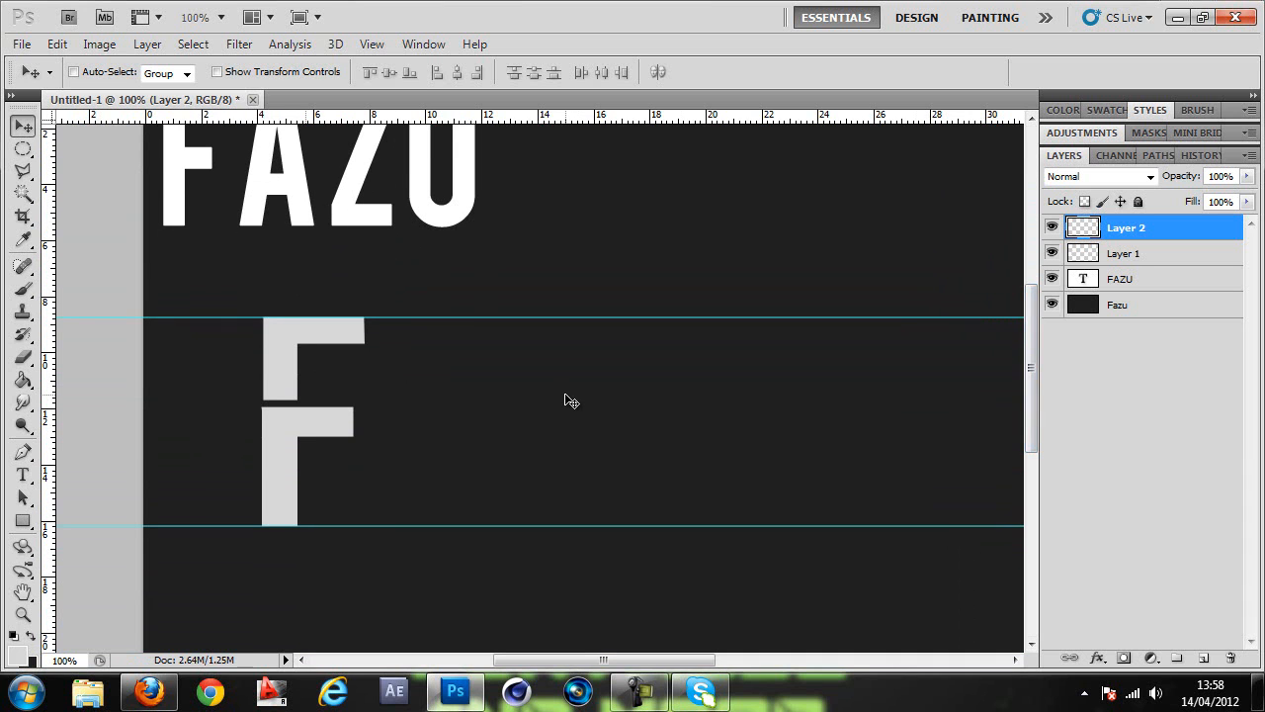
pyautogui.click(22, 452)
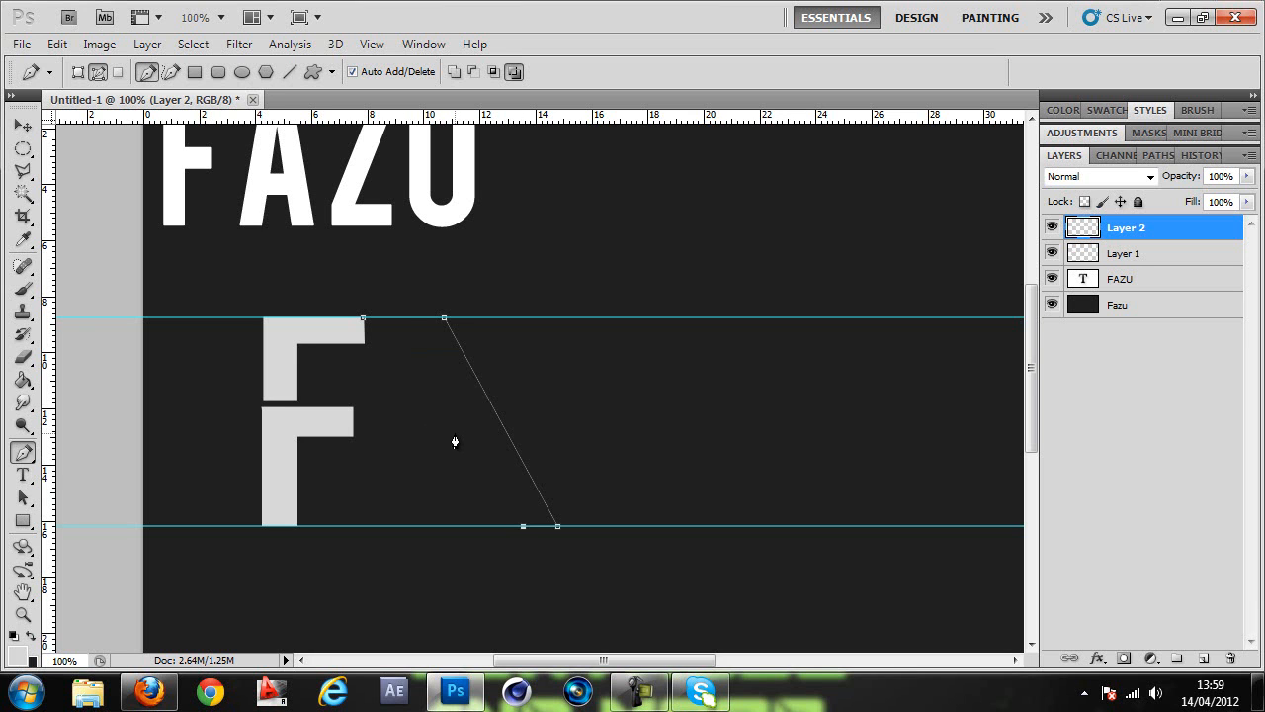
pyautogui.moveTo(467, 434)
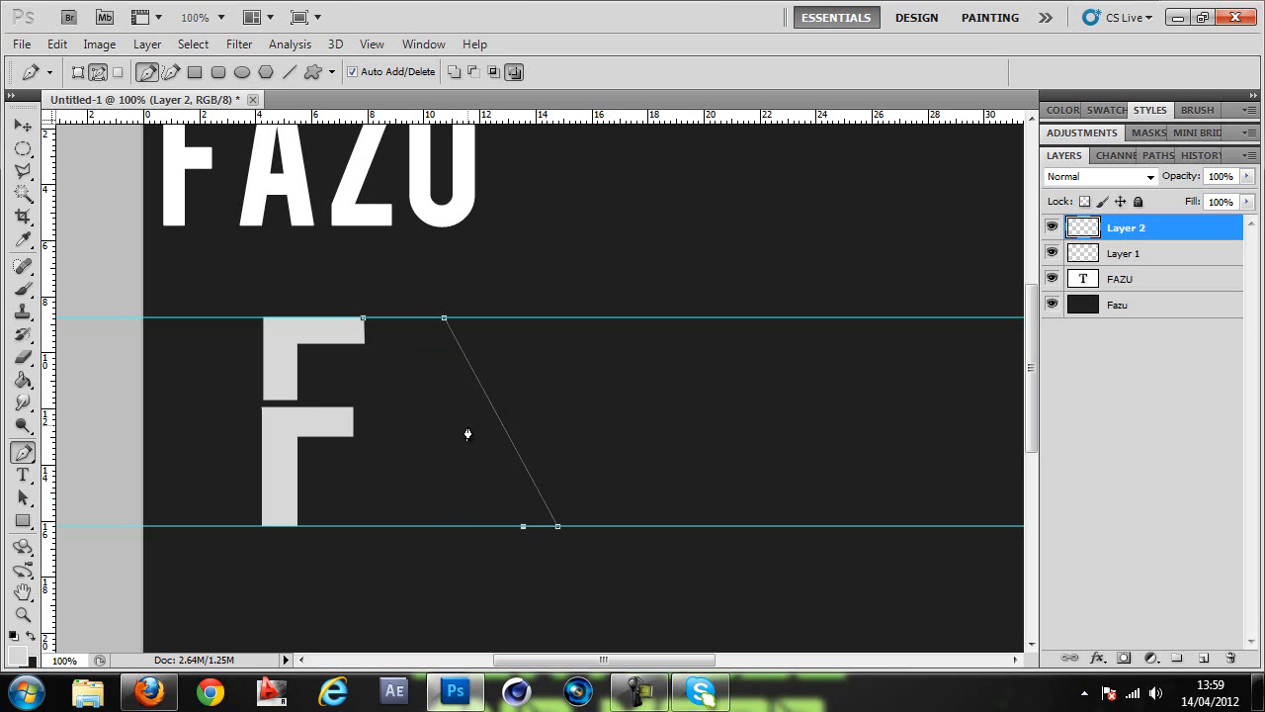
pyautogui.moveTo(467, 443)
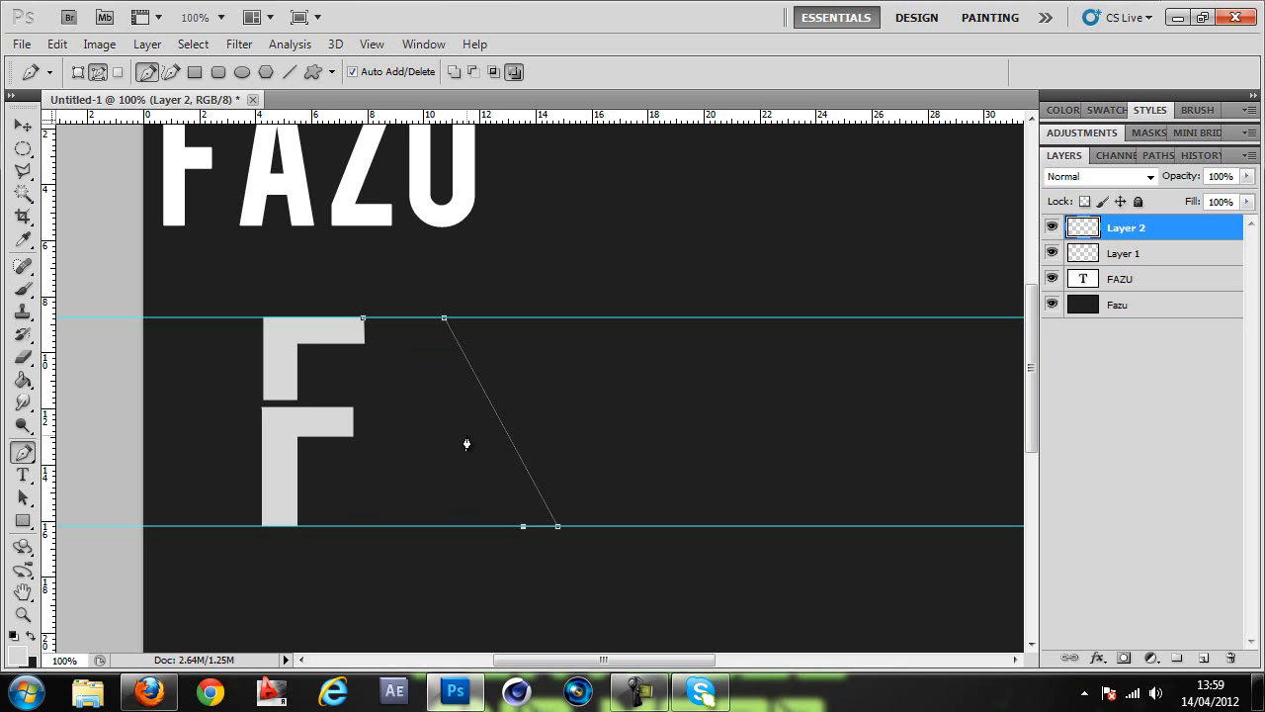
# Close the A outline, fill it with foreground gray, and set Layer 2 to 49% opacity
pyautogui.click(318, 437)
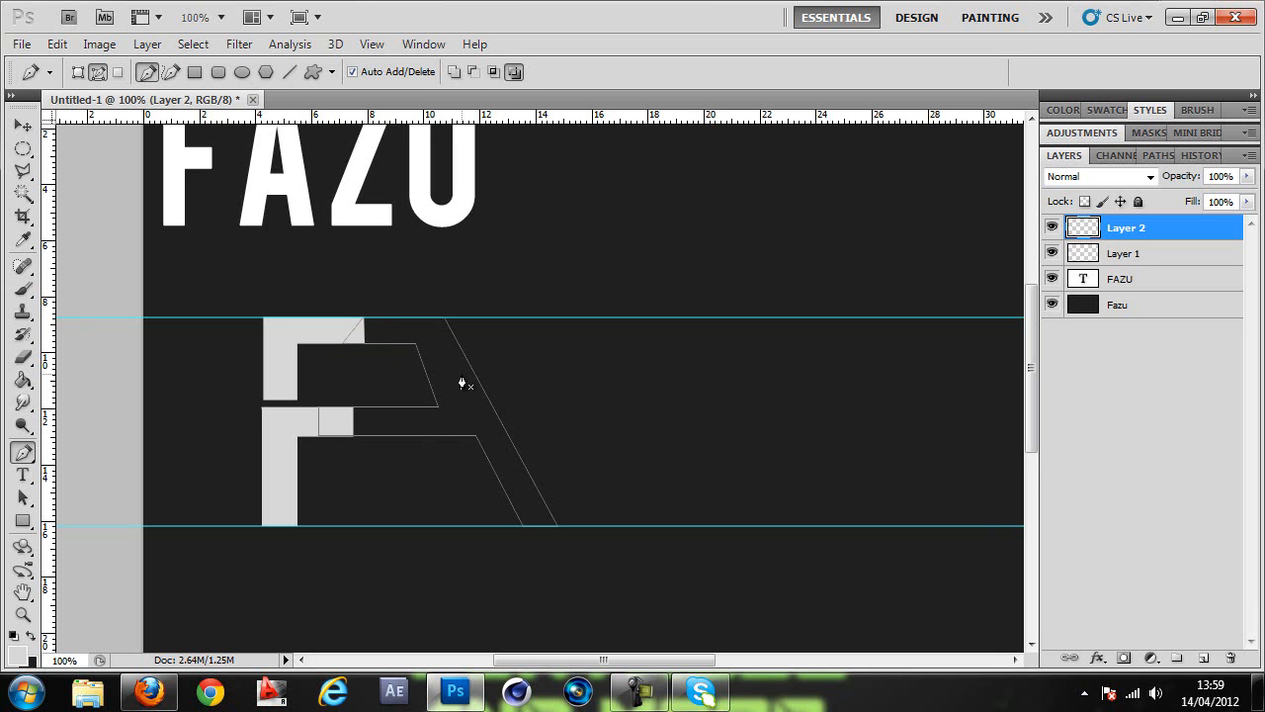
pyautogui.rightClick(463, 384)
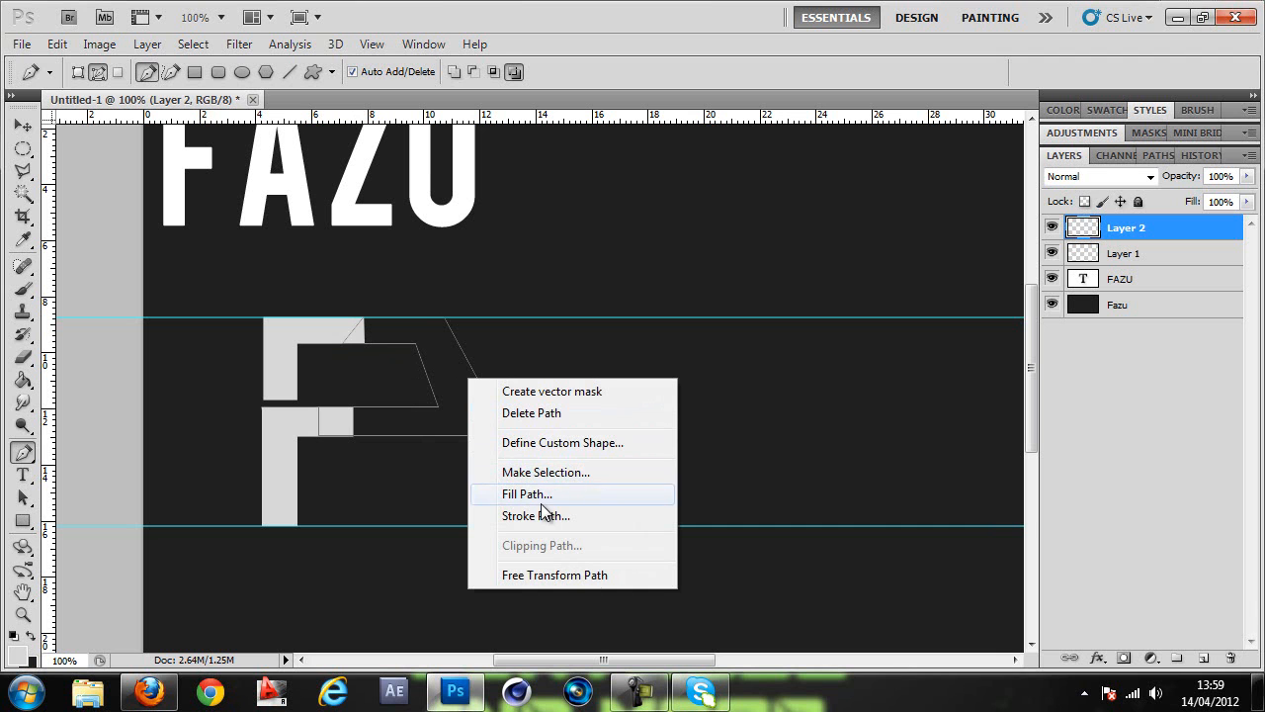
pyautogui.click(526, 493)
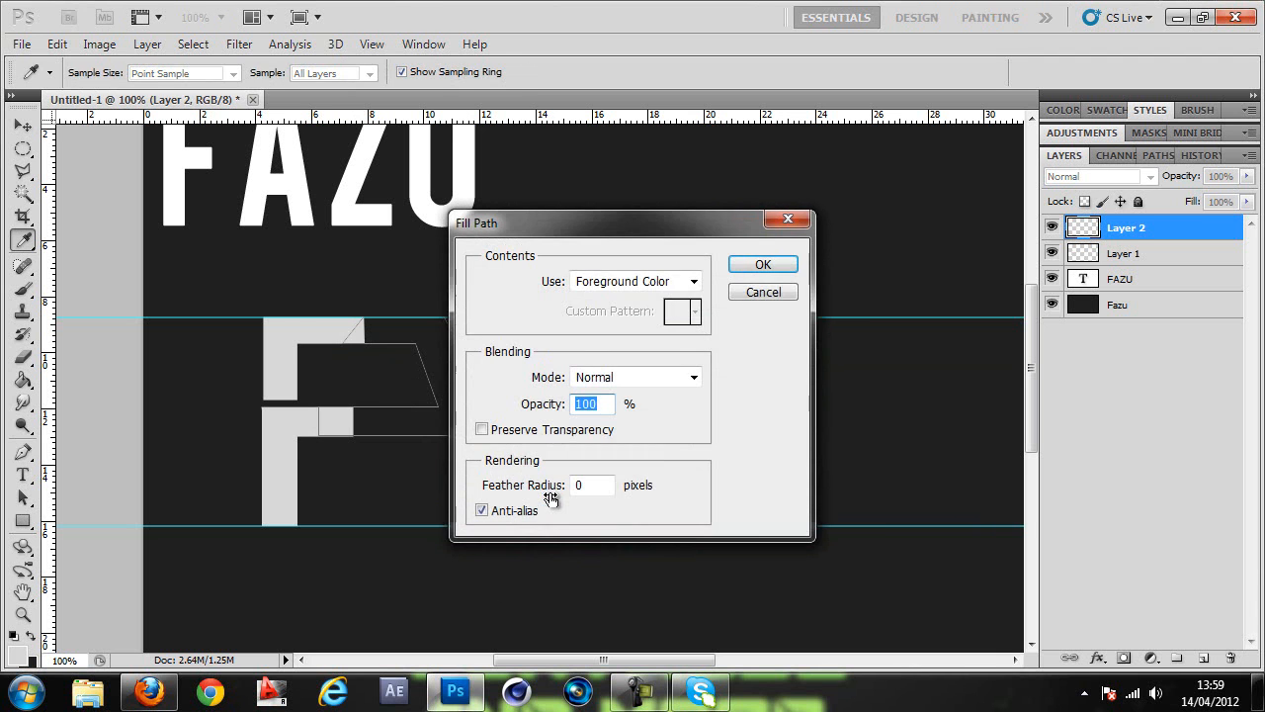
pyautogui.click(762, 264)
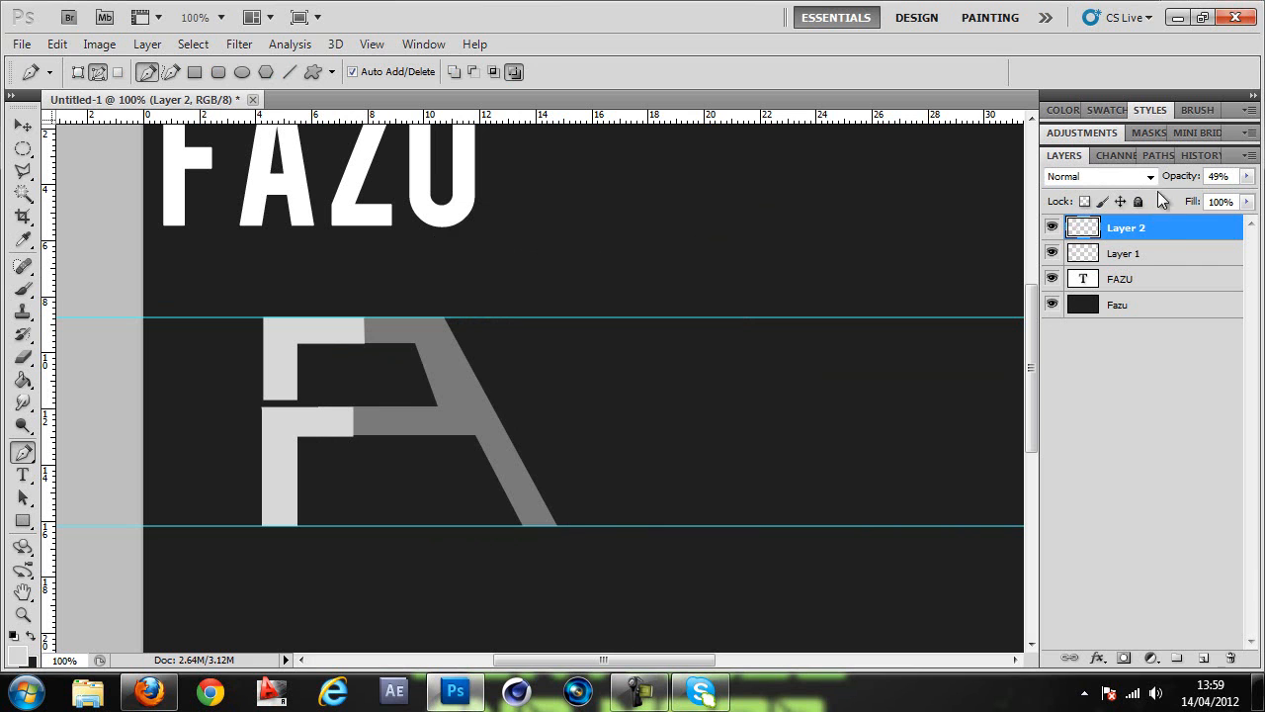
# Drop the F top-piece layer to 69% opacity and cut the gap where it meets the A
pyautogui.click(1123, 253)
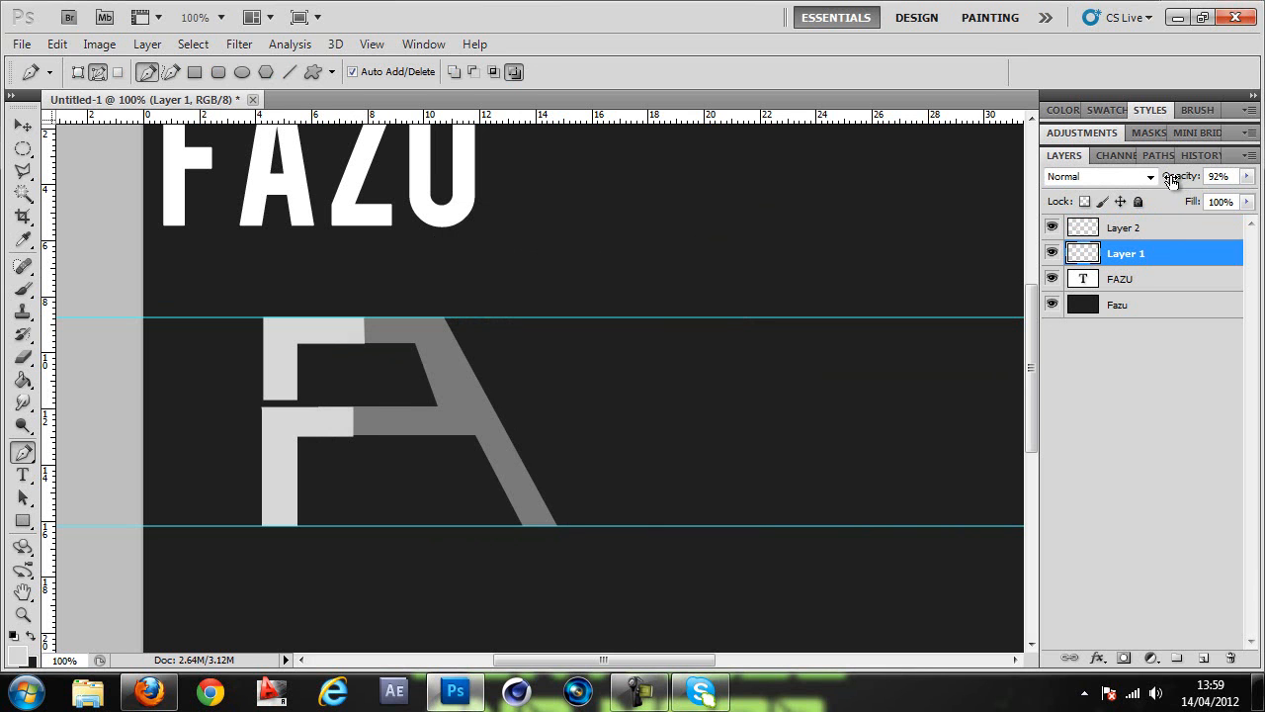
pyautogui.moveTo(1183, 175); pyautogui.dragTo(1171, 175)
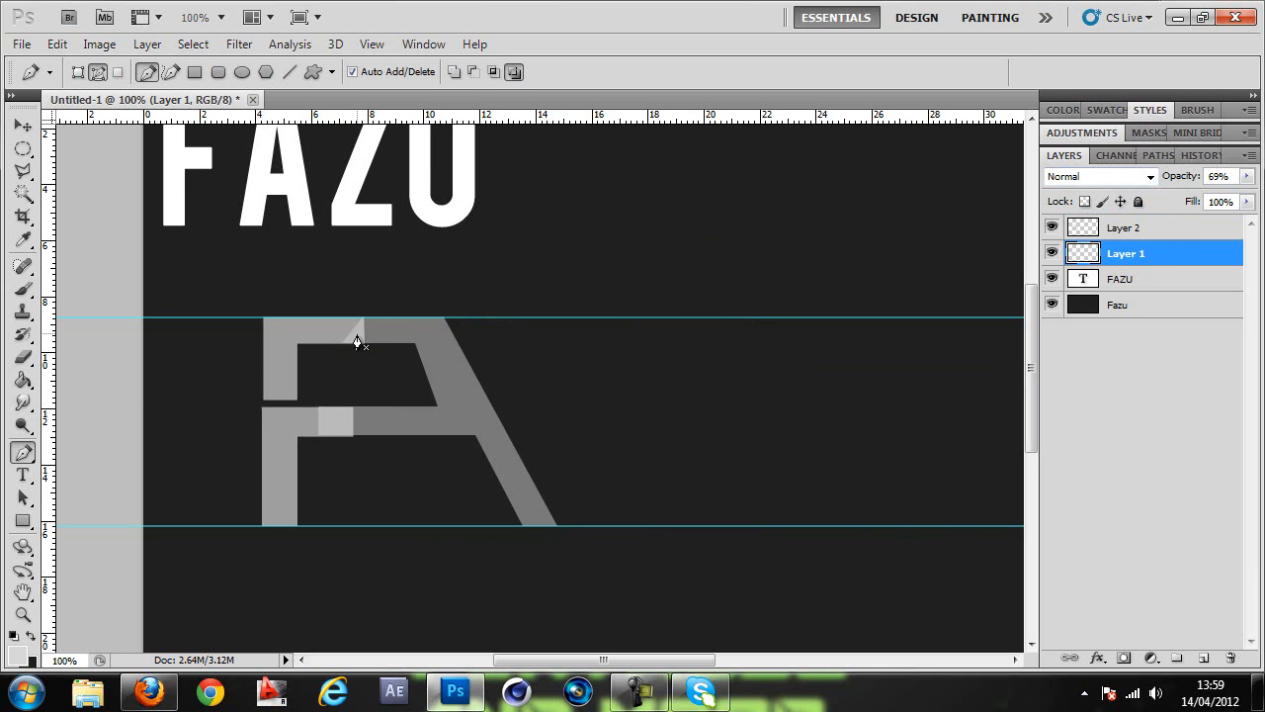
pyautogui.moveTo(375, 324)
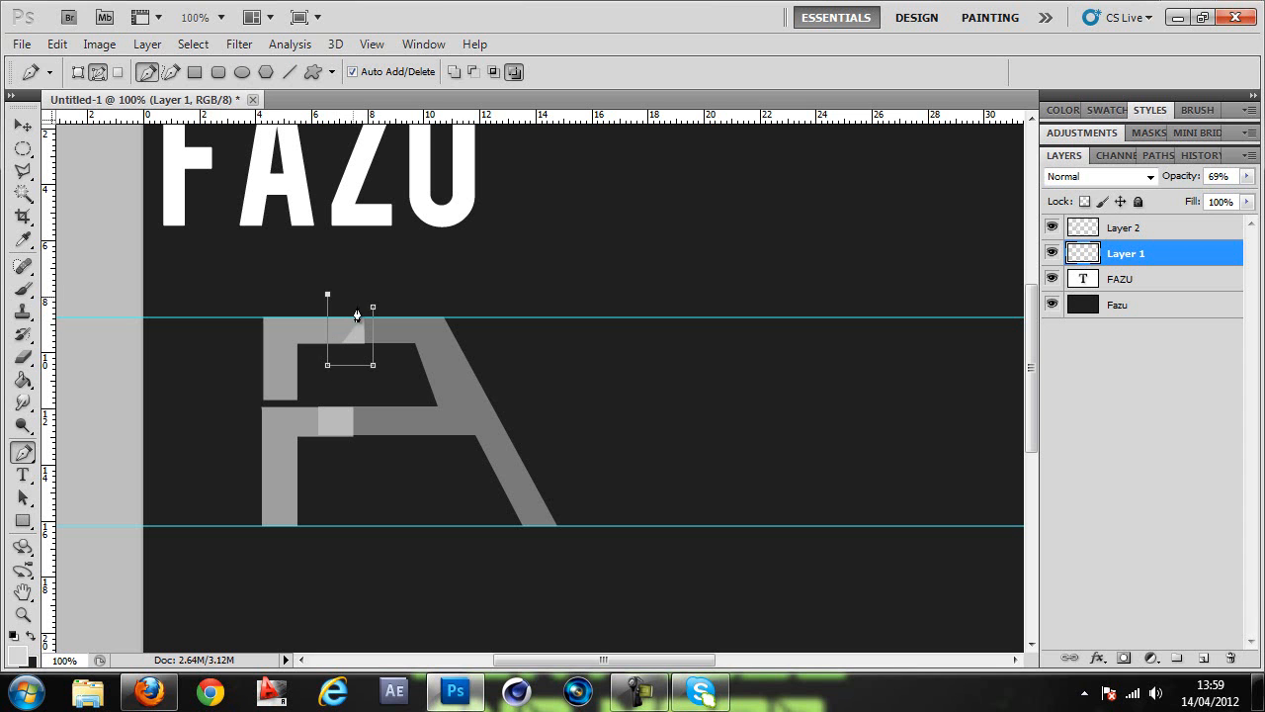
pyautogui.rightClick(356, 316)
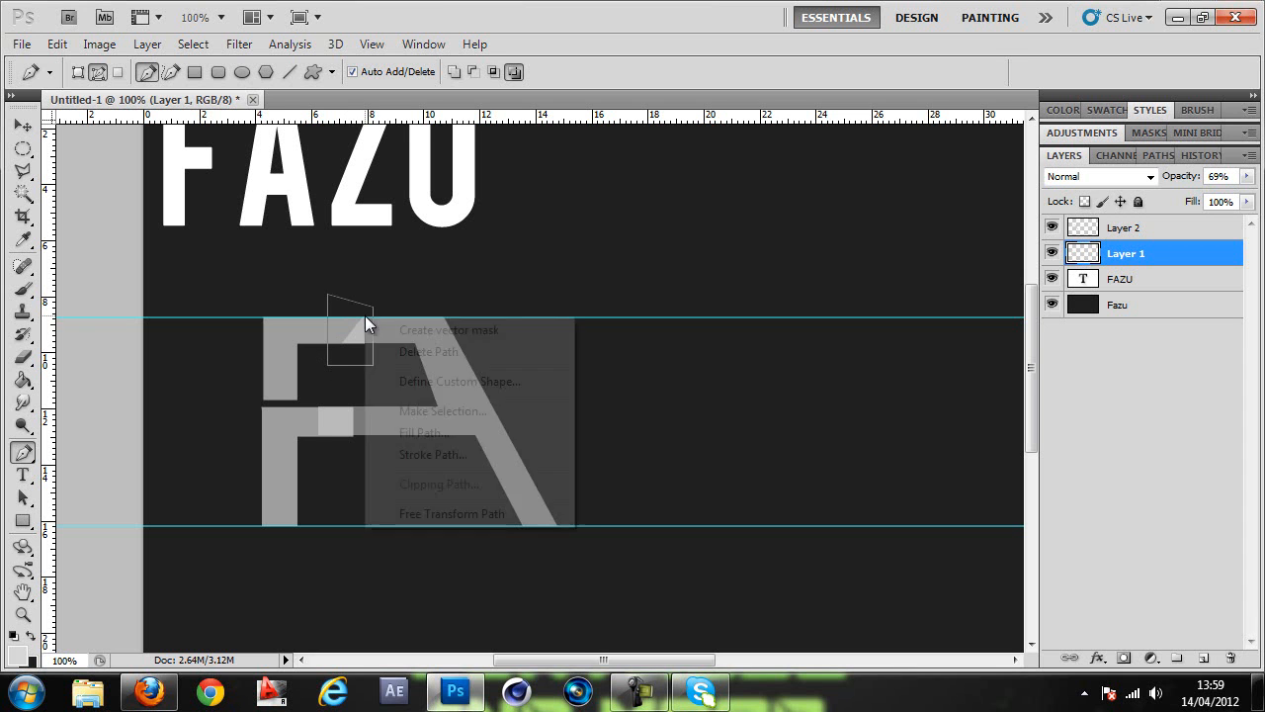
pyautogui.click(442, 410)
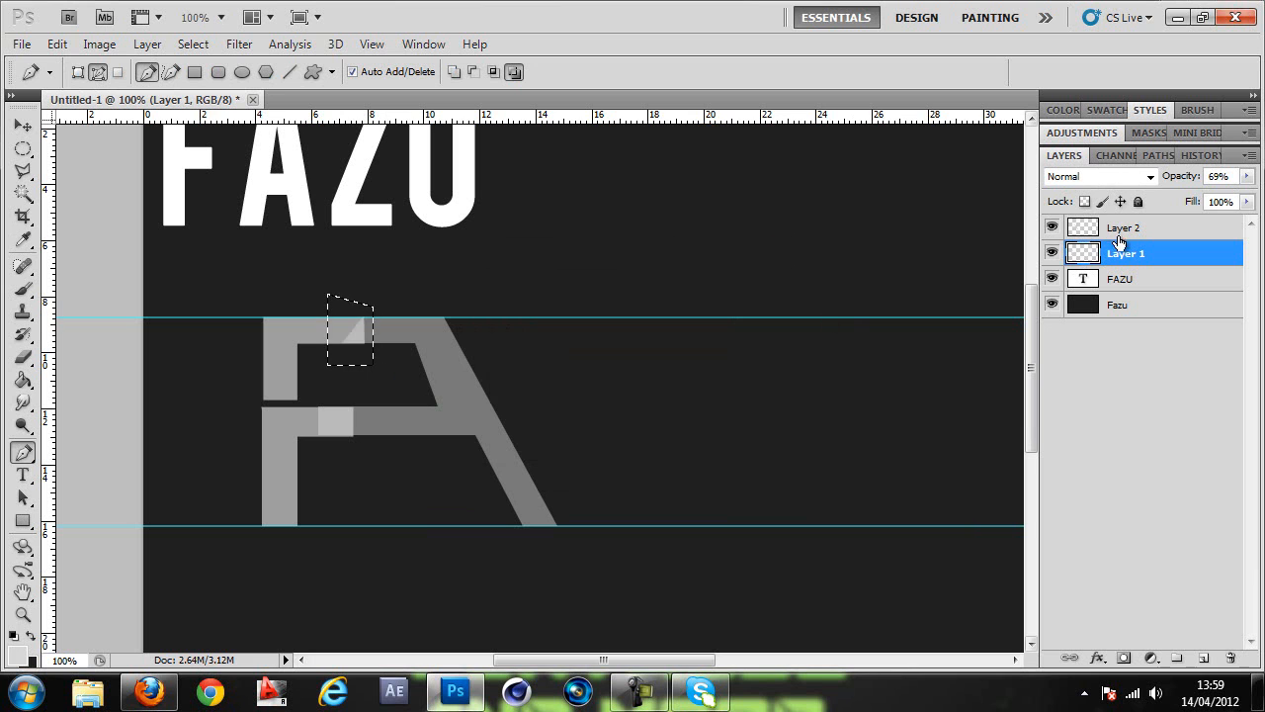
pyautogui.click(1124, 227)
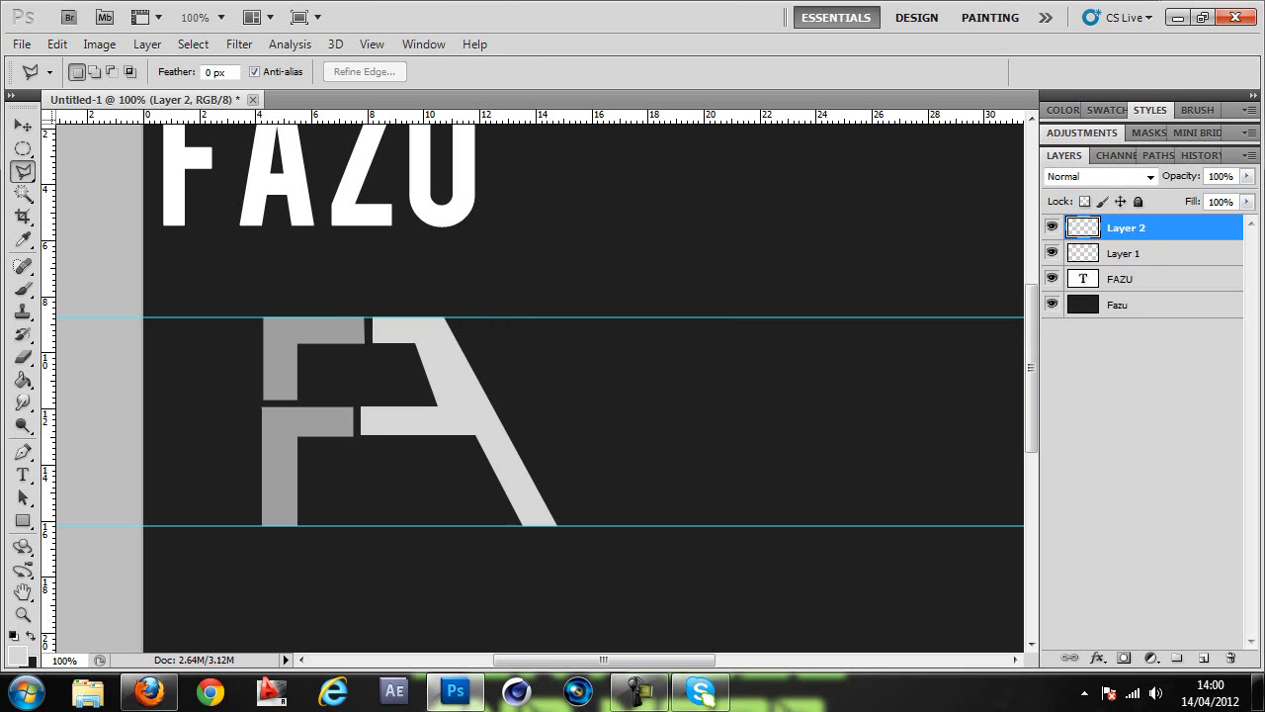
# On new Layer 3, pen-trace and fill the Z's slanted stroke gray, then start the slice outline
pyautogui.click(1125, 253)
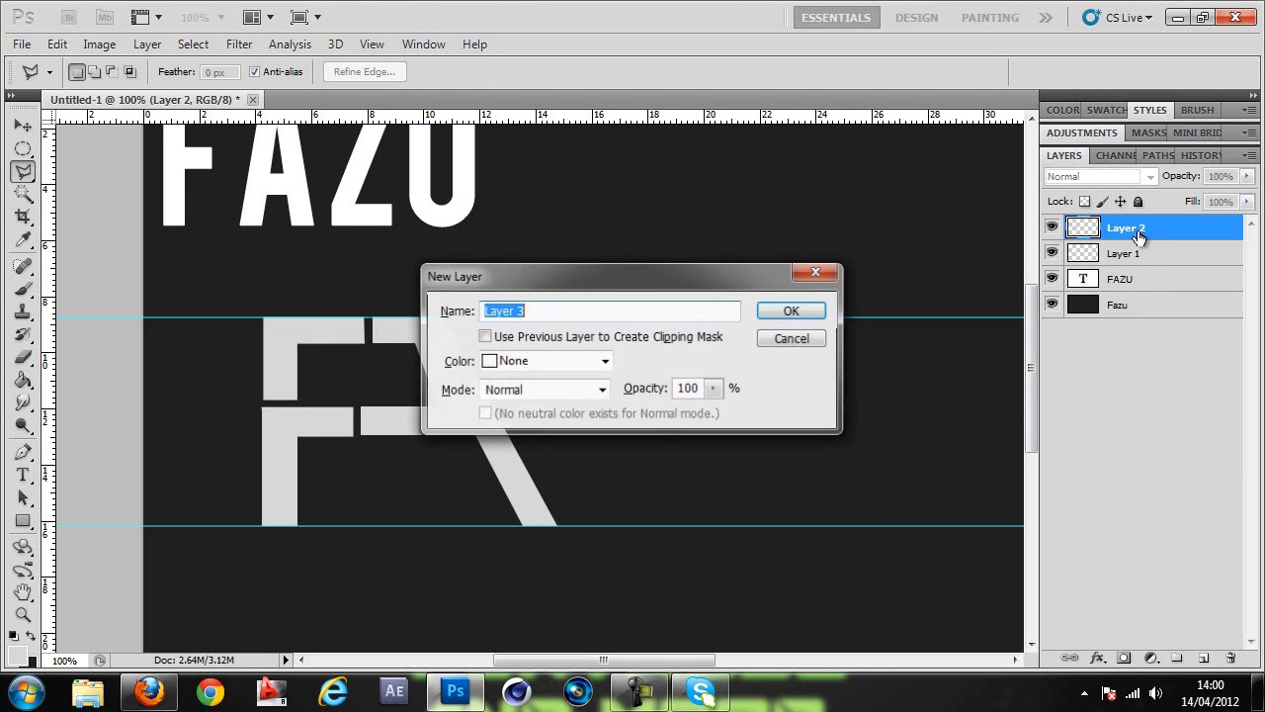
pyautogui.click(790, 310)
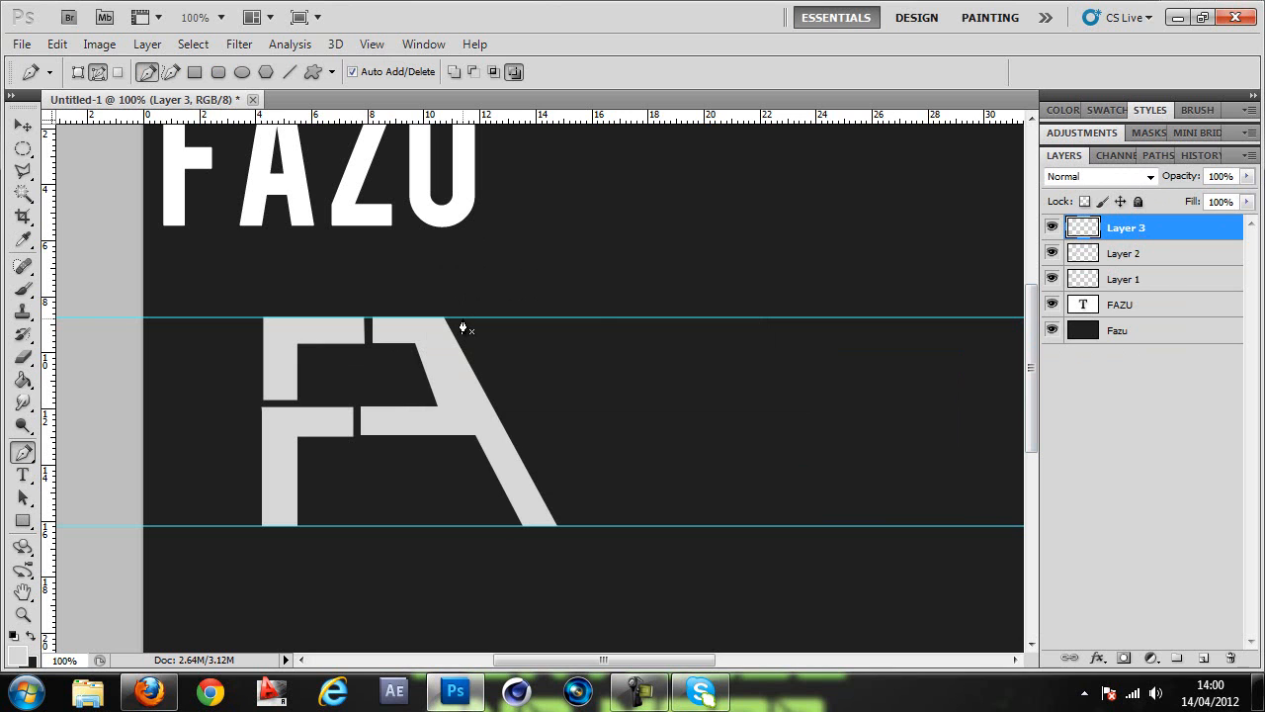
pyautogui.moveTo(455, 326)
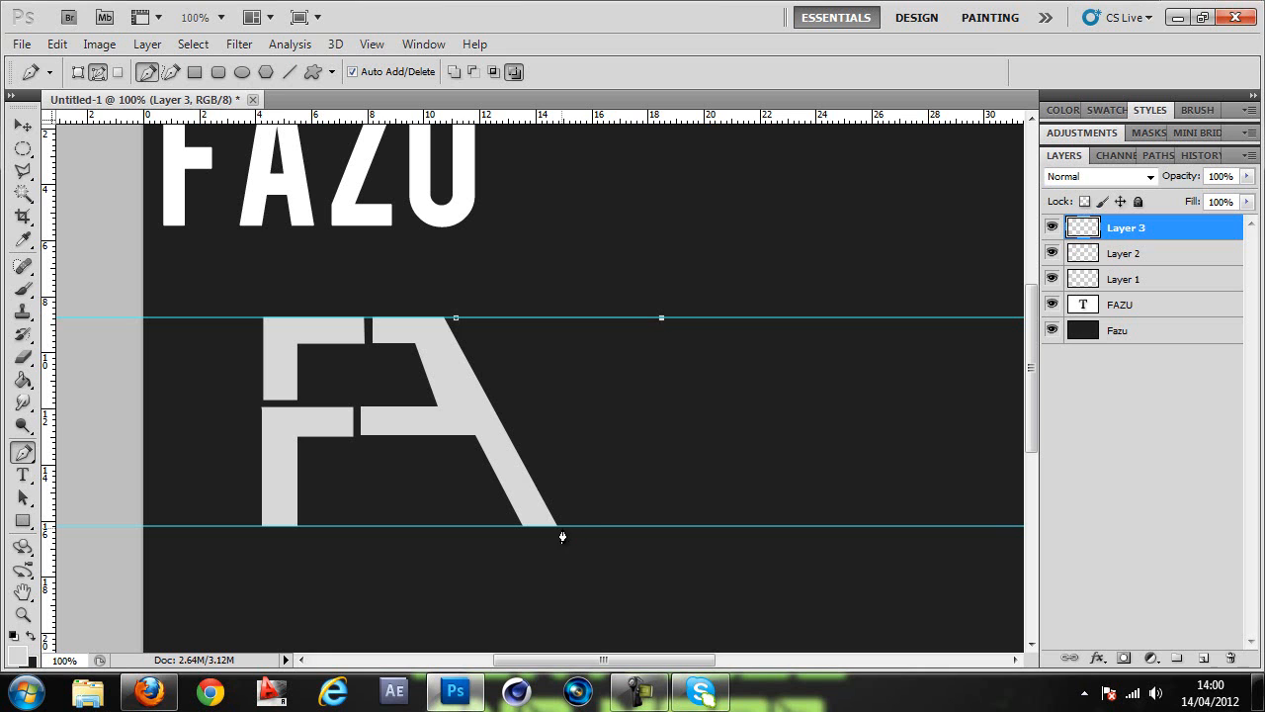
pyautogui.click(557, 524)
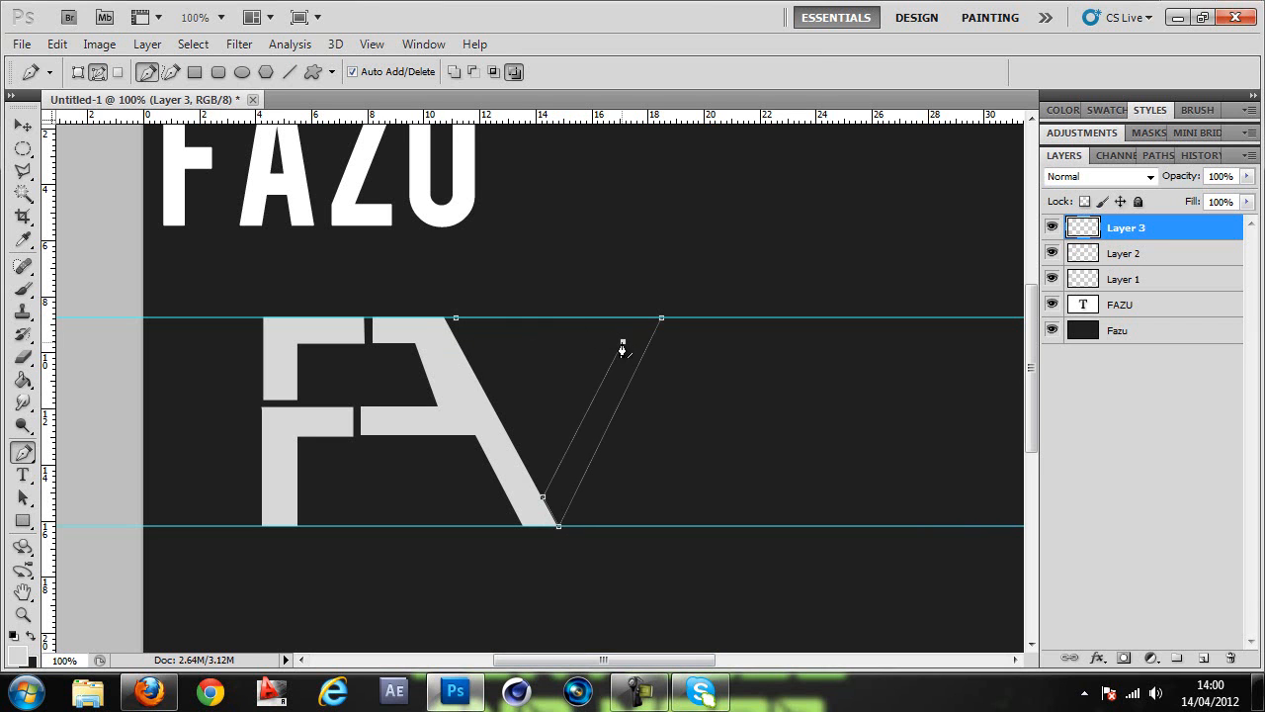
pyautogui.moveTo(623, 344)
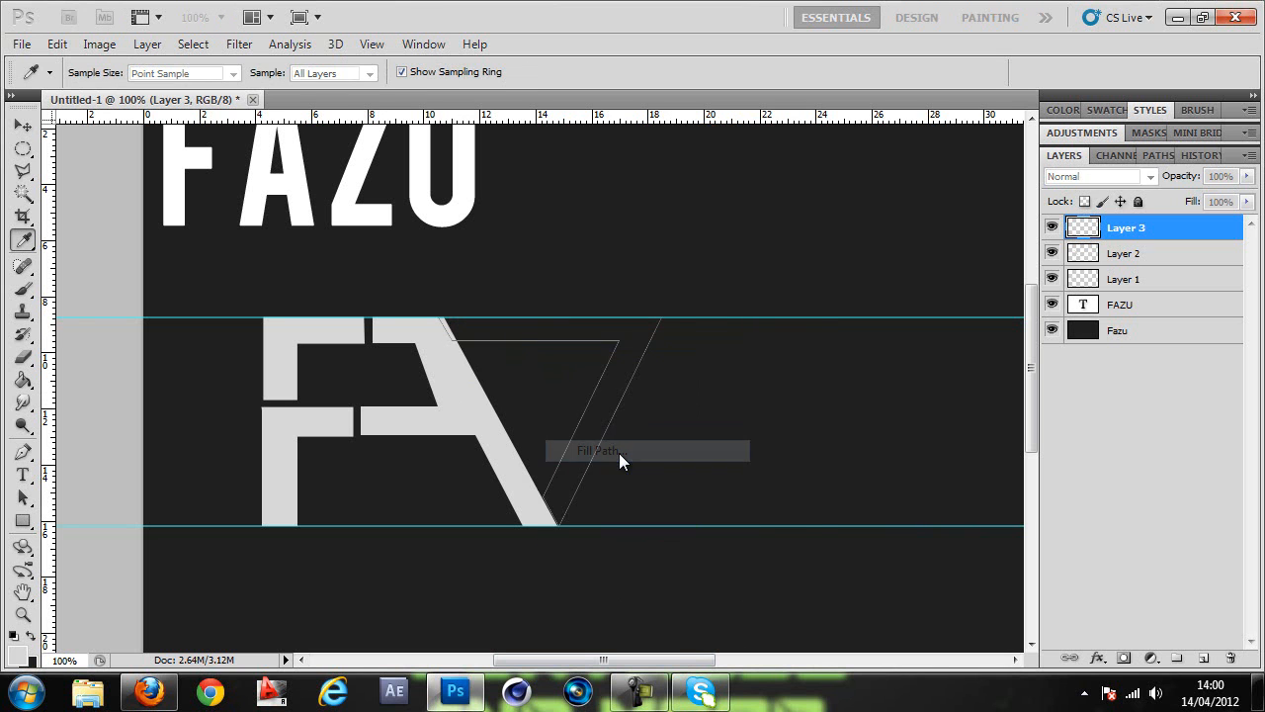
pyautogui.click(601, 450)
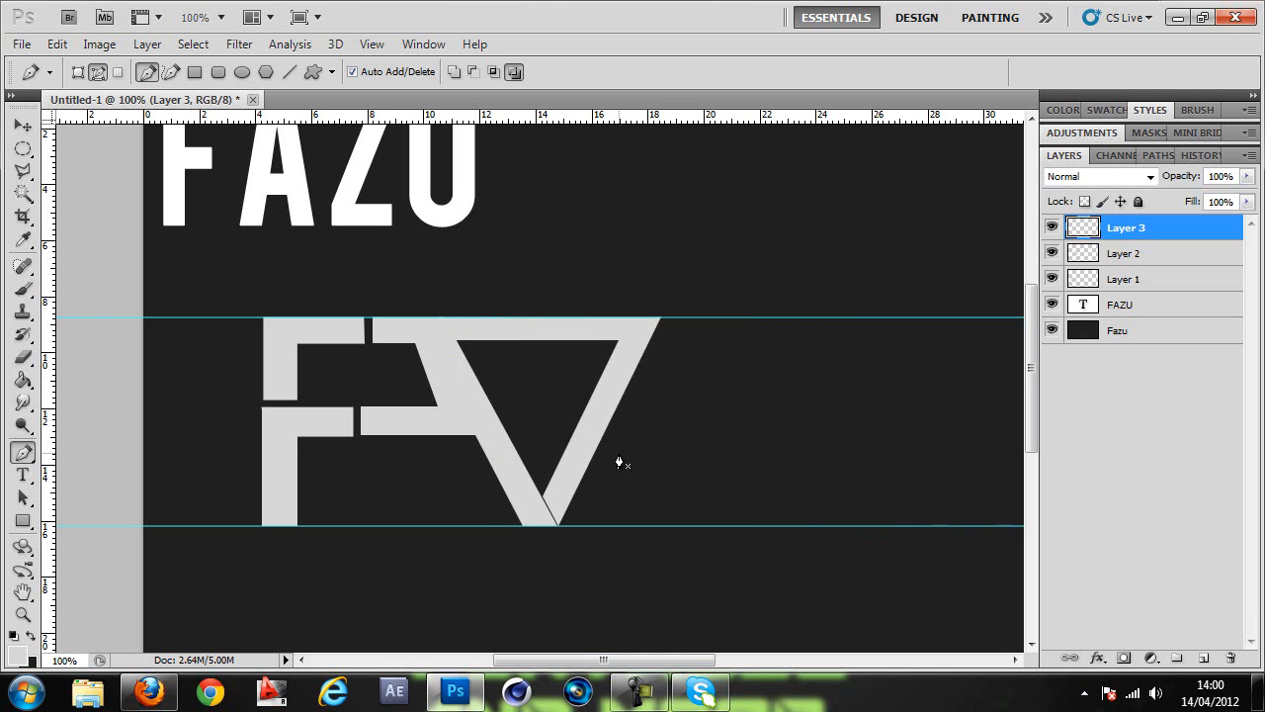
pyautogui.click(20, 125)
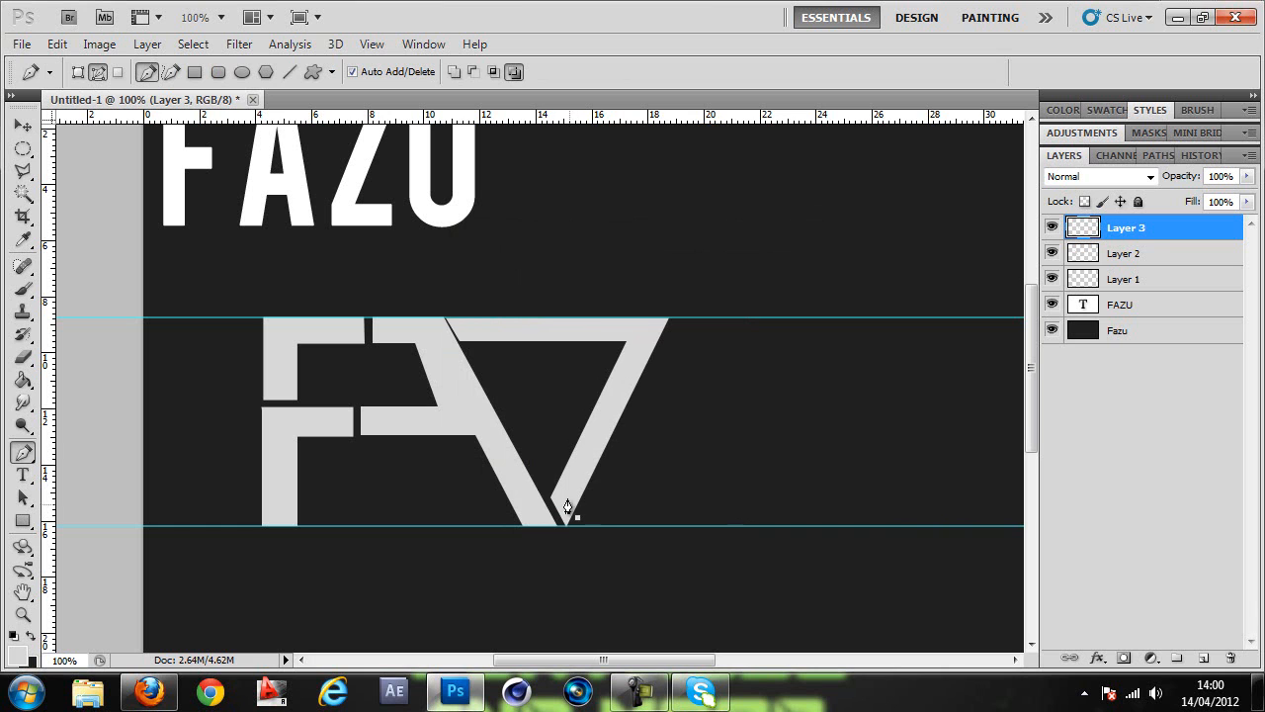
pyautogui.click(443, 303)
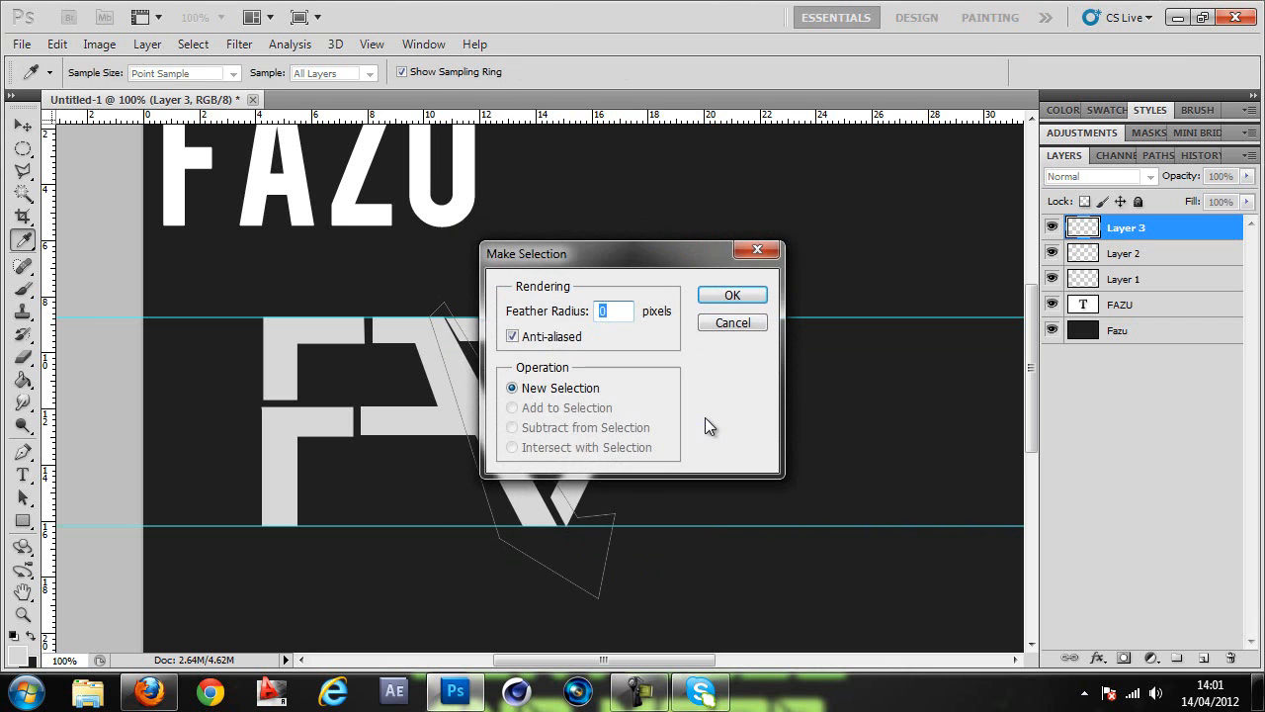
# Convert the slice path to a selection and delete it from Layer 3
pyautogui.click(731, 294)
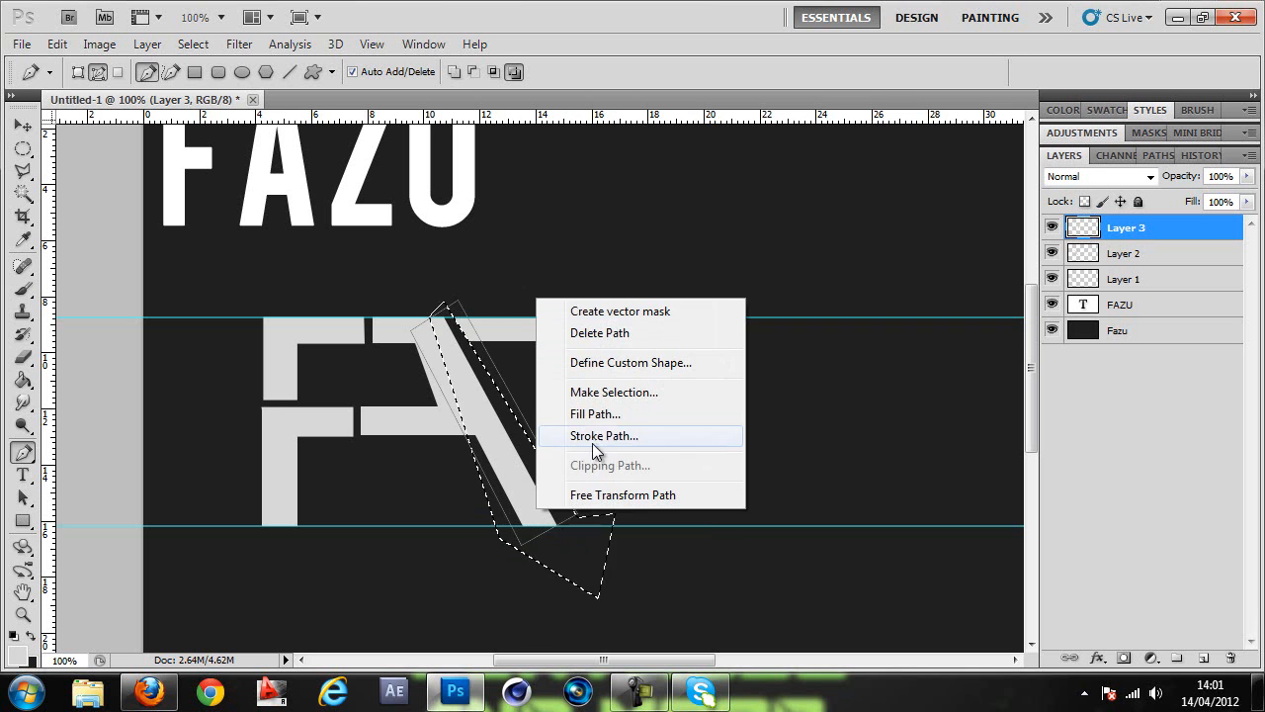
pyautogui.click(613, 392)
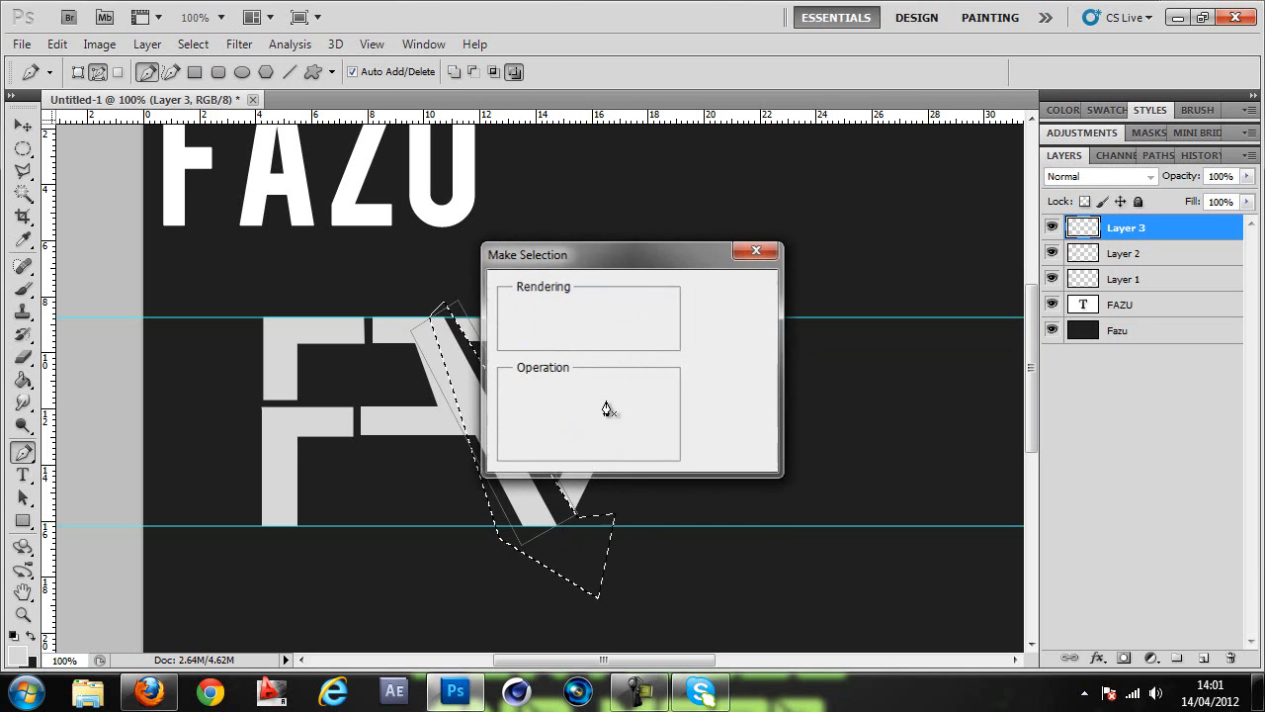
pyautogui.click(607, 409)
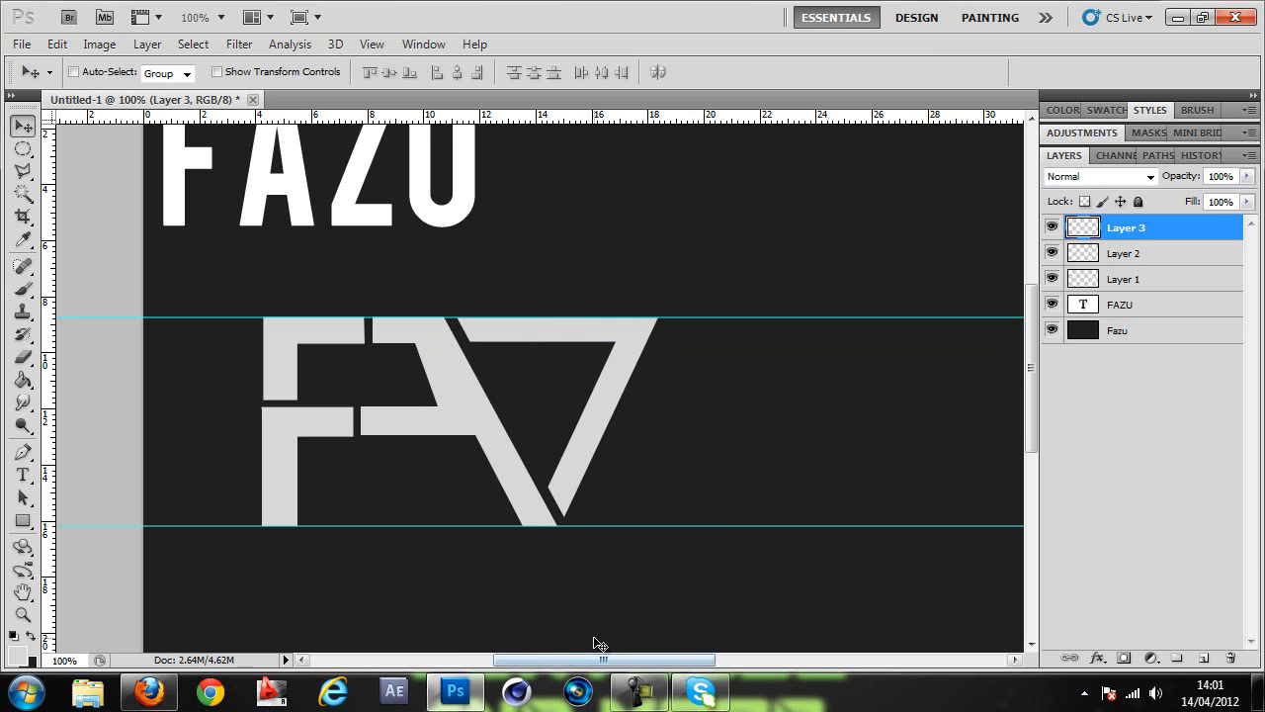
pyautogui.moveTo(934, 445)
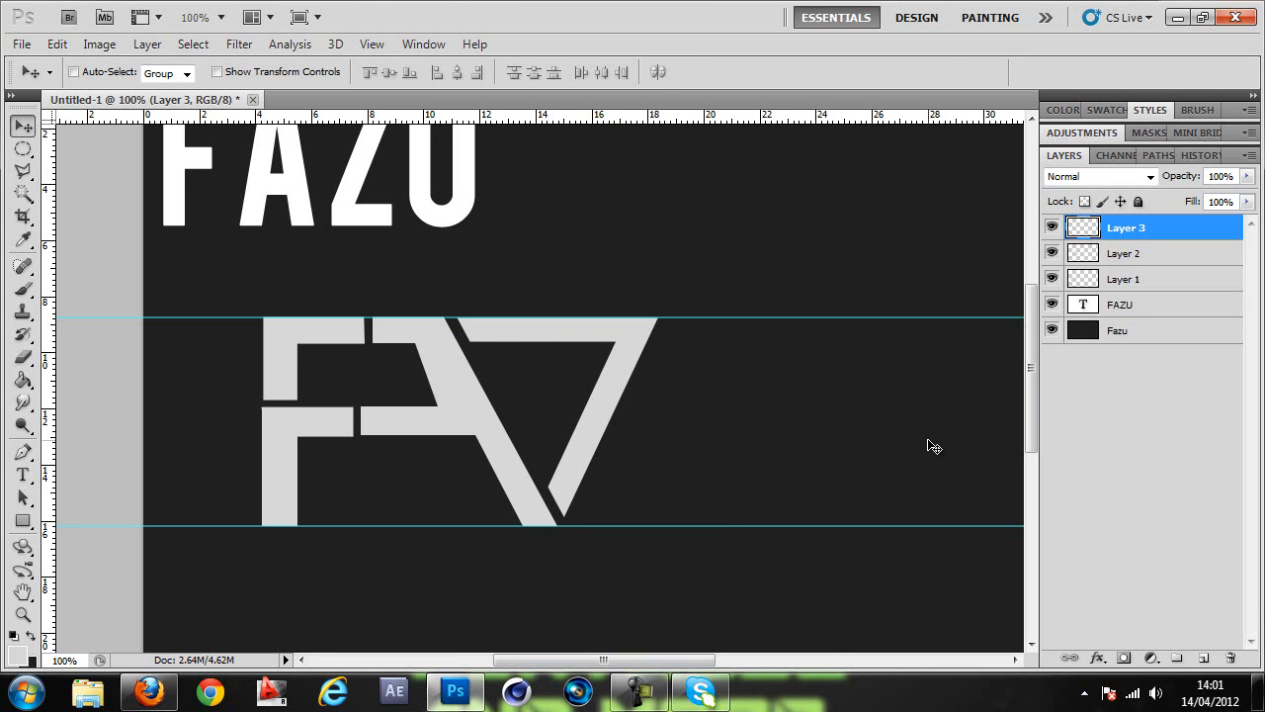
# On new Layer 4, fill the pen-traced U outline light gray, then zoom out
pyautogui.click(1176, 656)
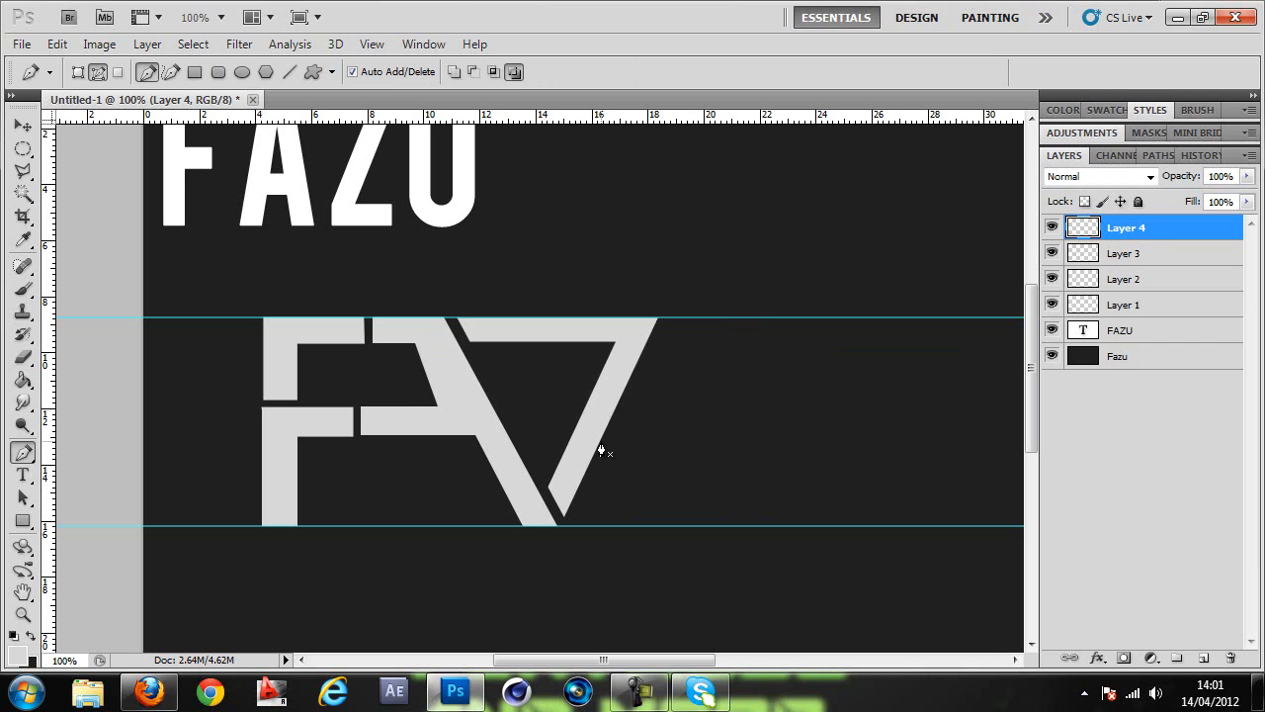
pyautogui.moveTo(704, 493)
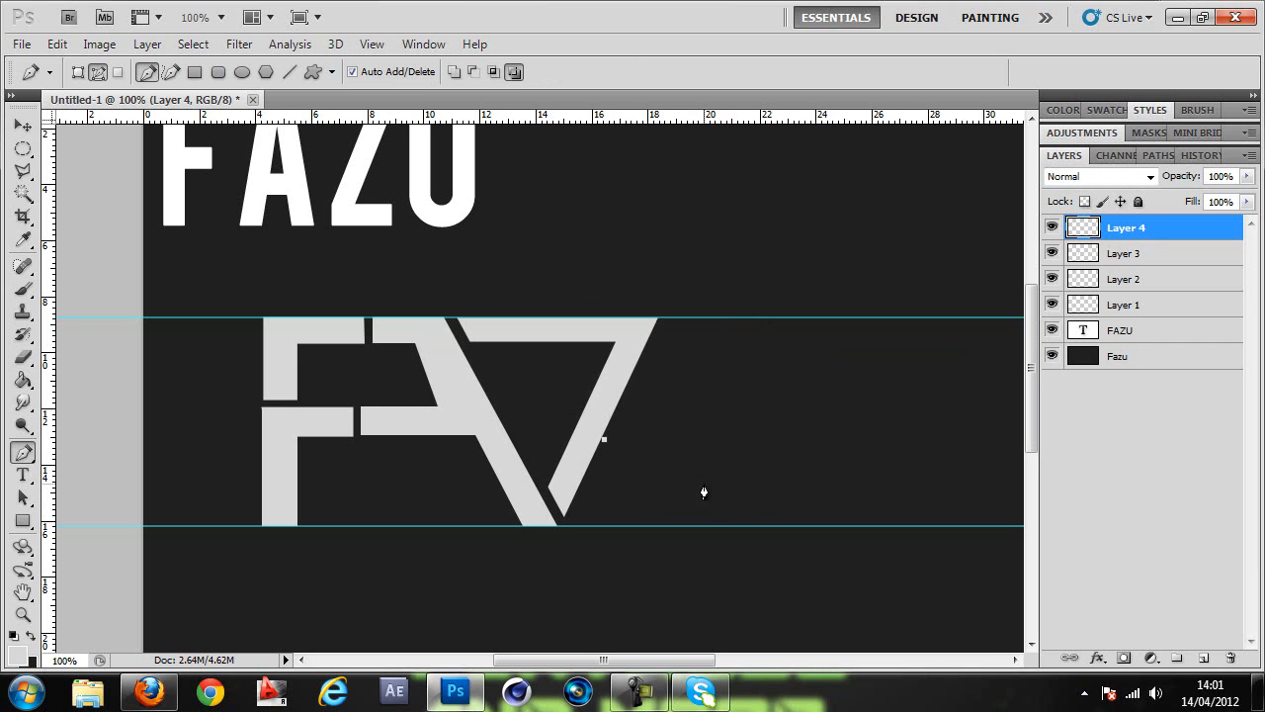
pyautogui.moveTo(682, 445)
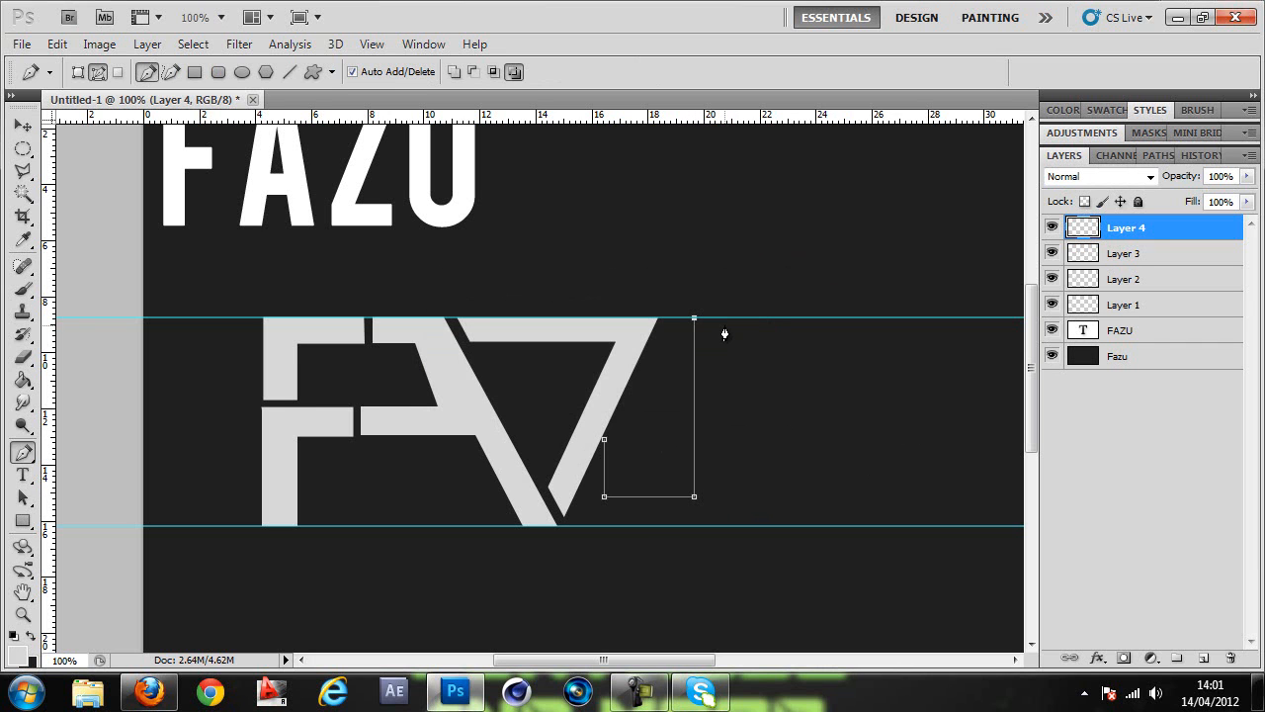
pyautogui.moveTo(716, 402)
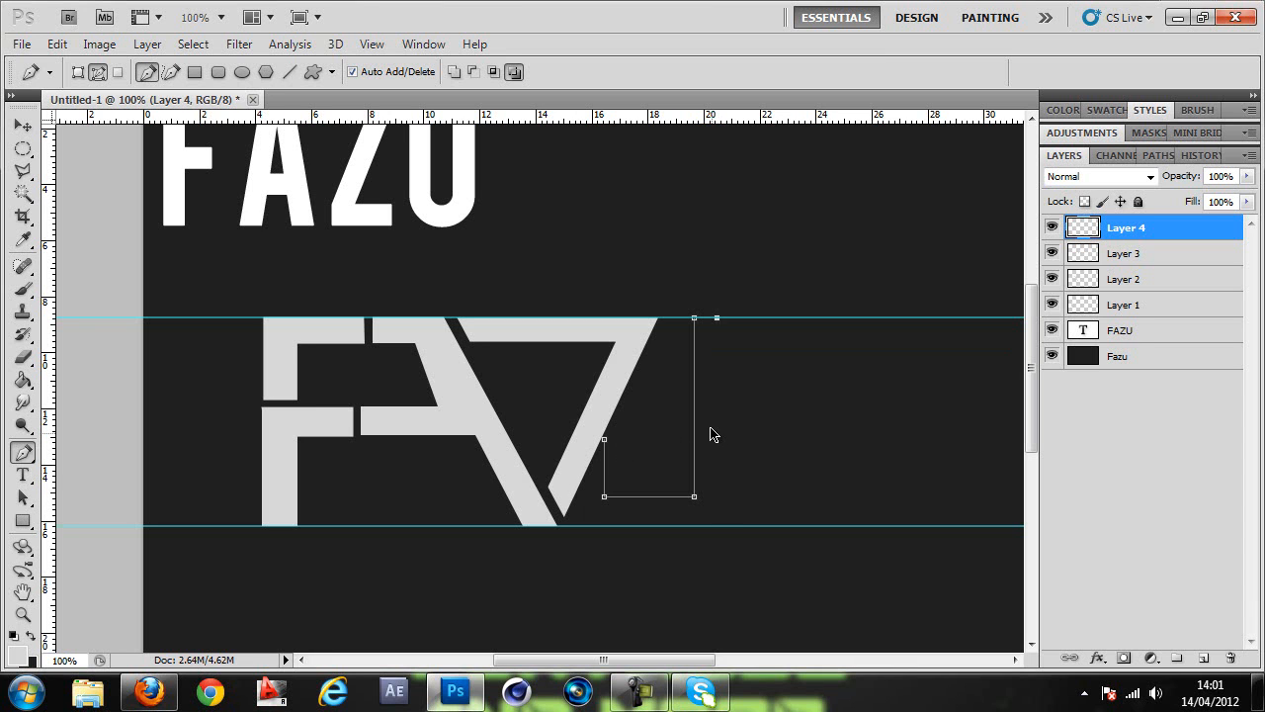
pyautogui.moveTo(720, 545)
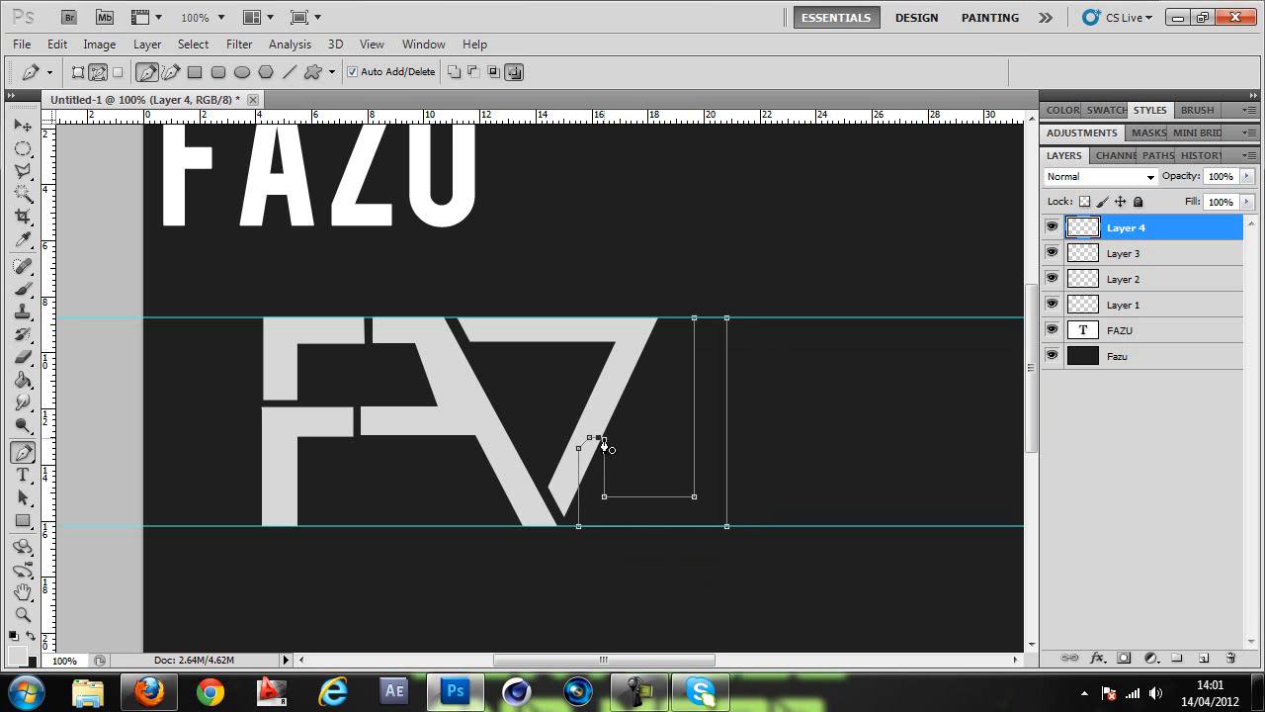
pyautogui.rightClick(603, 447)
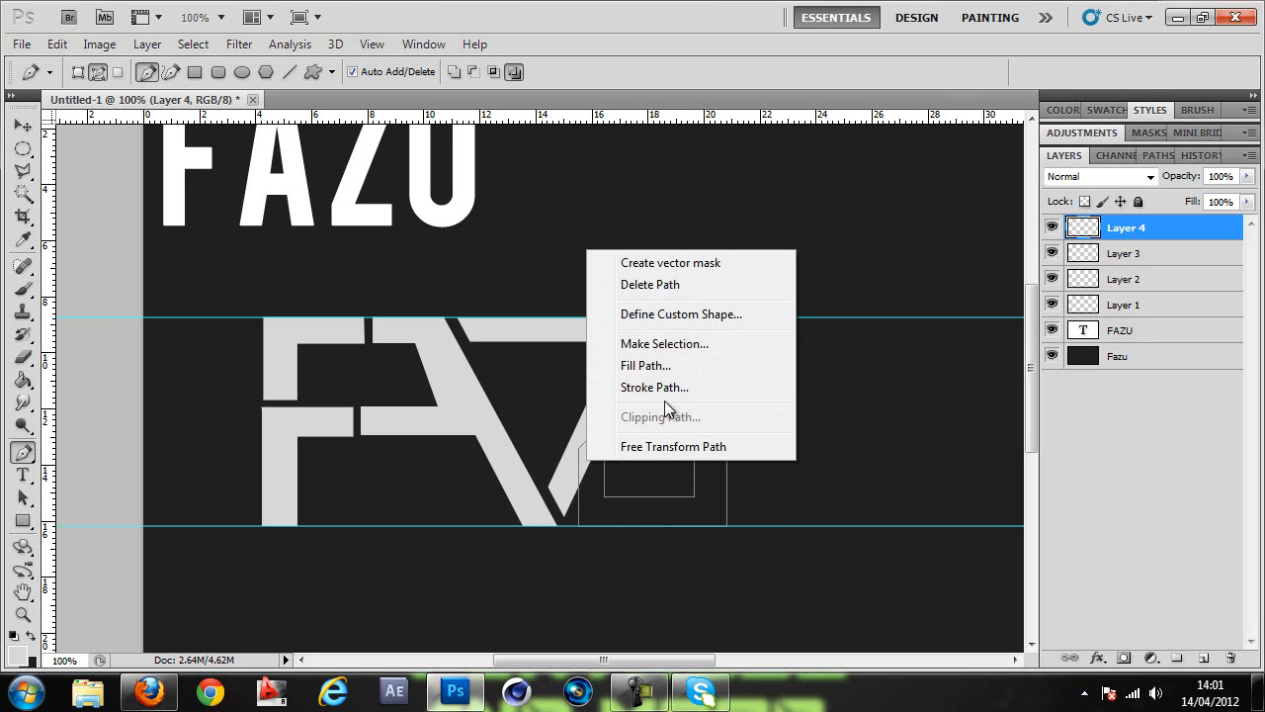
pyautogui.click(644, 364)
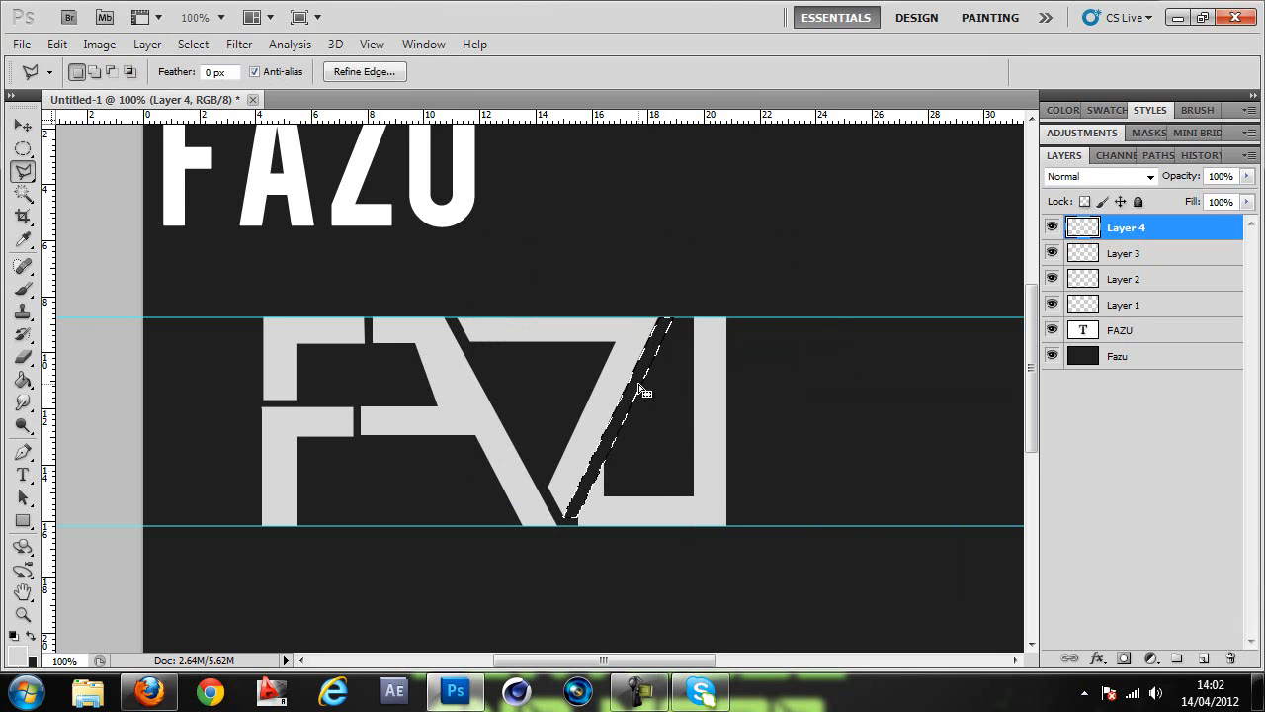
pyautogui.press('ctrl+minus')
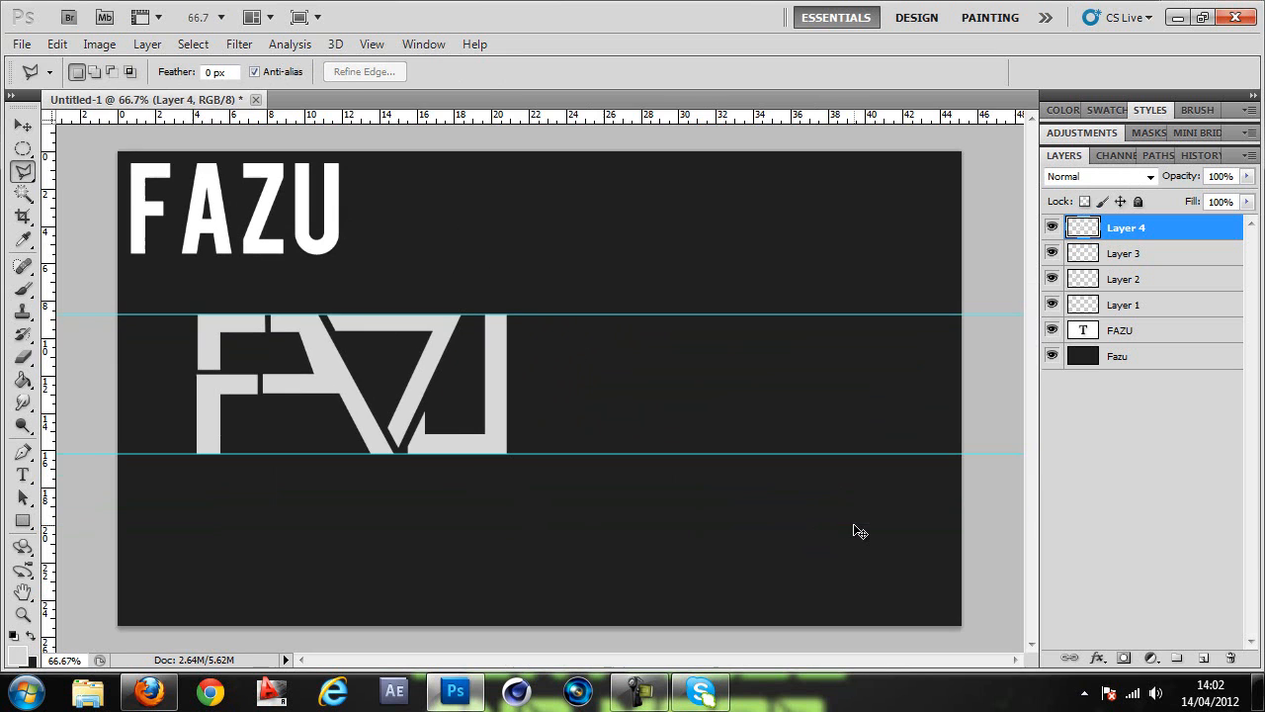
pyautogui.moveTo(1057, 707)
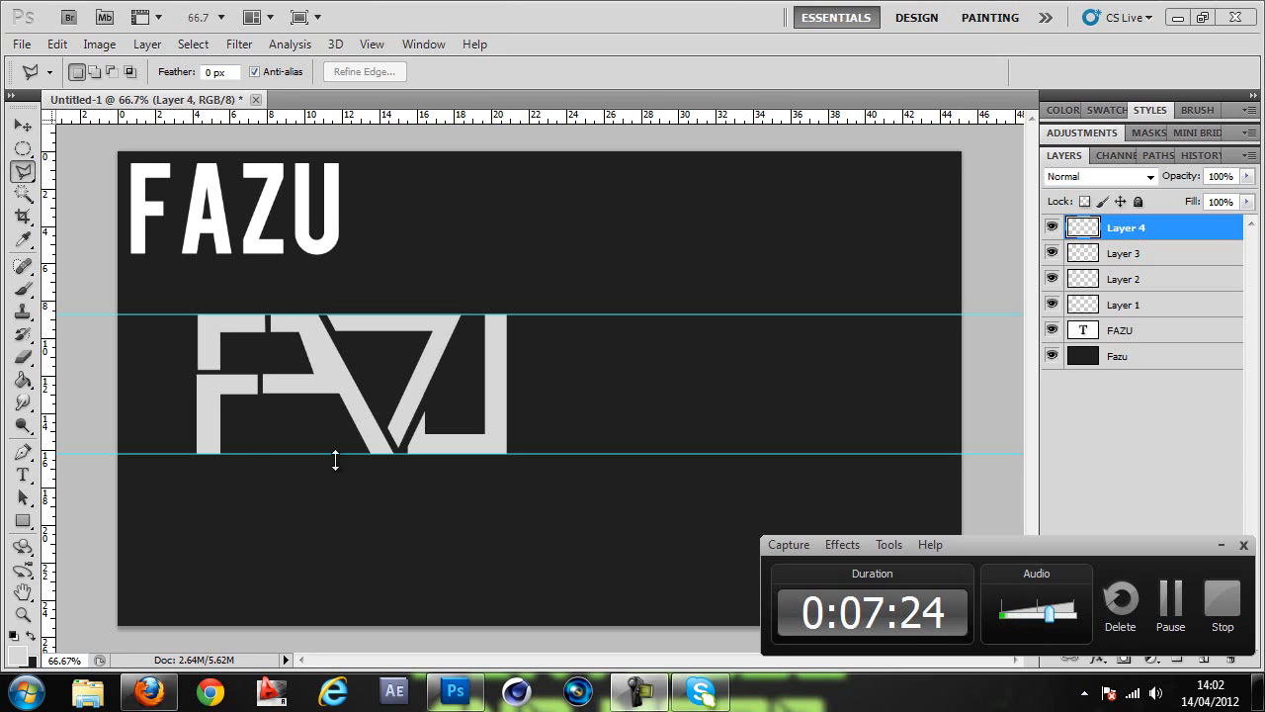
pyautogui.moveTo(113, 120)
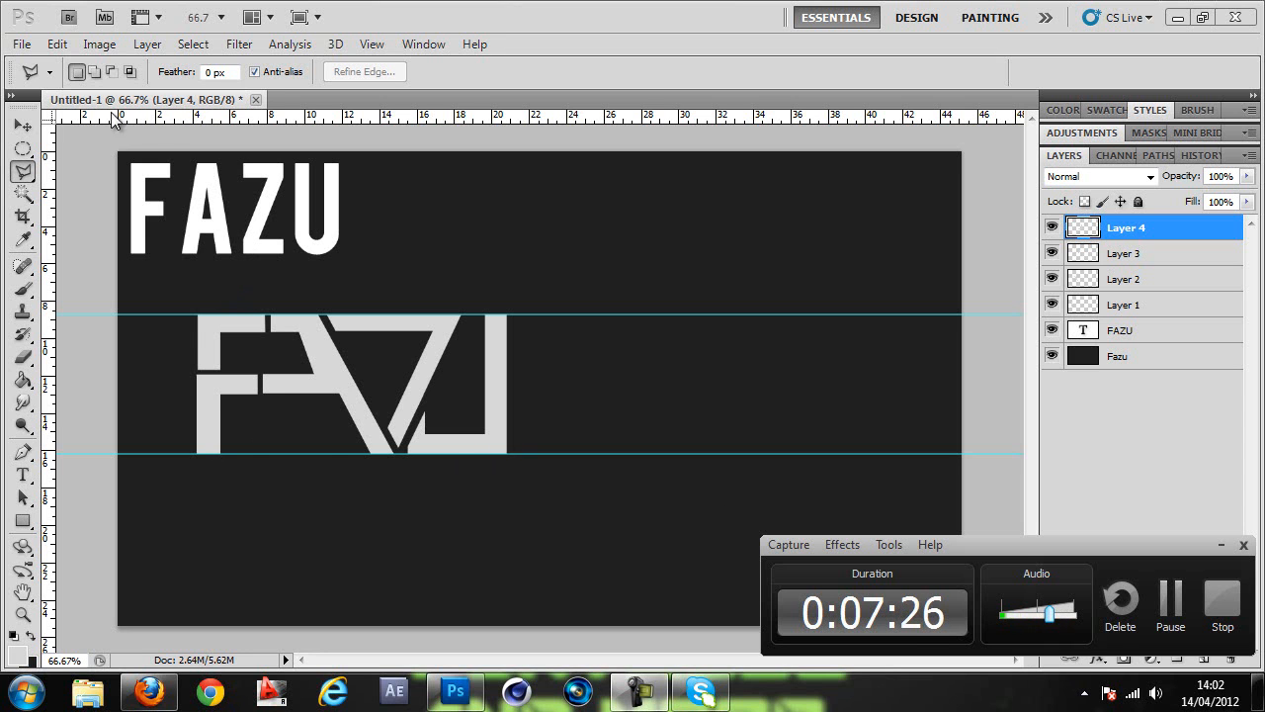
pyautogui.click(1120, 329)
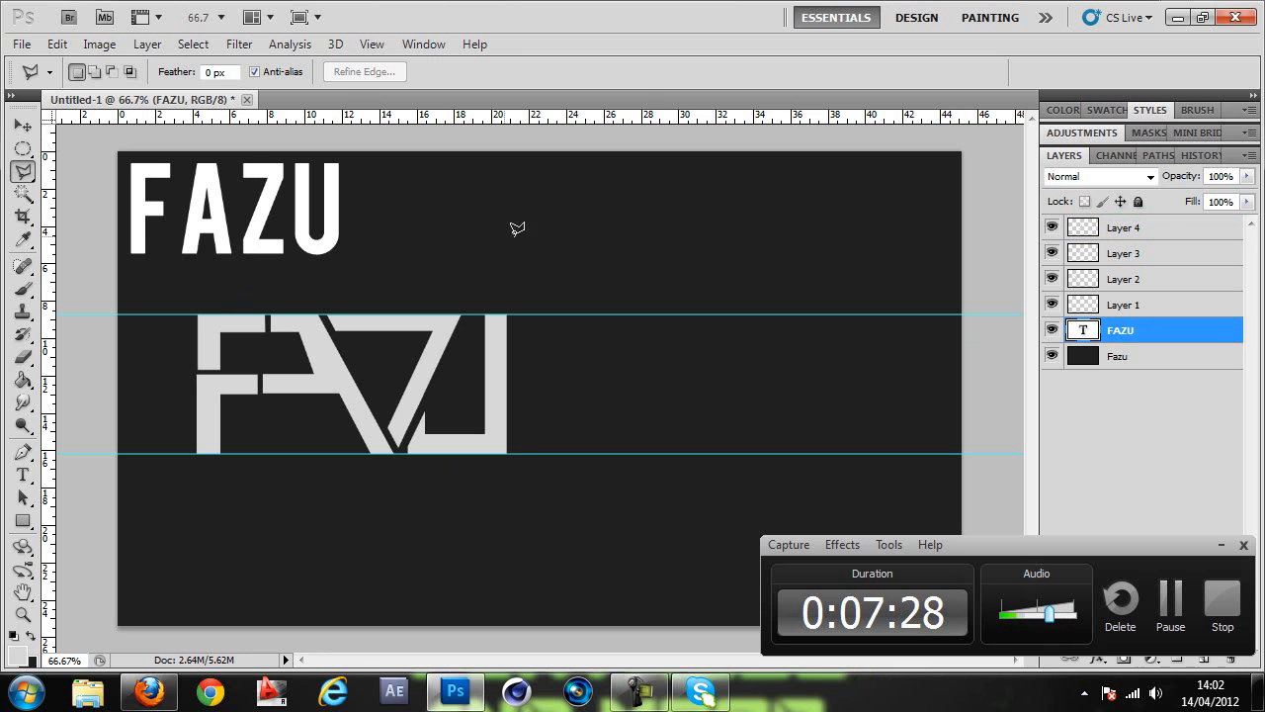
pyautogui.moveTo(682, 237); pyautogui.dragTo(564, 282)
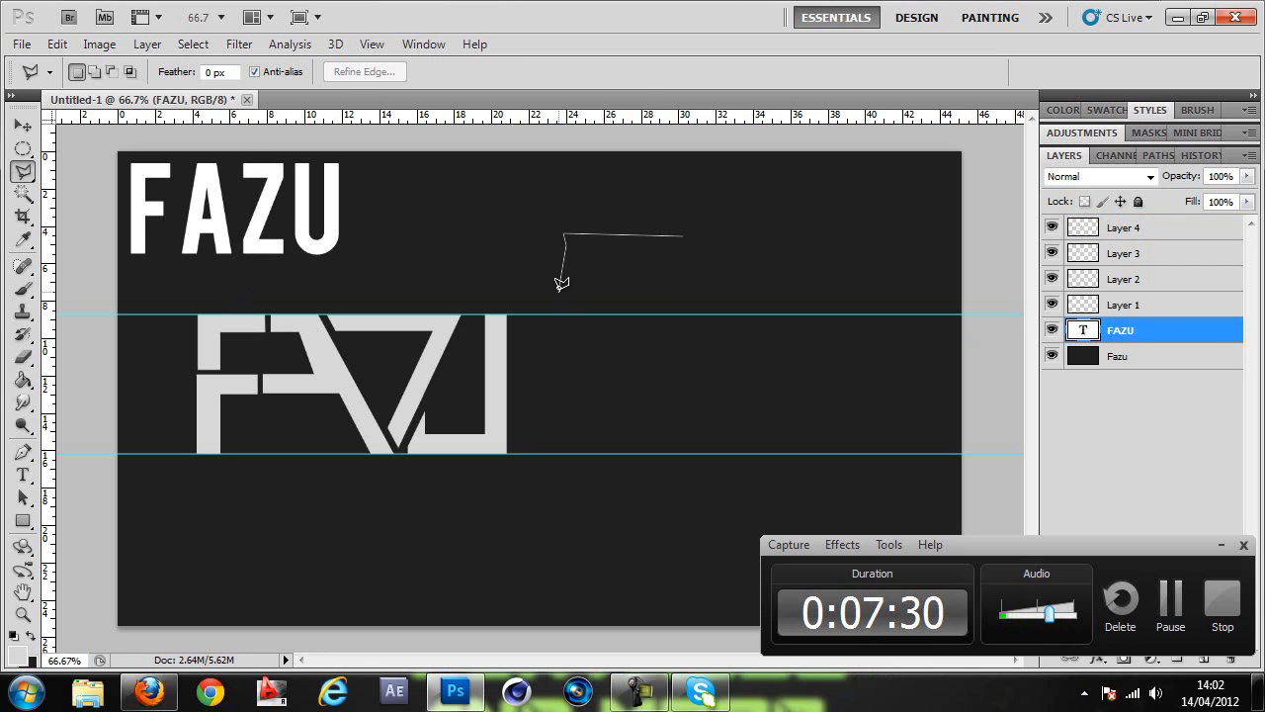